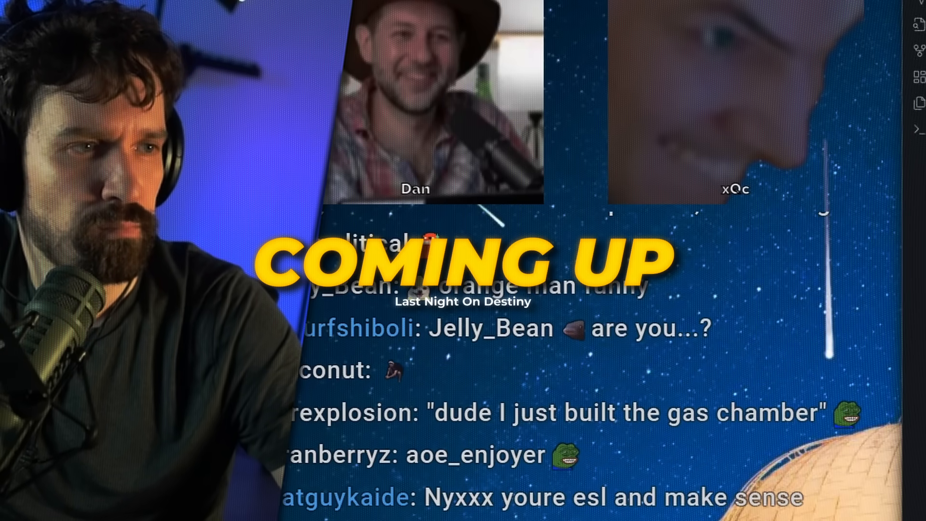
Scroll the Wikipedia January 6 timeline down to the 6:00 p.m. evening entries
{"action": "scroll", "scroll_direction": "down", "scroll_amount": 3}
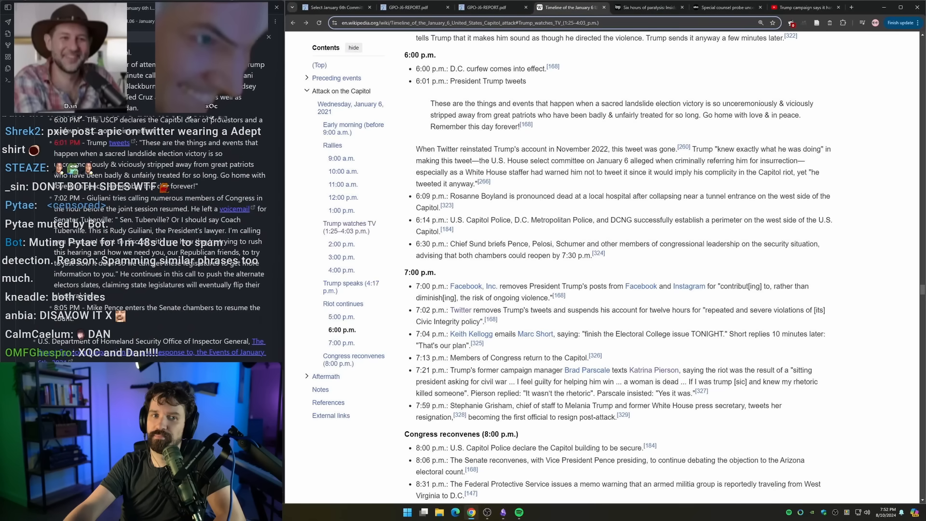
{"action": "scroll", "scroll_direction": "down", "scroll_amount": 3}
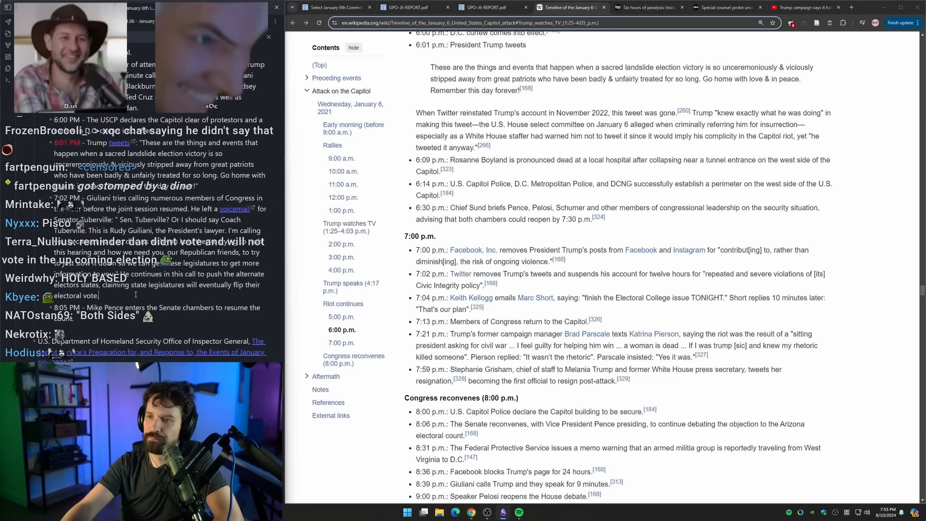
{"action": "scroll", "scroll_direction": "down", "scroll_amount": 3}
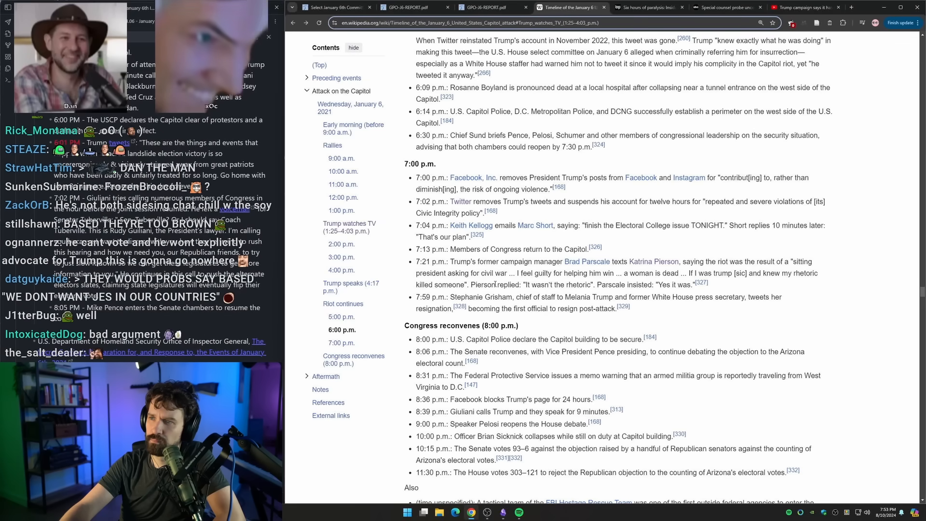
{"action": "mouse_move", "coordinate": [702, 284]}
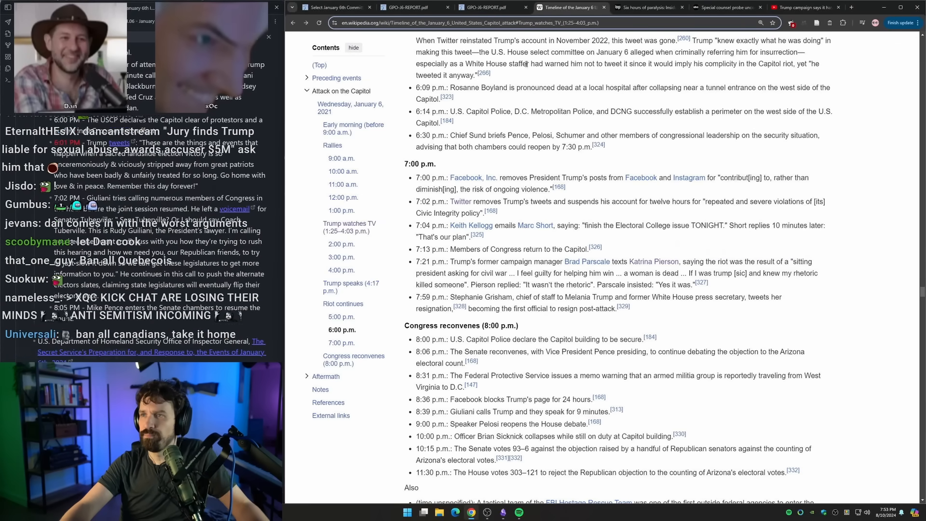
{"action": "left_click", "coordinate": [408, 7]}
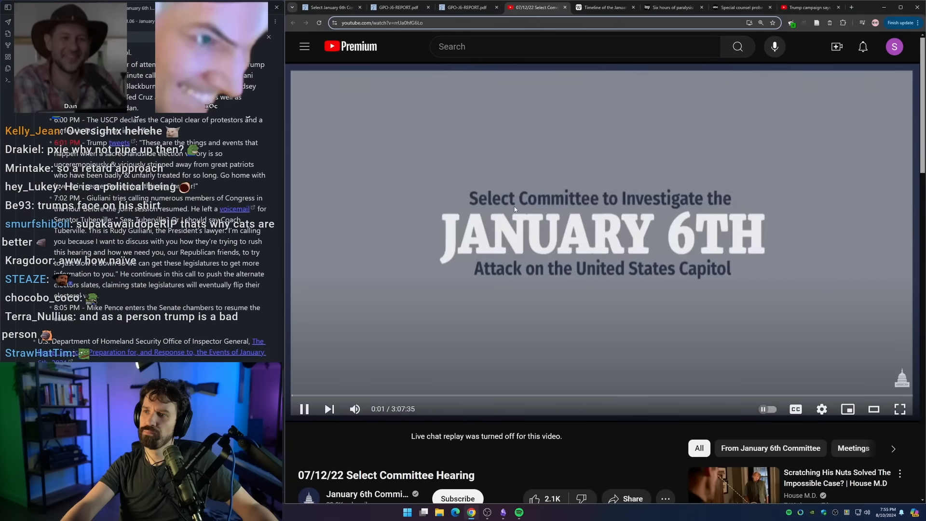
Play the muted 07/12/22 hearing video from around 2:23:00, adjusting its playback speed
{"action": "left_click", "coordinate": [466, 8]}
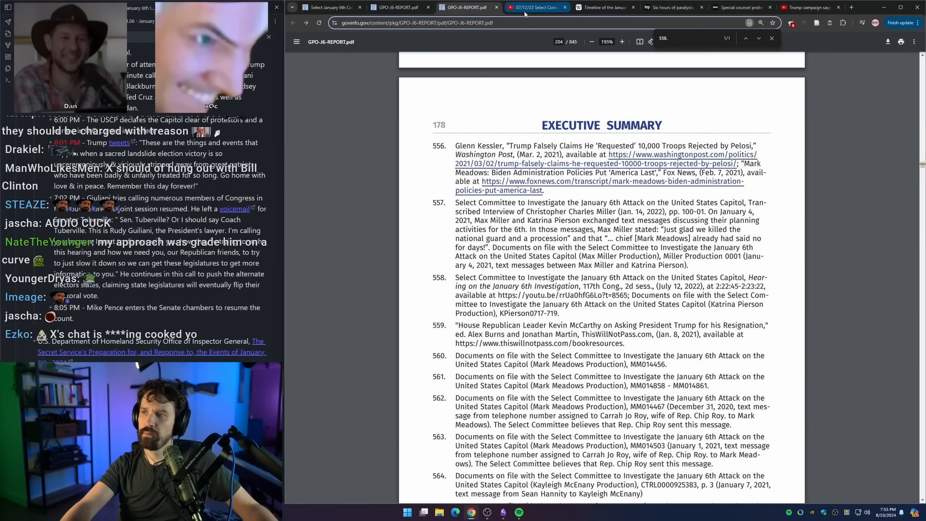
{"action": "left_click", "coordinate": [535, 7]}
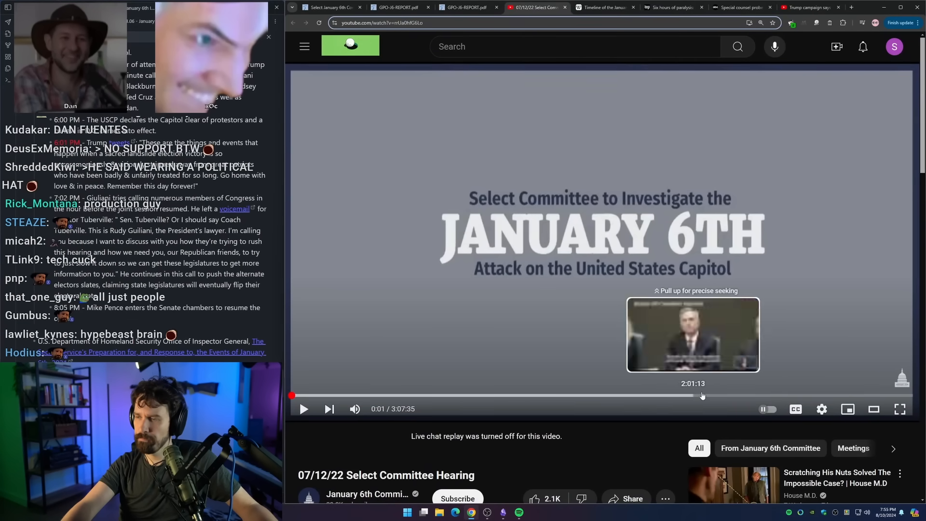
{"action": "mouse_move", "coordinate": [762, 396]}
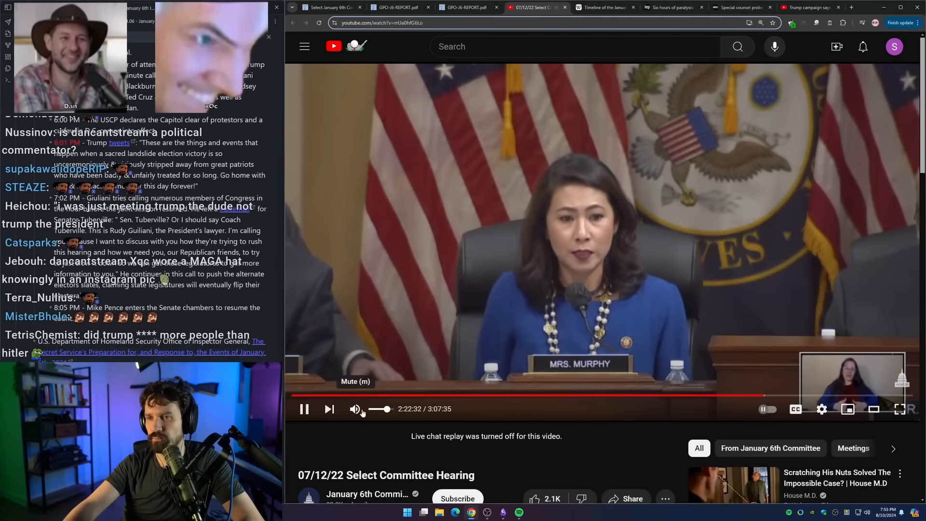
{"action": "left_click", "coordinate": [355, 409]}
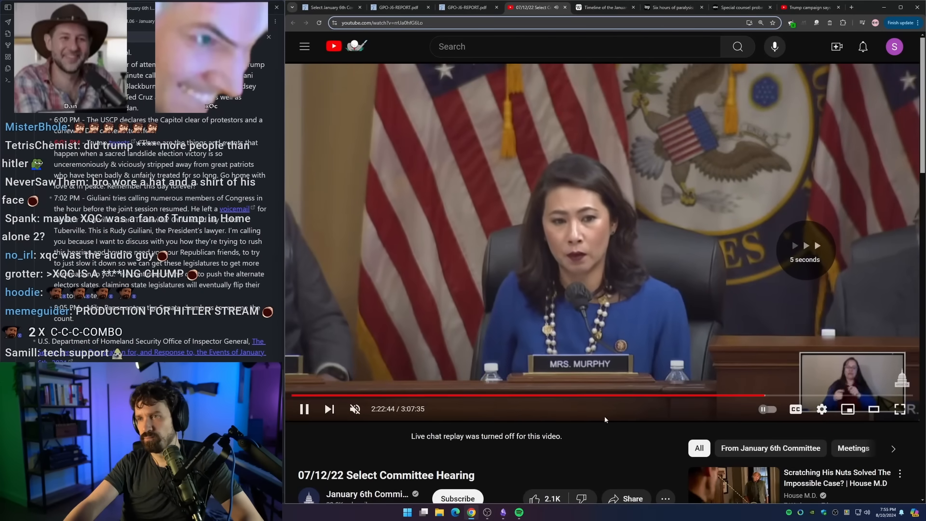
{"action": "left_click", "coordinate": [822, 408]}
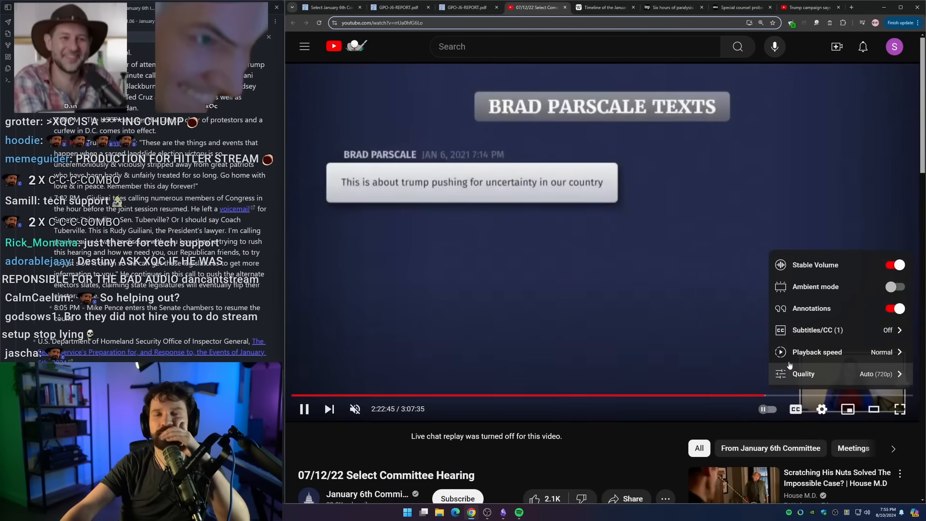
{"action": "left_click", "coordinate": [817, 352]}
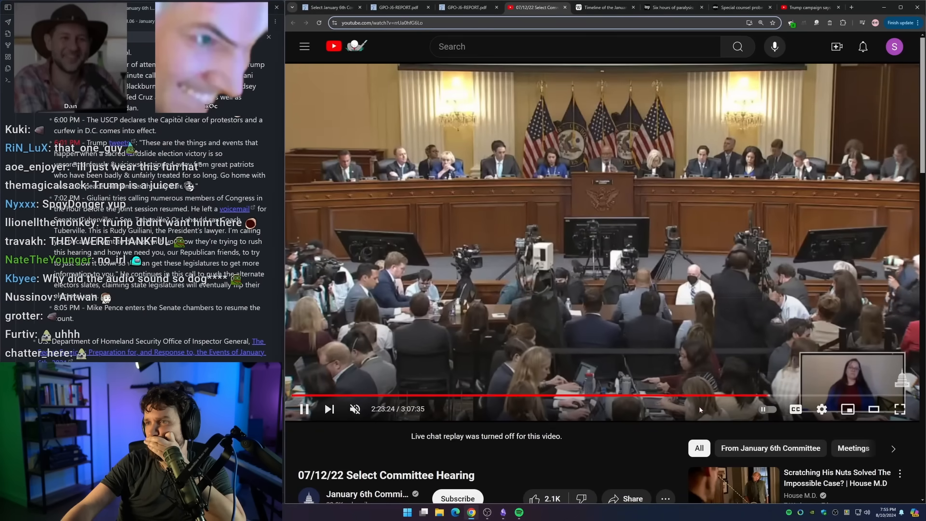
{"action": "left_click", "coordinate": [304, 408]}
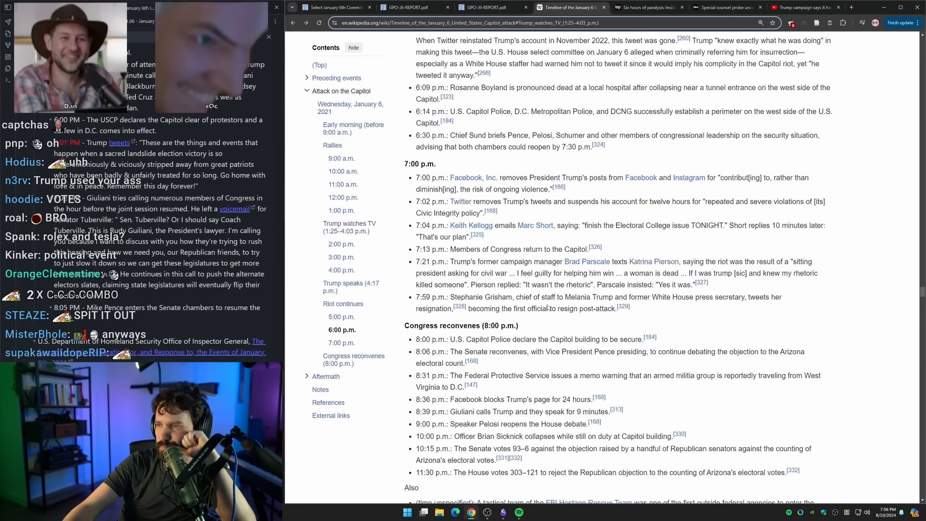
Read down from the 7:00 p.m. entries to the January 7, 2021 Aftermath section
{"action": "scroll", "scroll_direction": "down", "scroll_amount": 3}
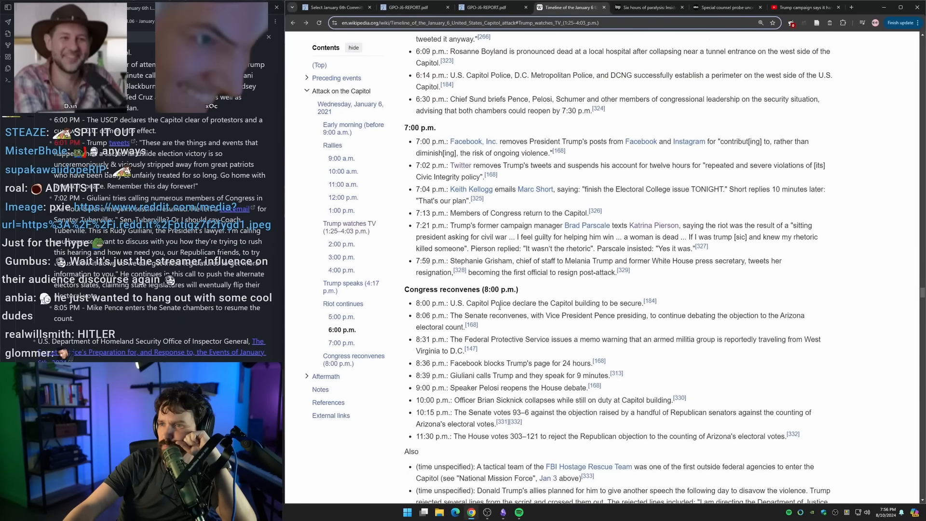
{"action": "scroll", "scroll_direction": "down", "scroll_amount": 3}
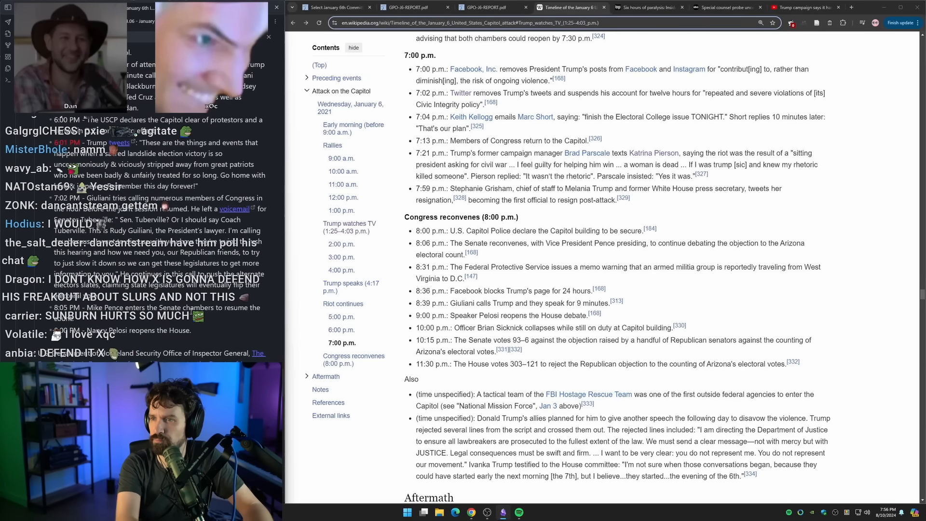
{"action": "scroll", "scroll_direction": "down", "scroll_amount": 3}
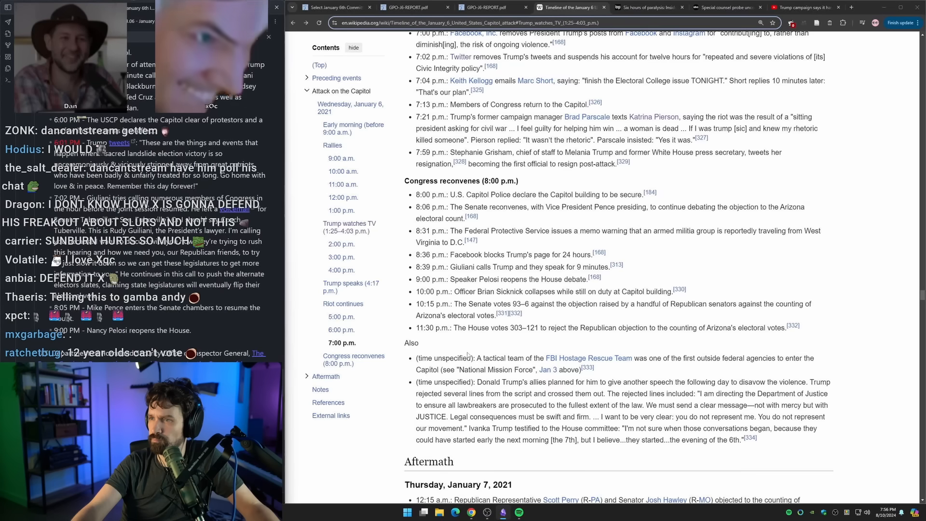
{"action": "scroll", "scroll_direction": "down", "scroll_amount": 3}
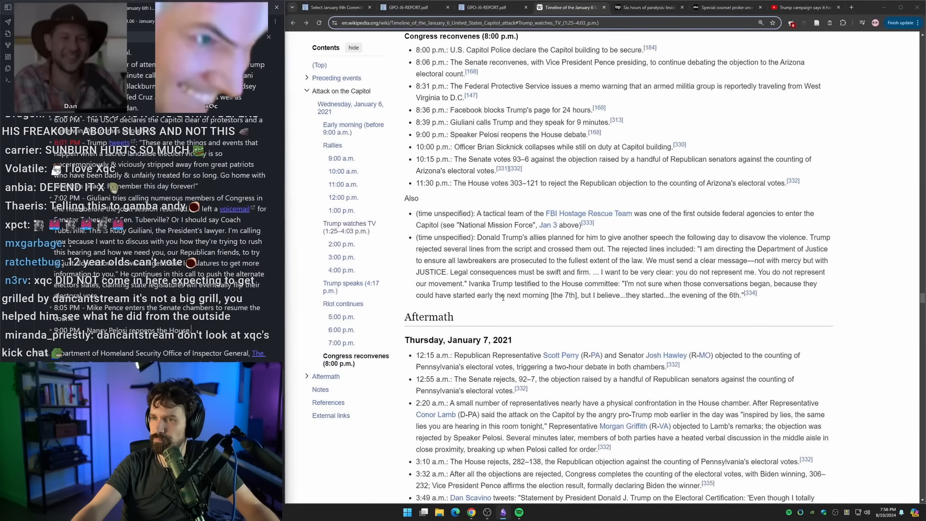
{"action": "scroll", "scroll_direction": "down", "scroll_amount": 3}
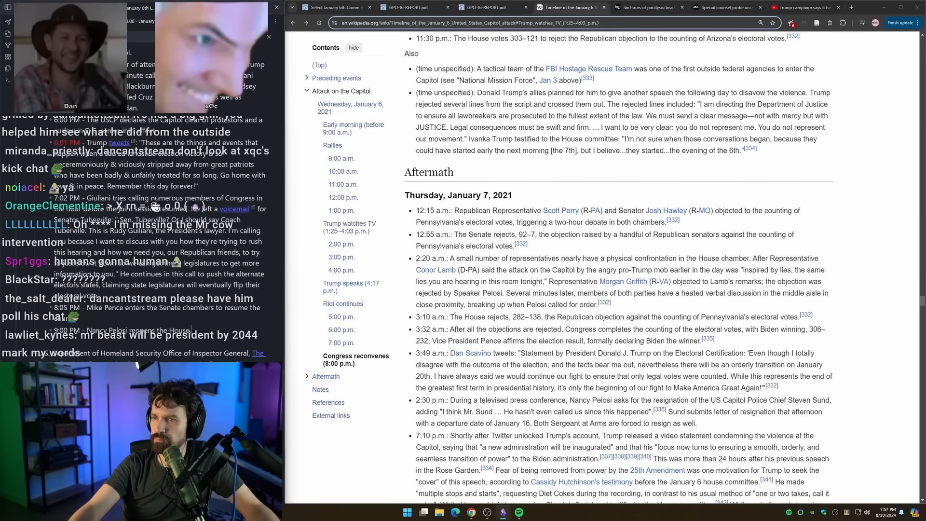
{"action": "scroll", "scroll_direction": "down", "scroll_amount": 3}
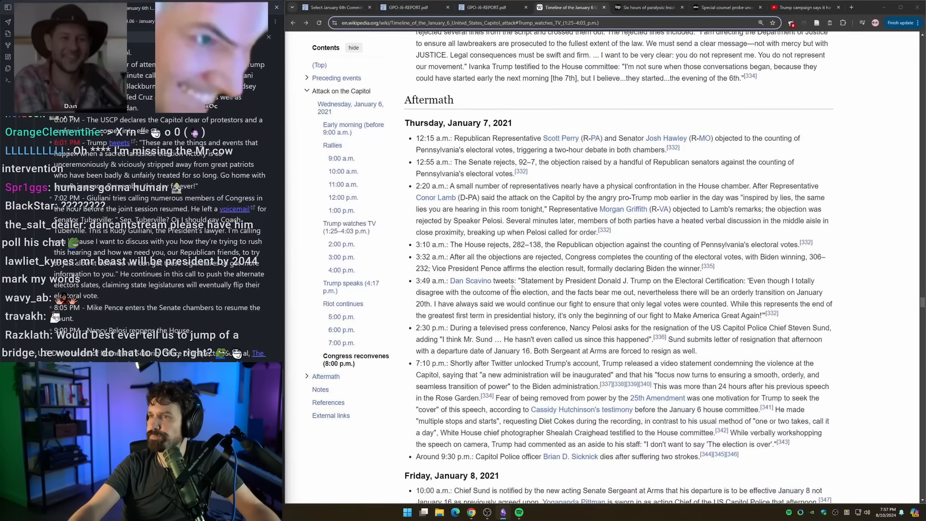
{"action": "scroll", "scroll_direction": "down", "scroll_amount": 3}
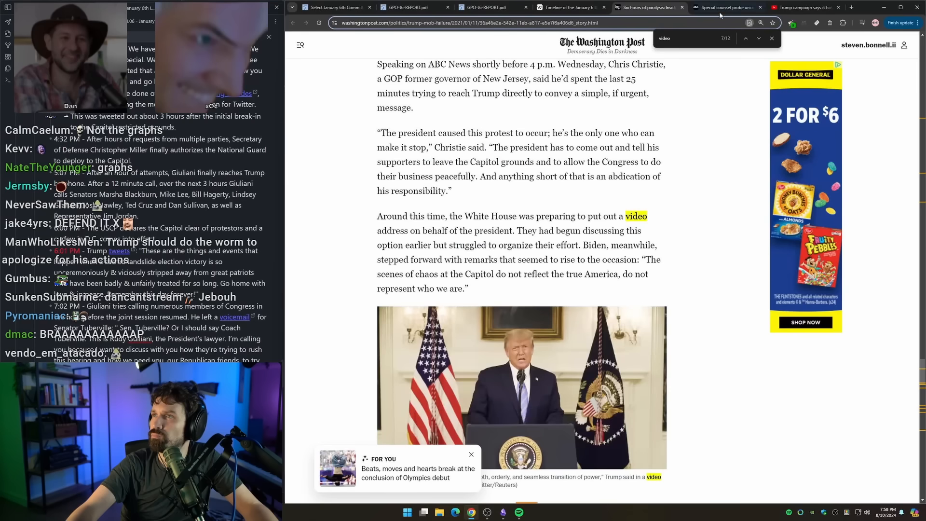
Switch to the Washington Post article about the White House video address
{"action": "left_click", "coordinate": [805, 7]}
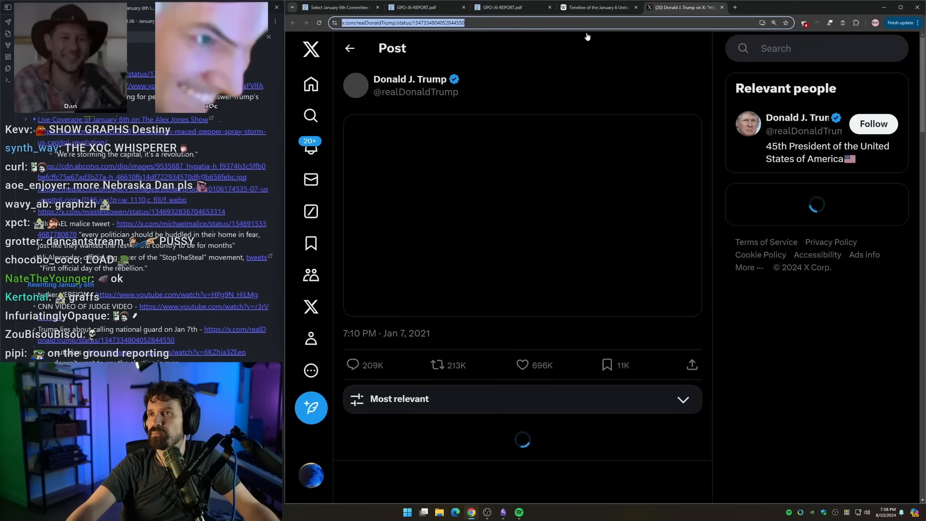
Close the X tab showing Trump's 7:10 PM January 7 video post
{"action": "left_click", "coordinate": [597, 8]}
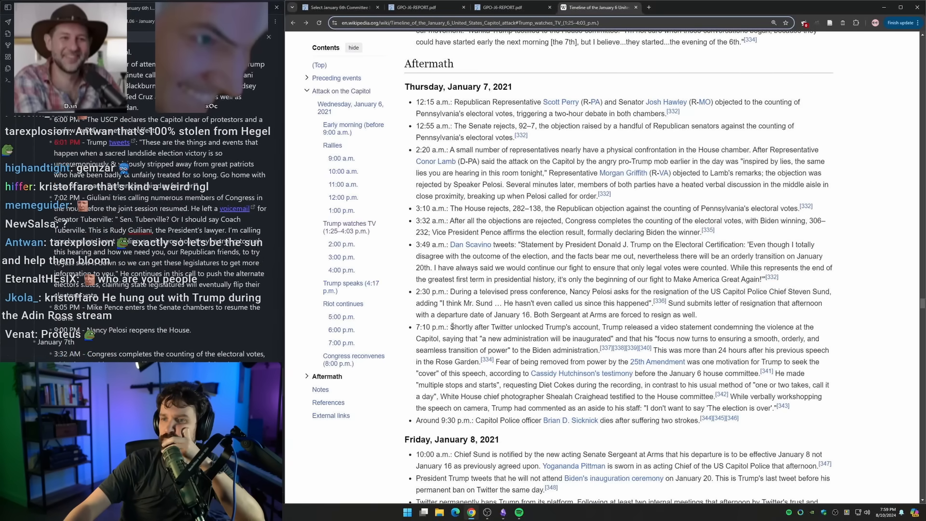
Scroll the Wikipedia timeline, close its tab, and bring up the Jan 6 report PDF
{"action": "scroll", "scroll_direction": "down", "scroll_amount": 3}
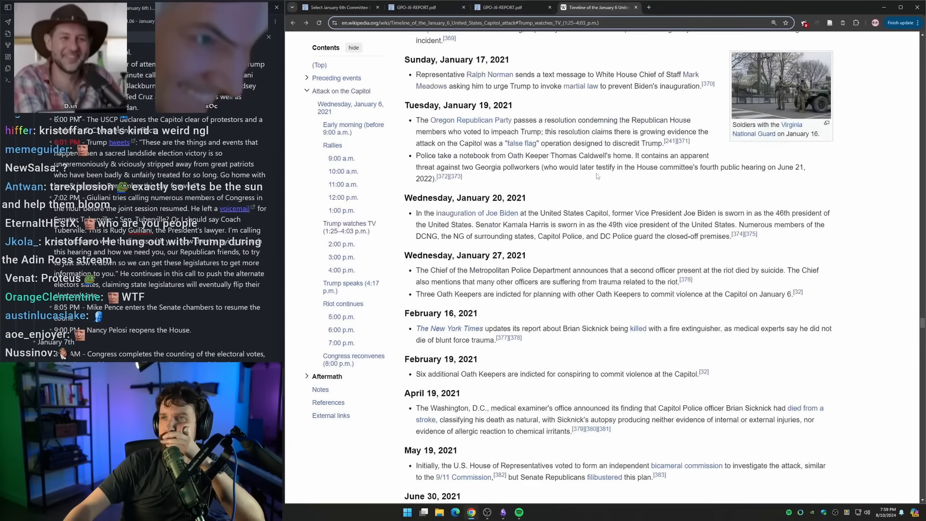
{"action": "left_click", "coordinate": [503, 7]}
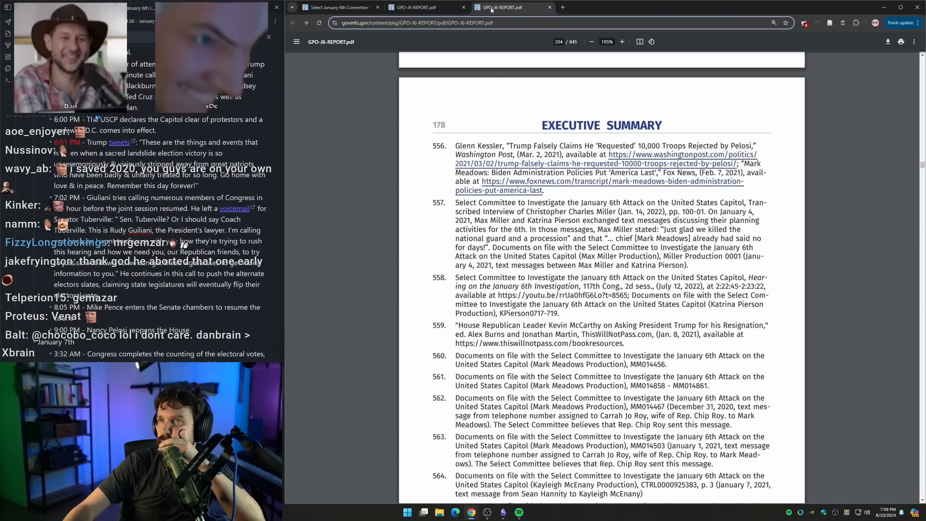
{"action": "left_click", "coordinate": [333, 8]}
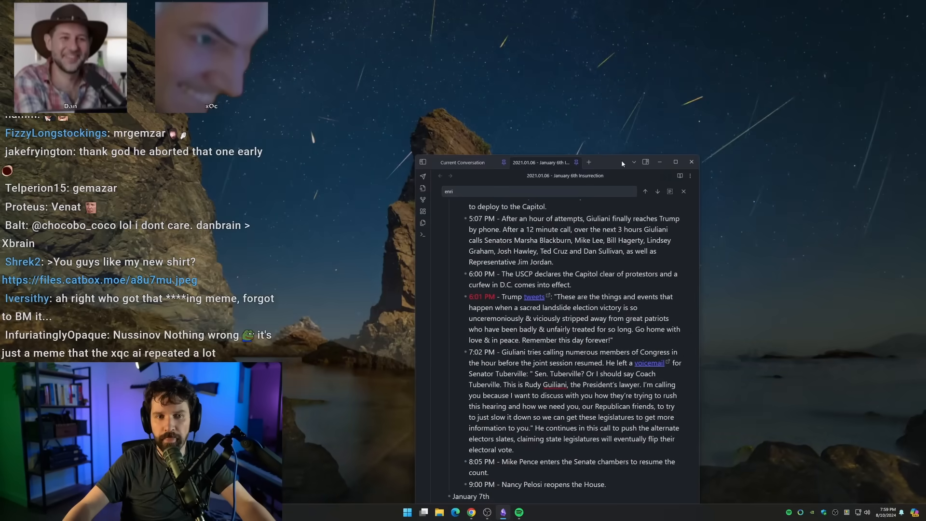
Expand the Obsidian note pane and scroll up to the Timeline section
{"action": "left_click", "coordinate": [675, 162]}
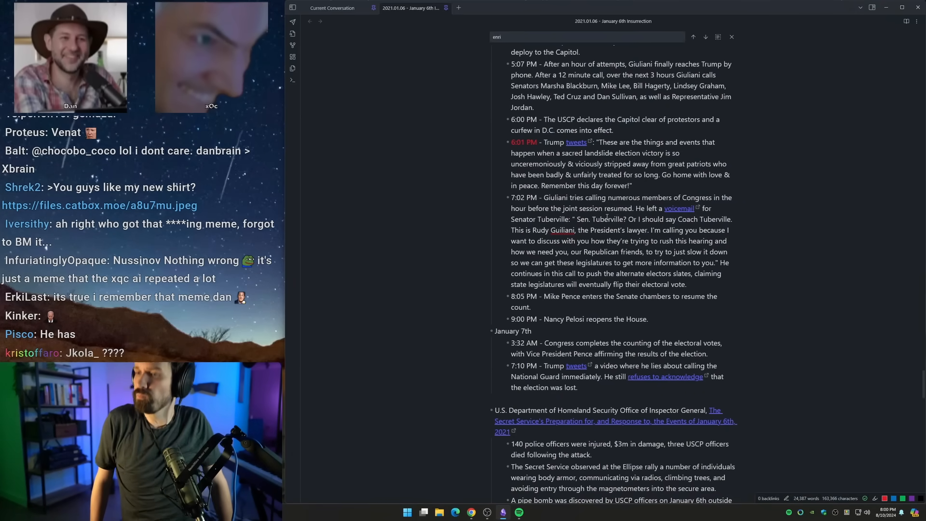
{"action": "scroll", "scroll_direction": "up", "scroll_amount": 3}
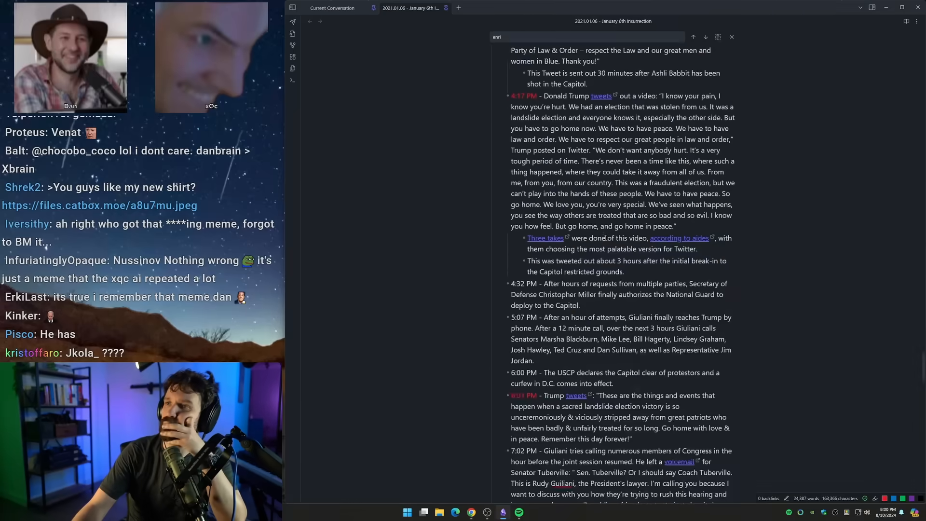
{"action": "scroll", "scroll_direction": "up", "scroll_amount": 3}
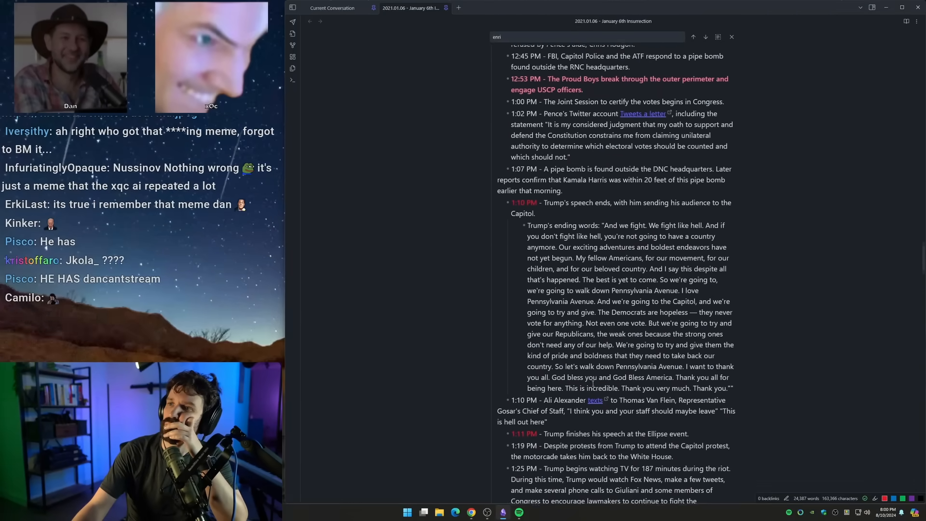
{"action": "scroll", "scroll_direction": "up", "scroll_amount": 3}
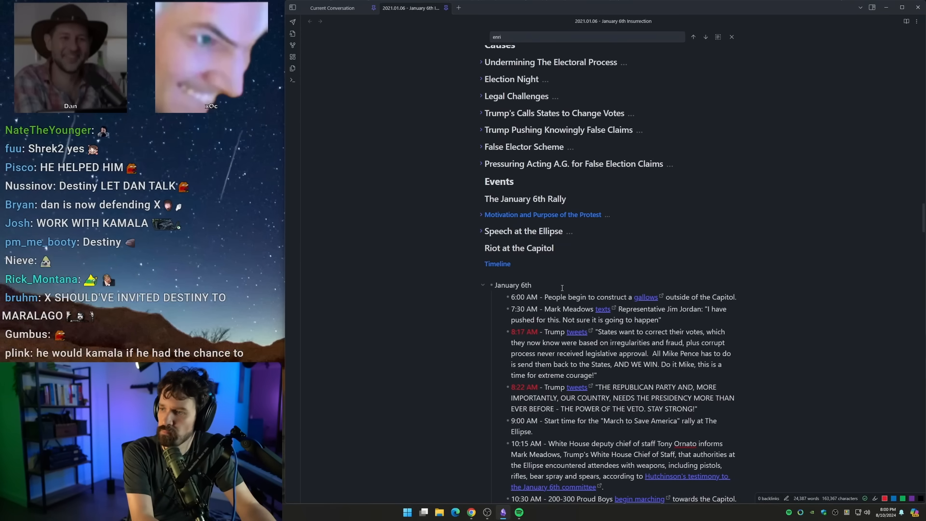
Type legend lines Donald Trump's Actions, The Proud Boys Operations, The Oath Keepers Operations
{"action": "type", "text": "Donald"}
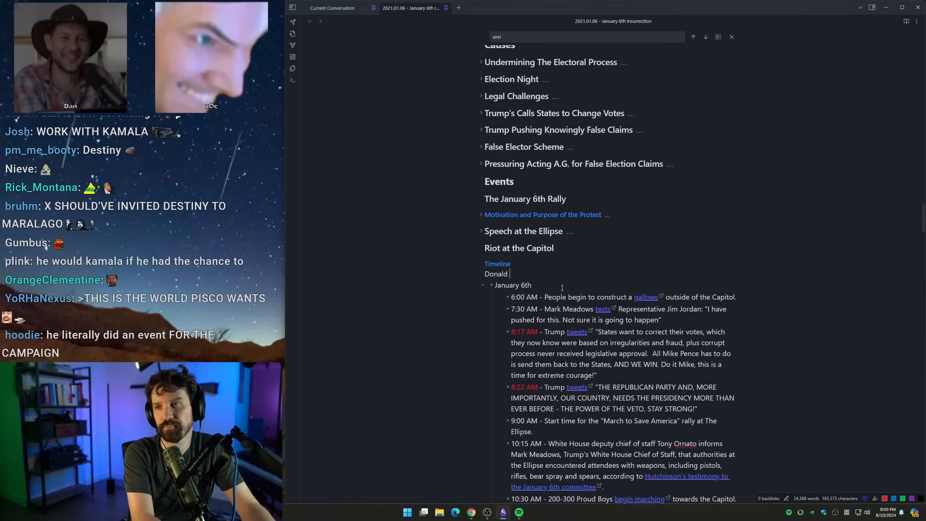
{"action": "type", "text": "Trump's Actions"}
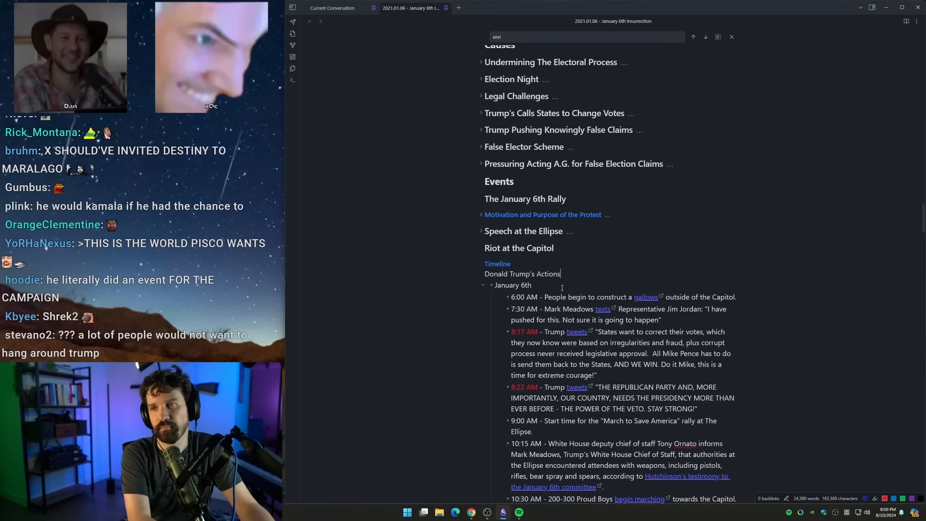
{"action": "type", "text": "The Proud Boys"}
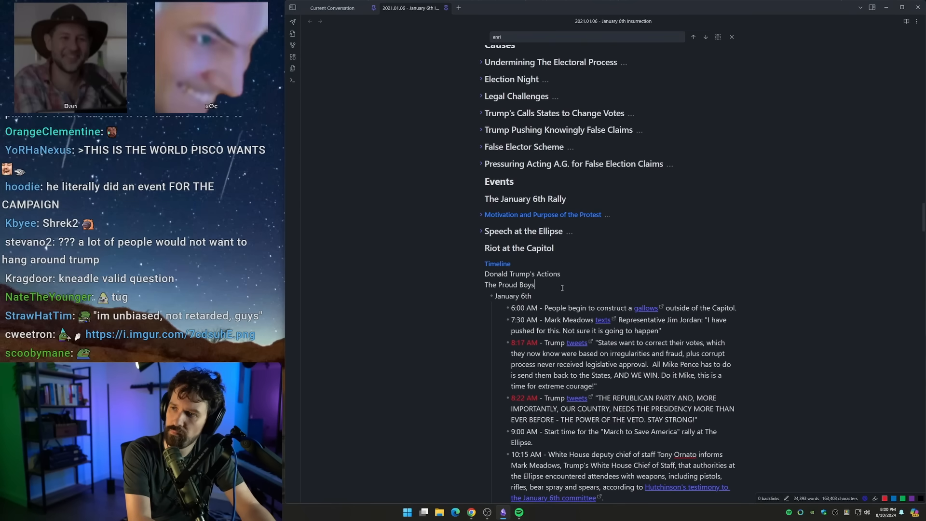
{"action": "type", "text": "Actions"}
{"action": "type", "text": "The Oaht"}
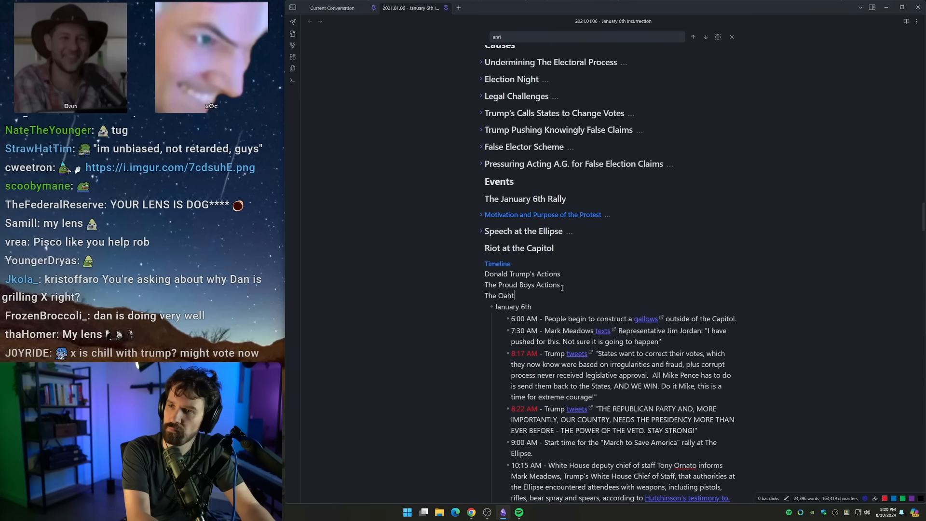
{"action": "type", "text": "Keepers"}
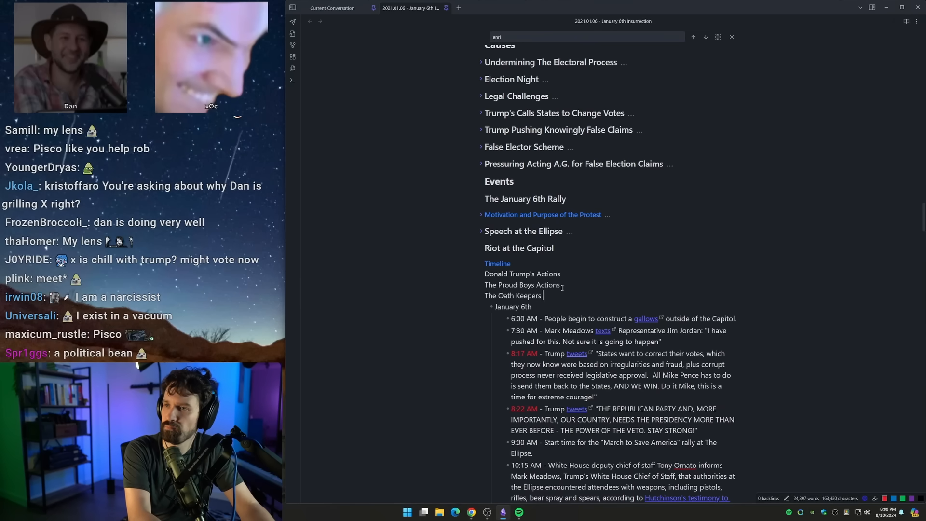
{"action": "type", "text": "Operations"}
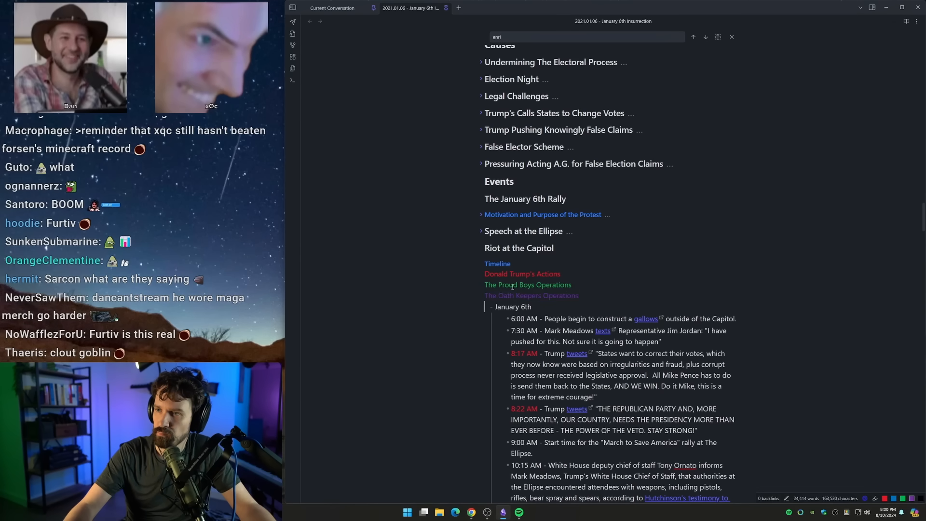
{"action": "left_click", "coordinate": [522, 274]}
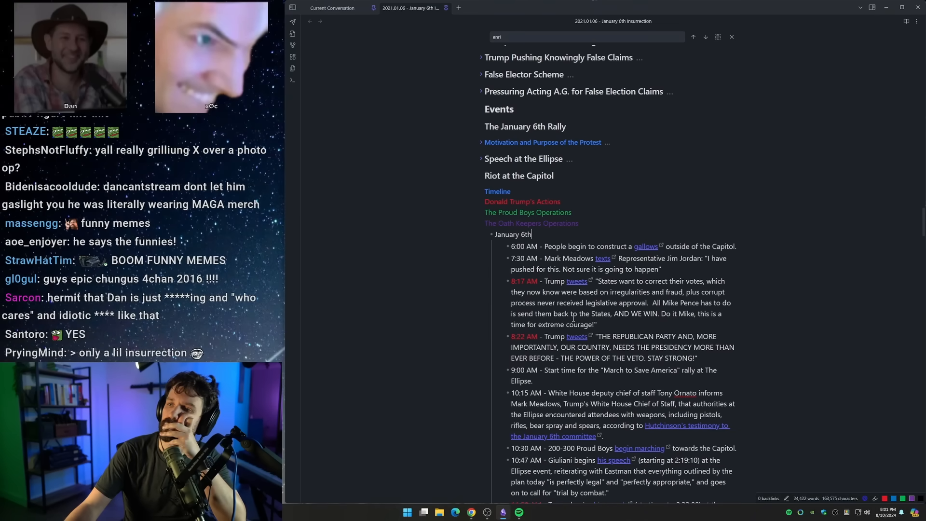
{"action": "scroll", "scroll_direction": "down", "scroll_amount": 3}
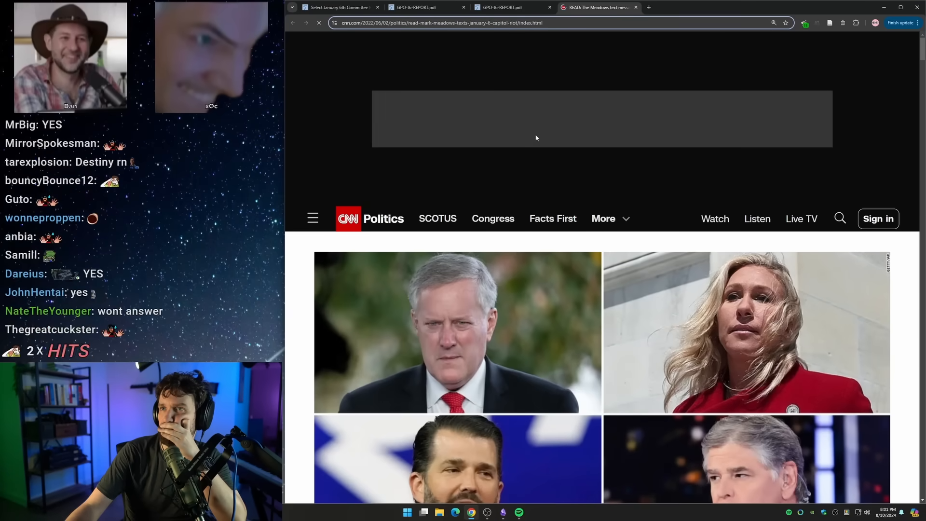
Scroll CNN's Meadows texts to the January 6 7:30 a.m. message to Jim Jordan
{"action": "scroll", "scroll_direction": "down", "scroll_amount": 3}
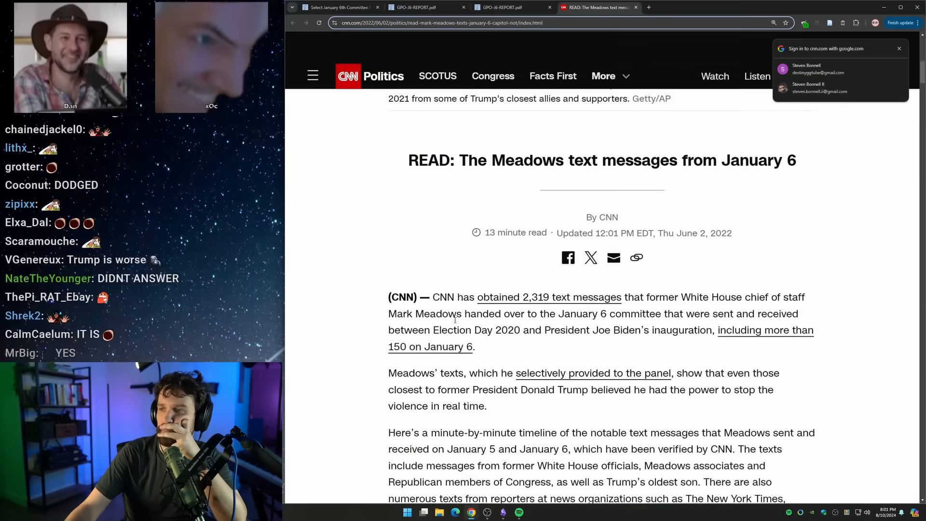
{"action": "scroll", "scroll_direction": "down", "scroll_amount": 3}
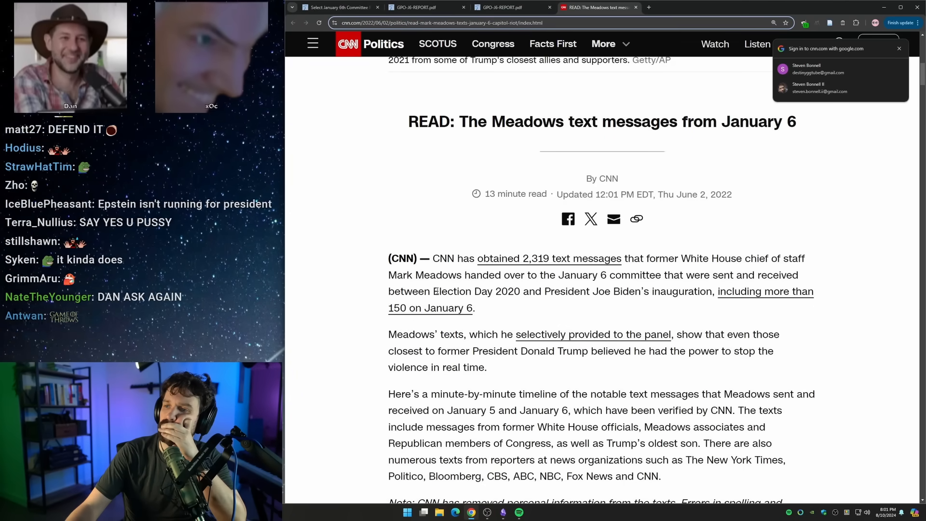
{"action": "scroll", "scroll_direction": "down", "scroll_amount": 3}
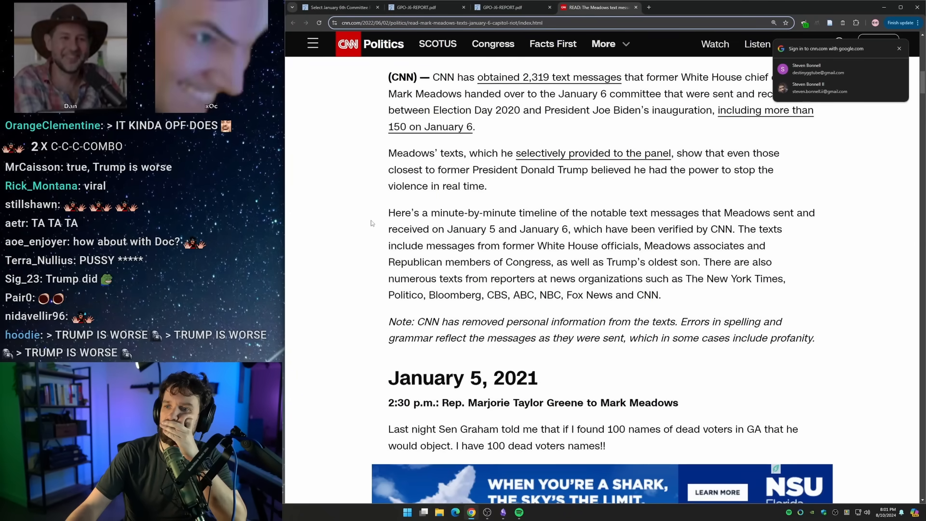
{"action": "scroll", "scroll_direction": "down", "scroll_amount": 3}
{"action": "type", "text": "going"}
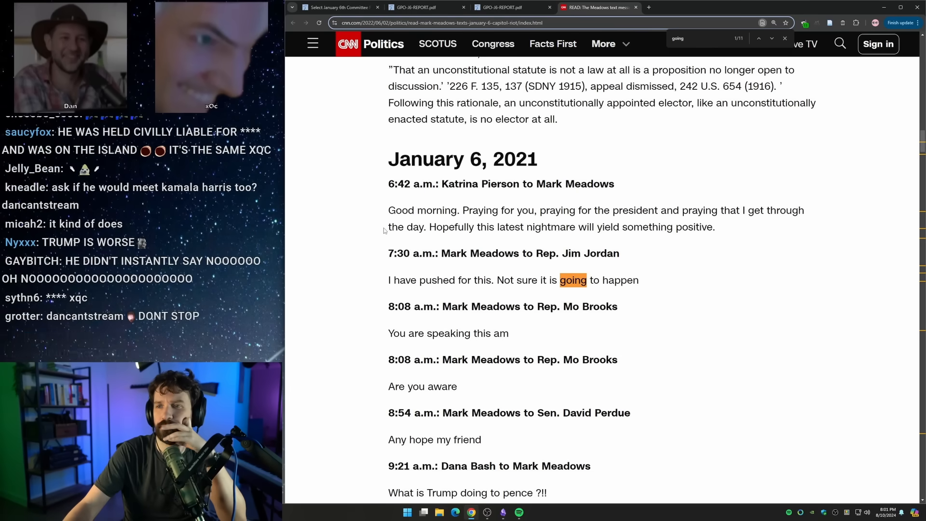
{"action": "scroll", "scroll_direction": "down", "scroll_amount": 3}
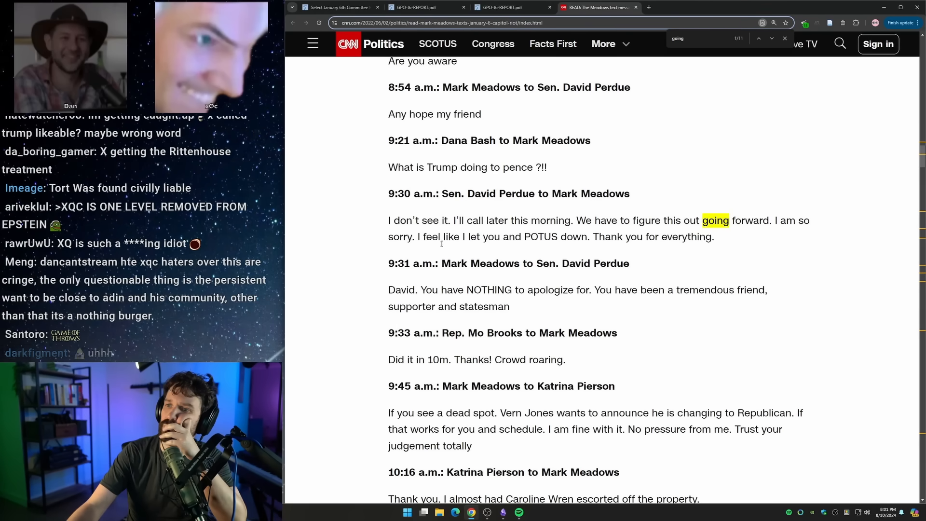
{"action": "scroll", "scroll_direction": "down", "scroll_amount": 3}
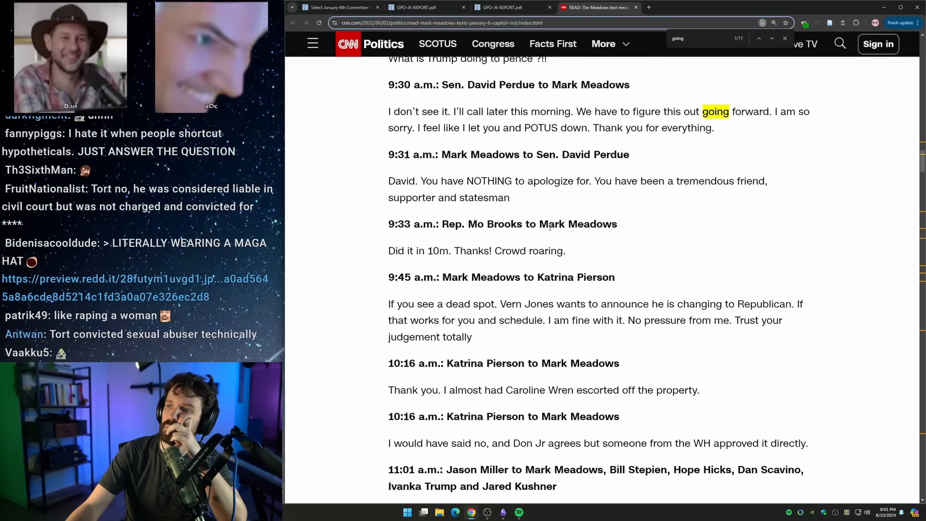
{"action": "scroll", "scroll_direction": "up", "scroll_amount": 3}
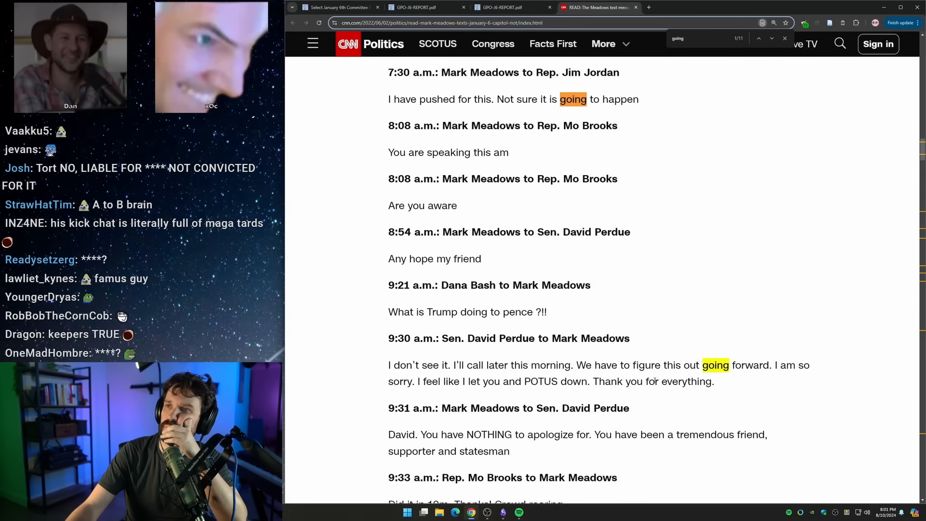
{"action": "scroll", "scroll_direction": "up", "scroll_amount": 3}
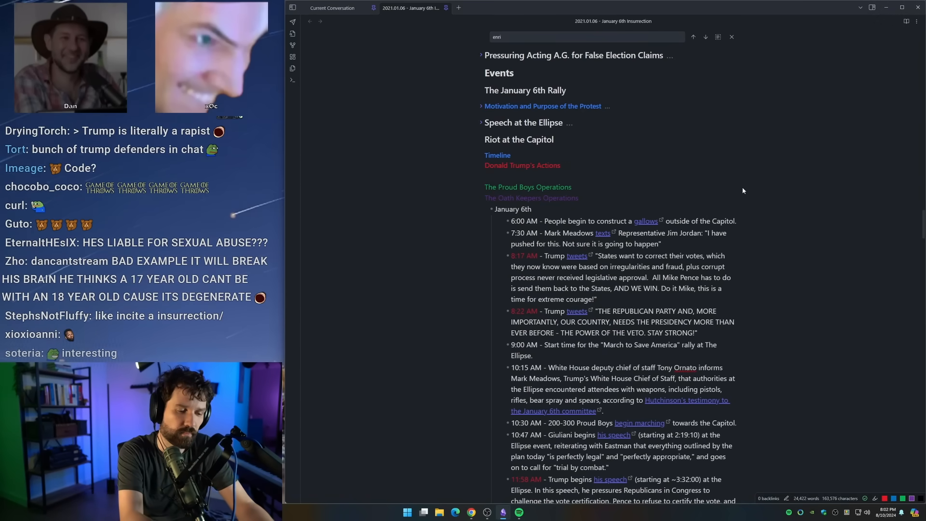
Add an orange 'In Furtherance of the Coup' legend line under Donald Trump's Actions
{"action": "type", "text": "Vice Presid"}
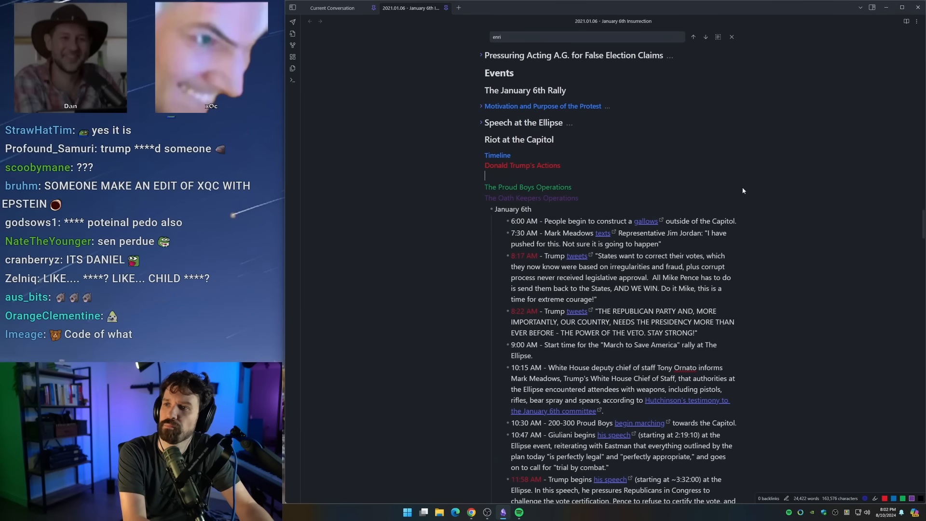
{"action": "type", "text": "Coup"}
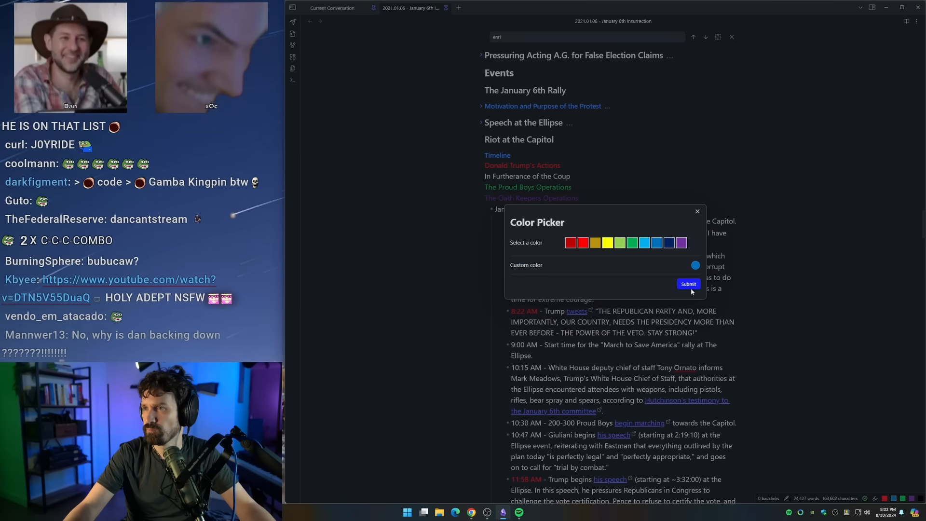
{"action": "left_click", "coordinate": [689, 284]}
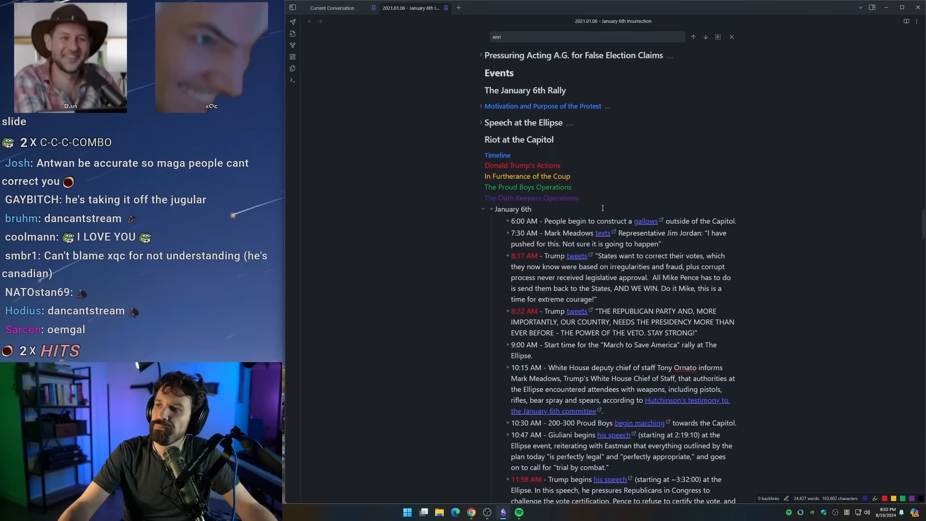
Scroll down the Obsidian timeline to the 7:30 AM and 10:30 AM entries
{"action": "scroll", "scroll_direction": "down", "scroll_amount": 3}
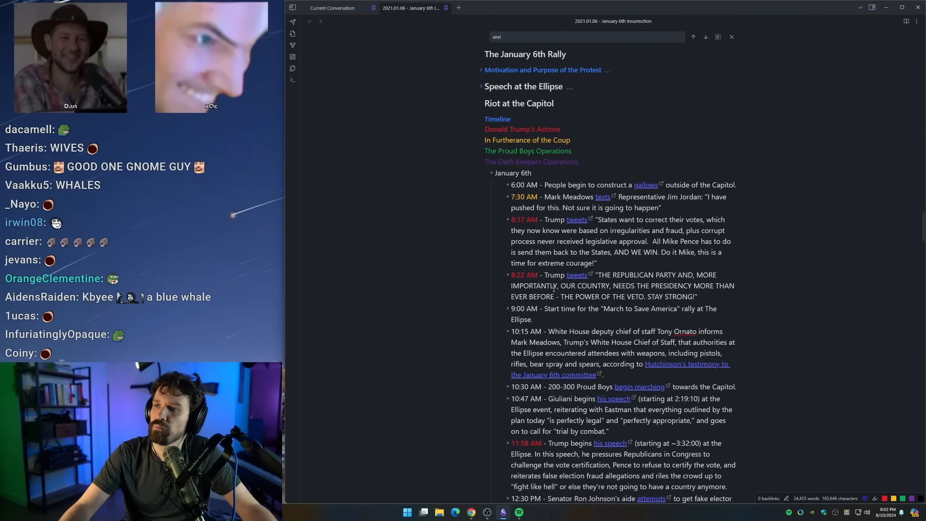
{"action": "scroll", "scroll_direction": "down", "scroll_amount": 3}
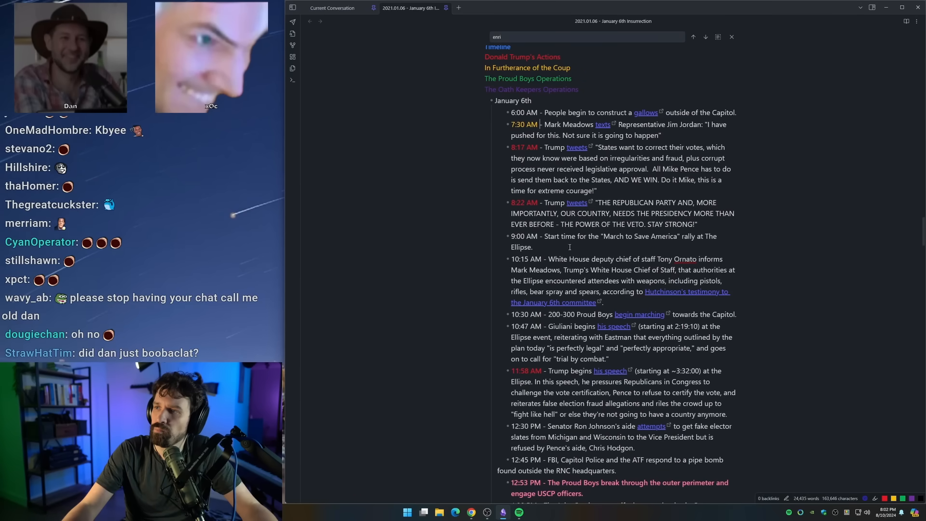
{"action": "scroll", "scroll_direction": "down", "scroll_amount": 3}
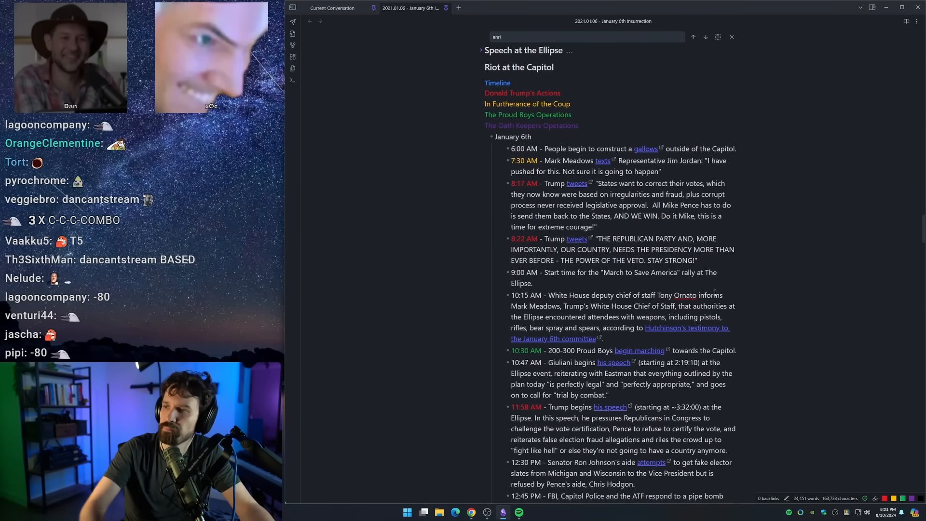
{"action": "scroll", "scroll_direction": "down", "scroll_amount": 3}
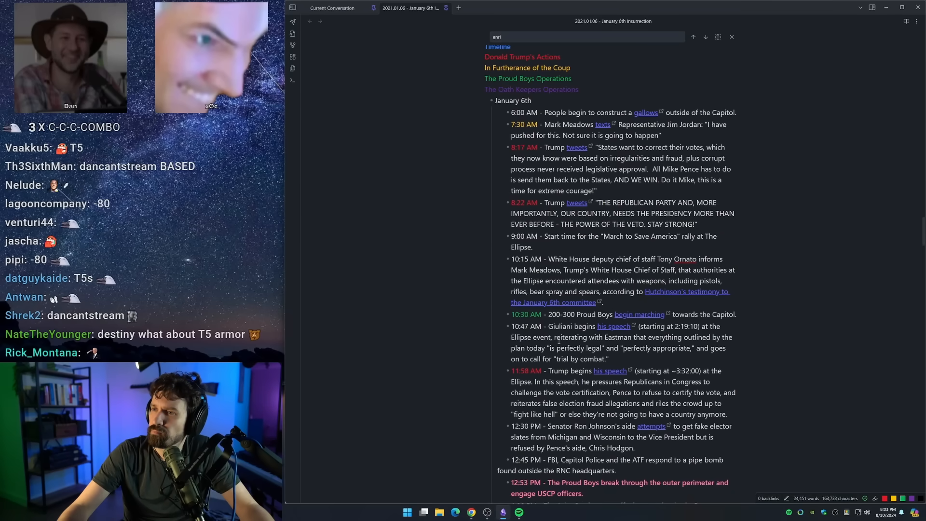
{"action": "scroll", "scroll_direction": "down", "scroll_amount": 3}
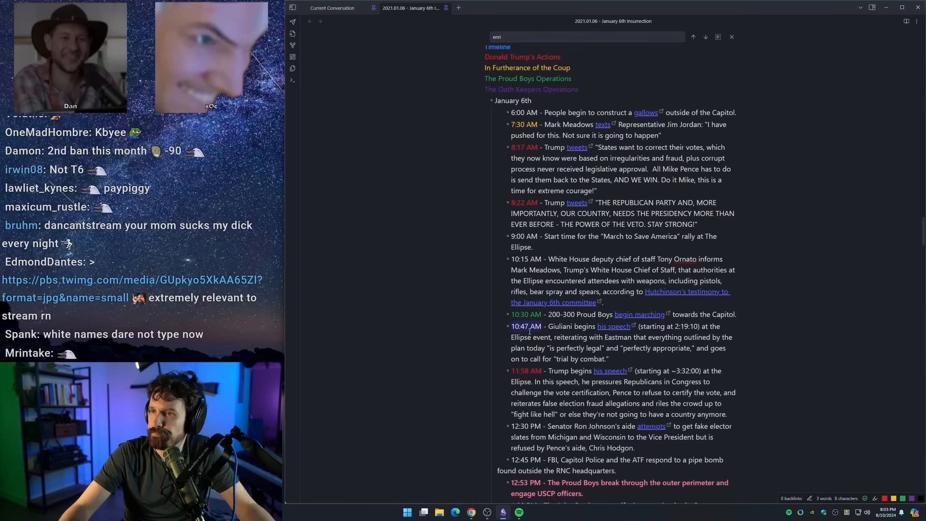
{"action": "scroll", "scroll_direction": "down", "scroll_amount": 3}
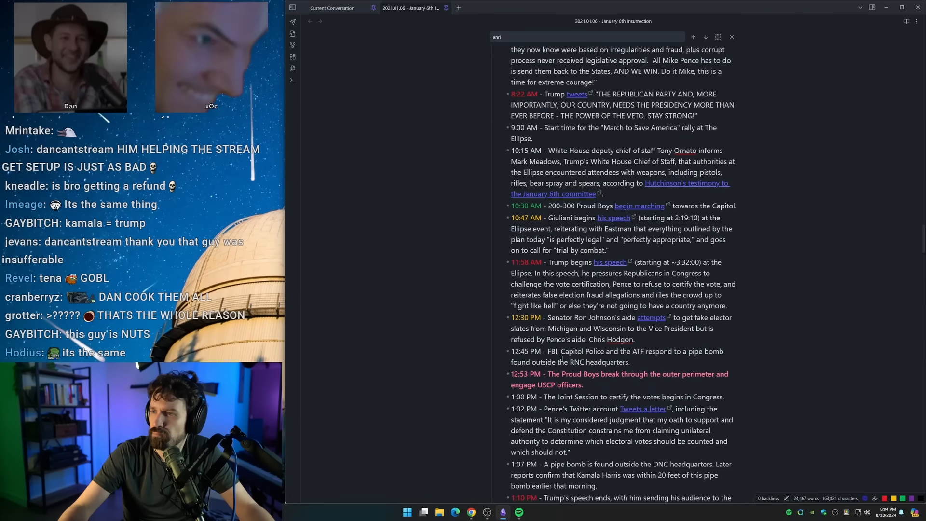
{"action": "scroll", "scroll_direction": "down", "scroll_amount": 3}
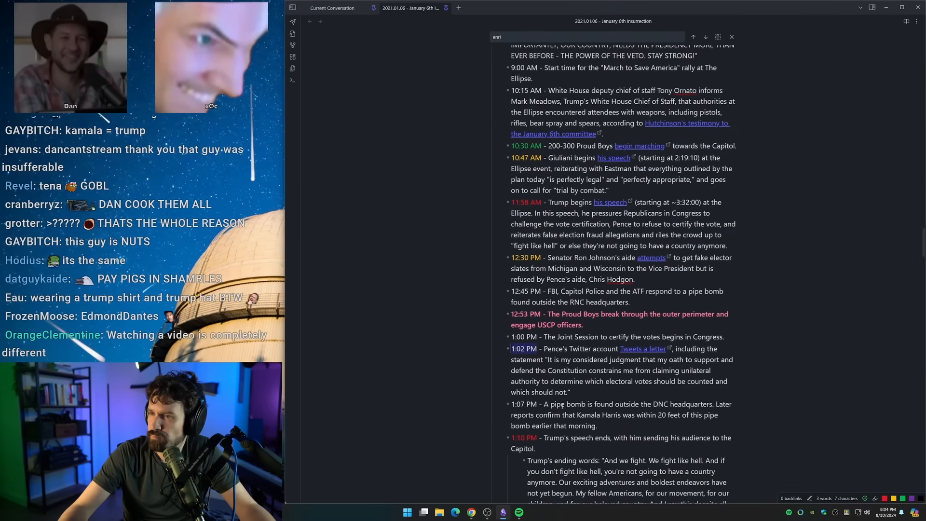
{"action": "scroll", "scroll_direction": "down", "scroll_amount": 3}
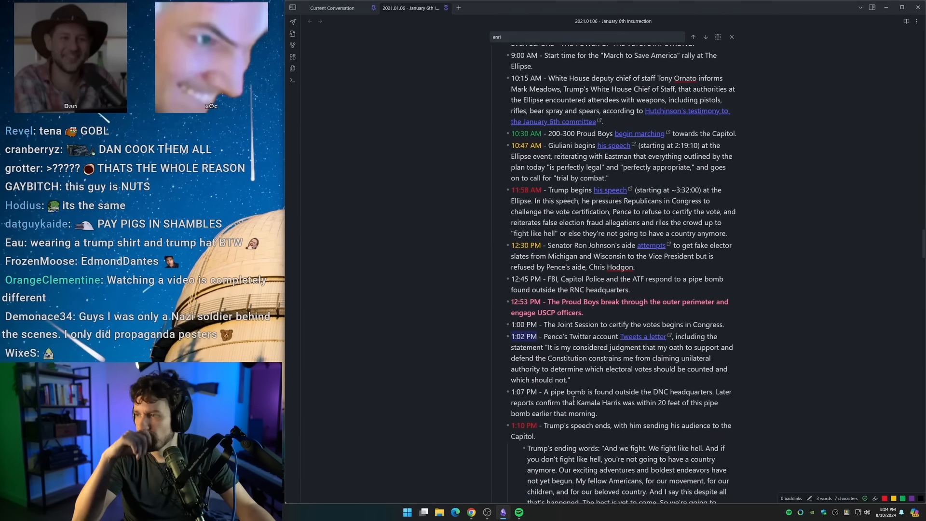
{"action": "scroll", "scroll_direction": "up", "scroll_amount": 3}
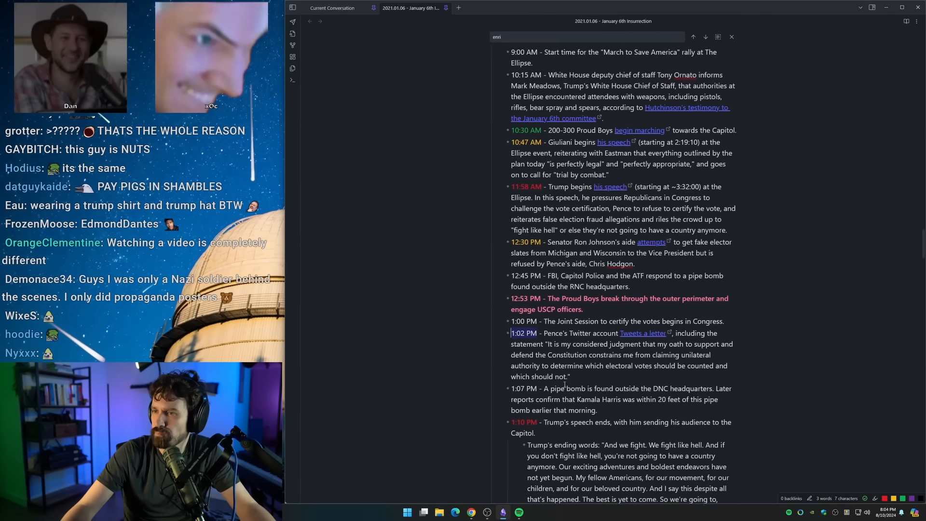
{"action": "scroll", "scroll_direction": "down", "scroll_amount": 3}
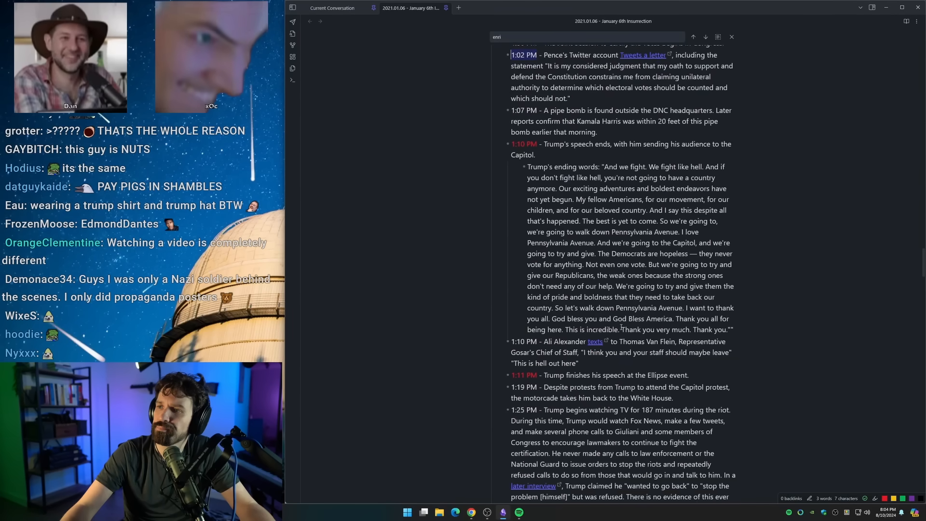
{"action": "scroll", "scroll_direction": "down", "scroll_amount": 3}
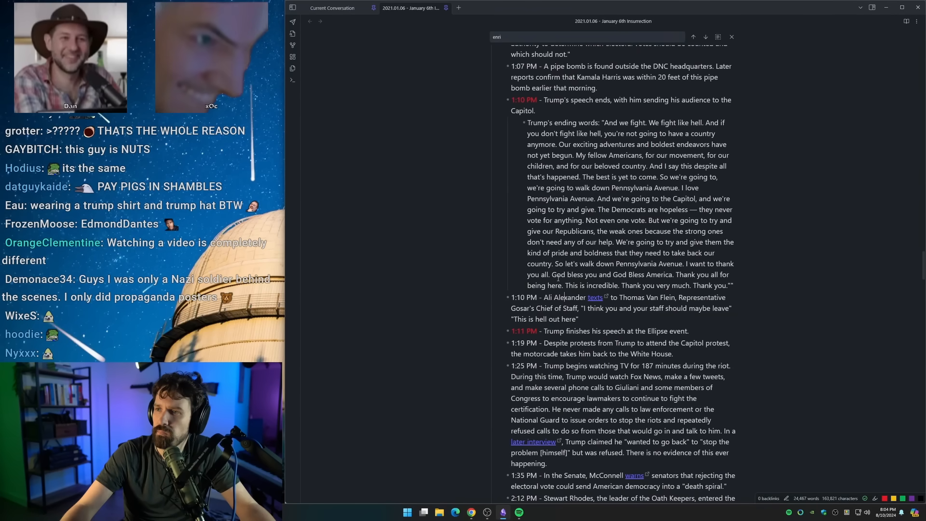
{"action": "scroll", "scroll_direction": "down", "scroll_amount": 3}
{"action": "type", "text": " Stop the Steal lead organizer"}
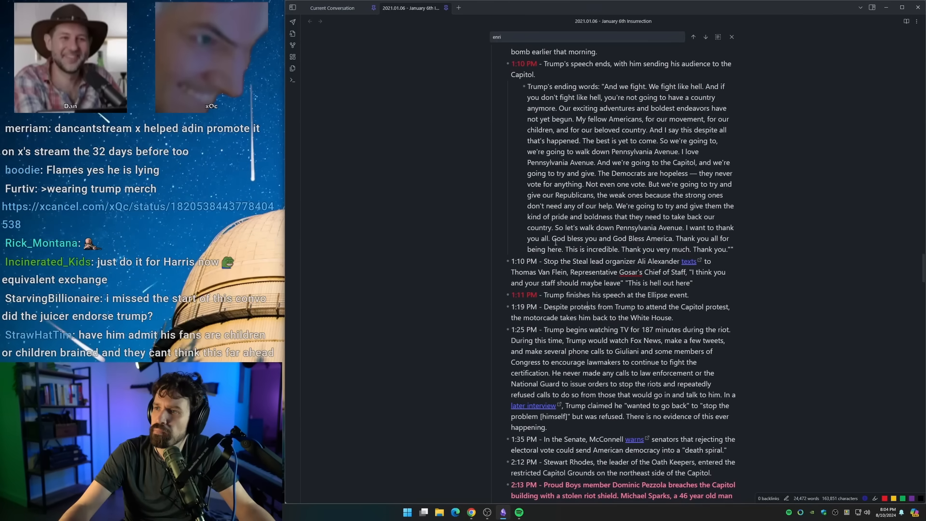
{"action": "scroll", "scroll_direction": "down", "scroll_amount": 3}
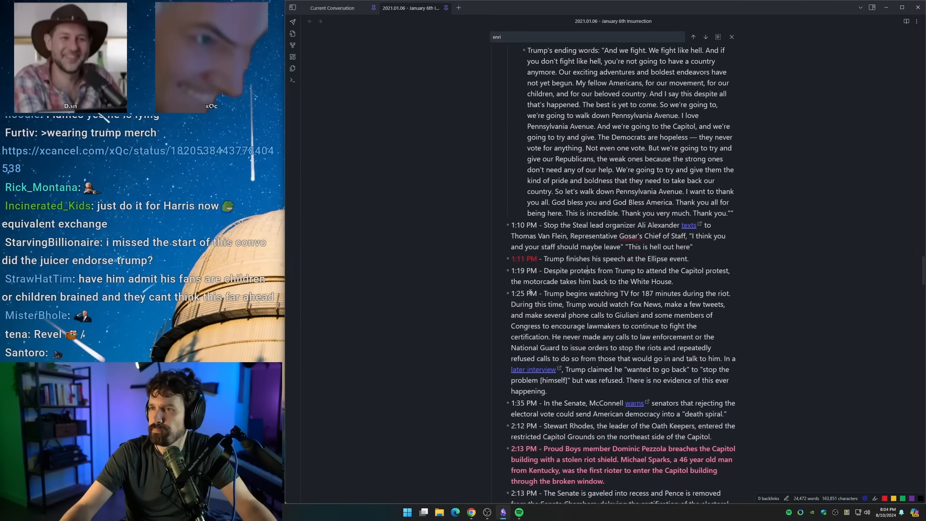
{"action": "scroll", "scroll_direction": "down", "scroll_amount": 3}
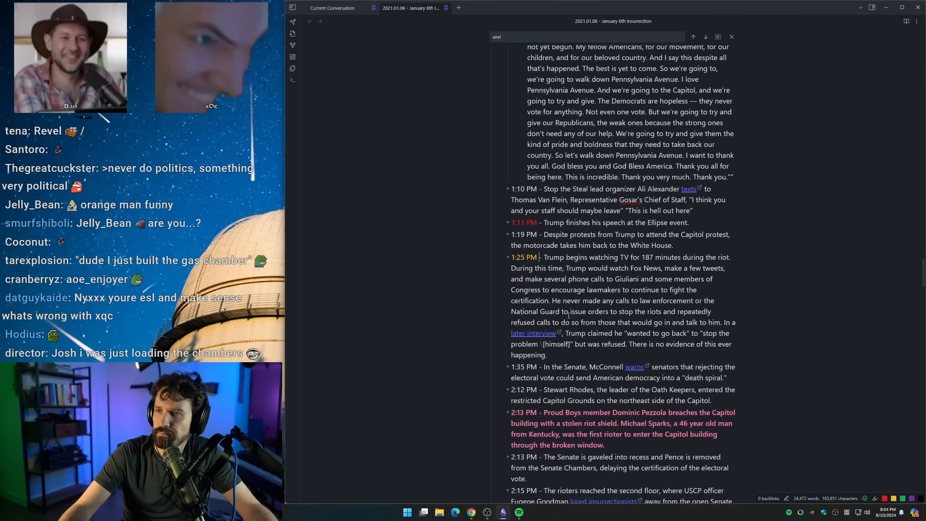
{"action": "scroll", "scroll_direction": "down", "scroll_amount": 3}
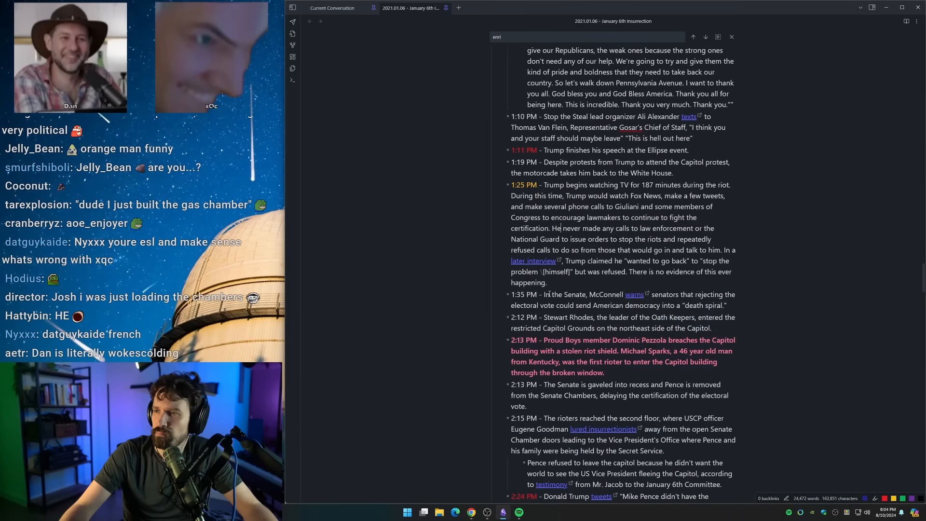
Scroll the timeline to the 2:12 PM Stewart Rhodes and 2:13 PM Pezzola breach entries
{"action": "scroll", "scroll_direction": "up", "scroll_amount": 3}
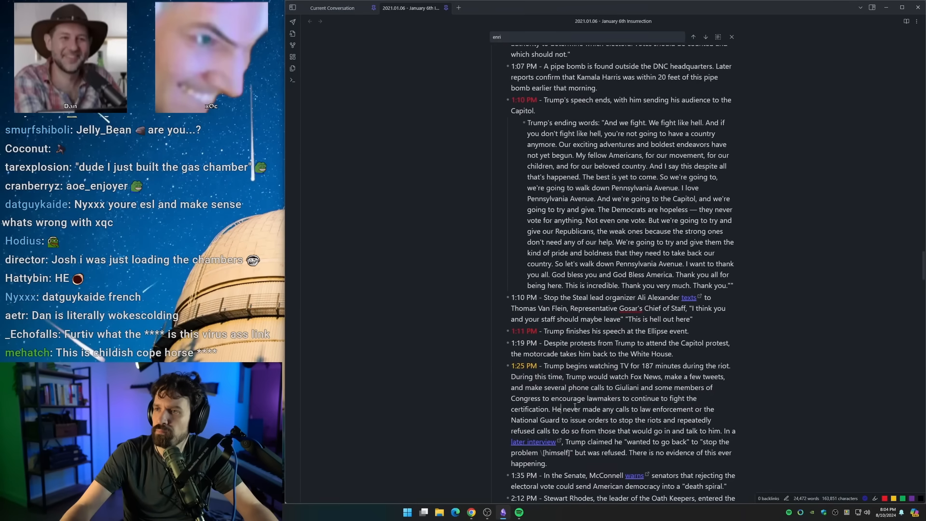
{"action": "scroll", "scroll_direction": "up", "scroll_amount": 3}
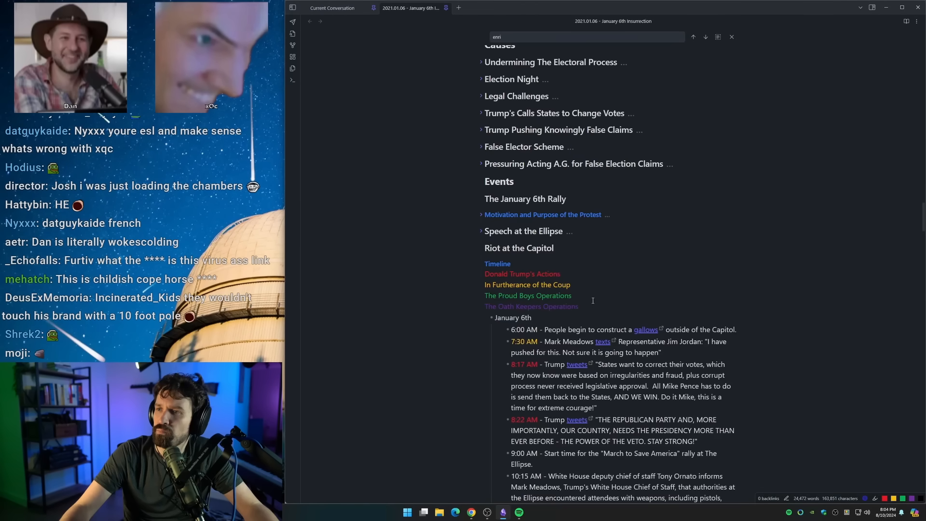
{"action": "scroll", "scroll_direction": "down", "scroll_amount": 3}
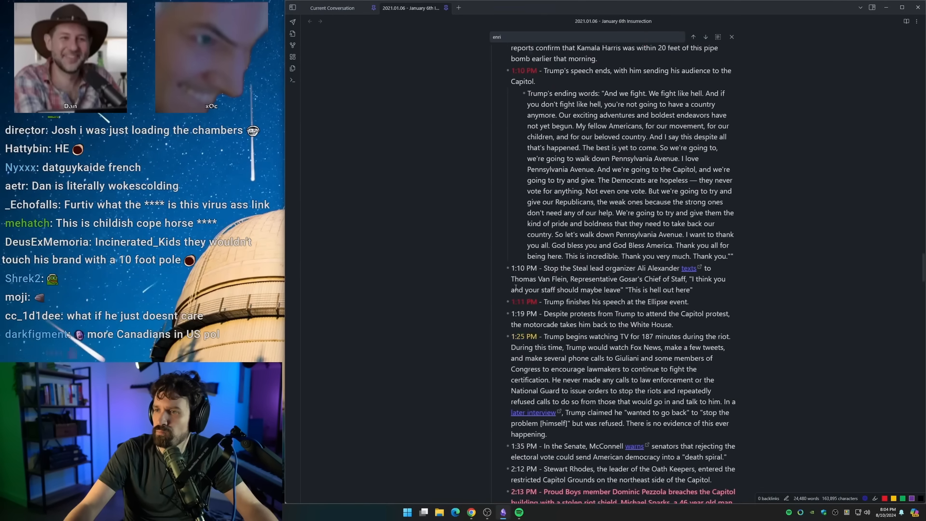
{"action": "scroll", "scroll_direction": "down", "scroll_amount": 3}
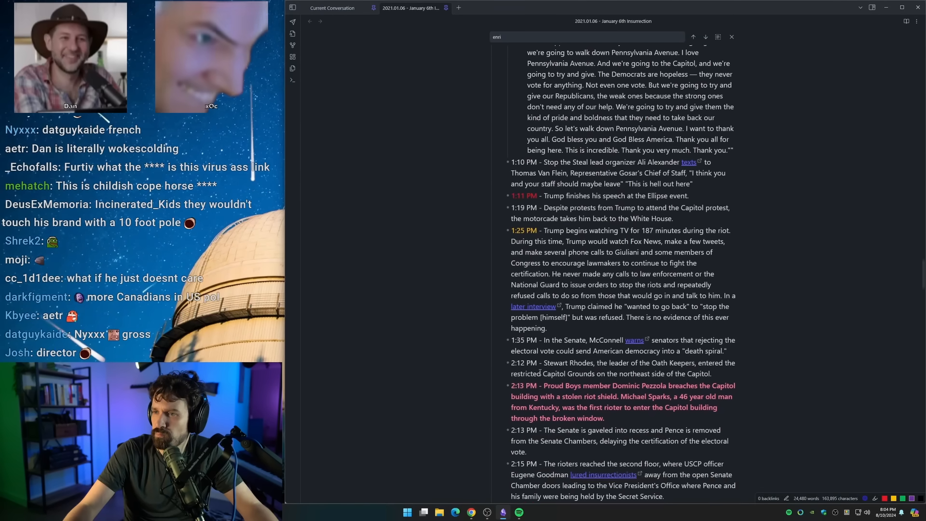
{"action": "scroll", "scroll_direction": "down", "scroll_amount": 3}
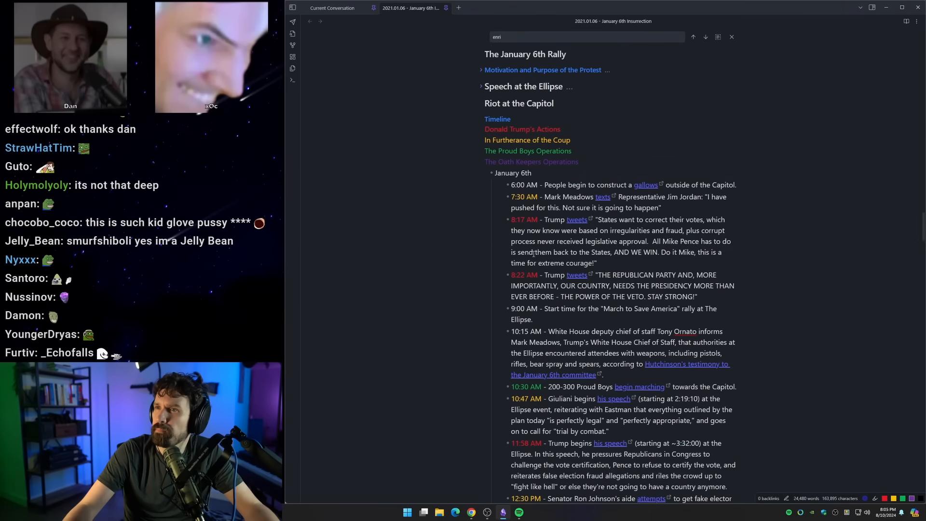
{"action": "scroll", "scroll_direction": "down", "scroll_amount": 3}
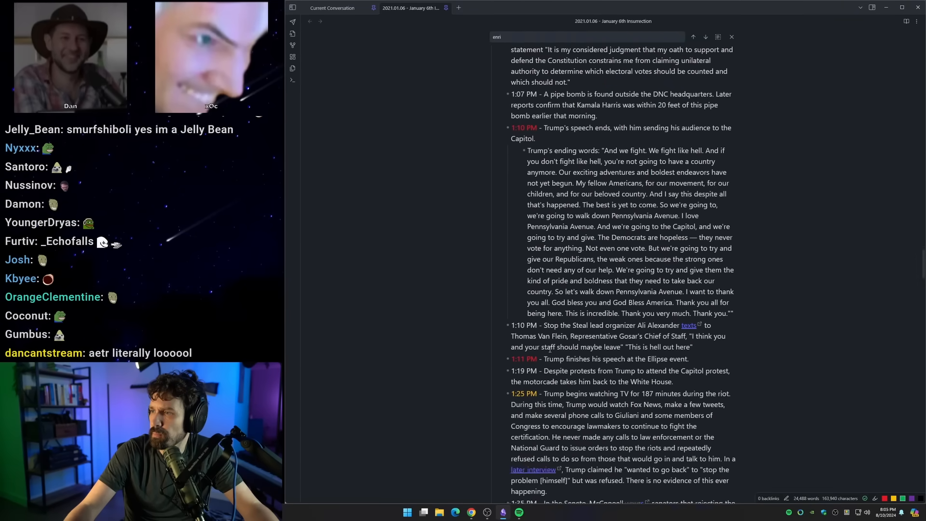
{"action": "scroll", "scroll_direction": "down", "scroll_amount": 3}
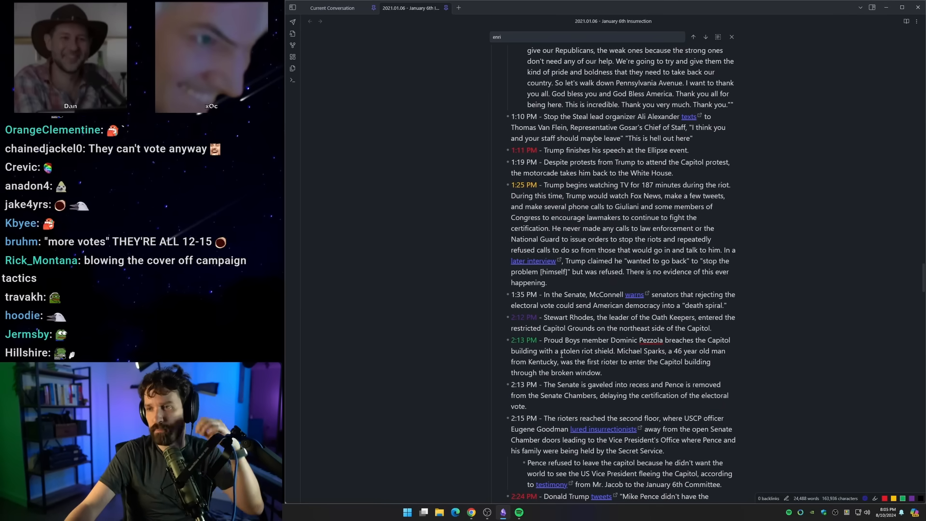
{"action": "scroll", "scroll_direction": "down", "scroll_amount": 3}
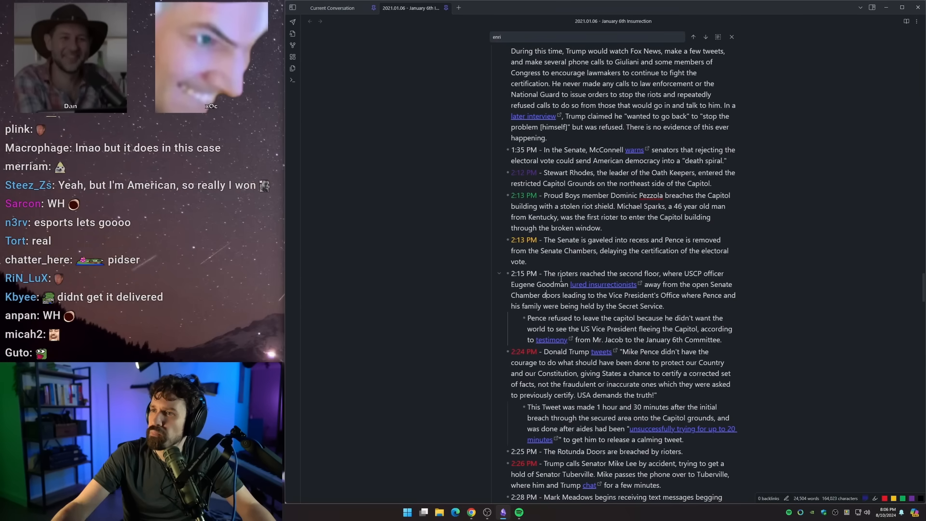
Scroll to the 2:24, 2:28 and 2:38 PM entries around Meadows' texts
{"action": "scroll", "scroll_direction": "down", "scroll_amount": 3}
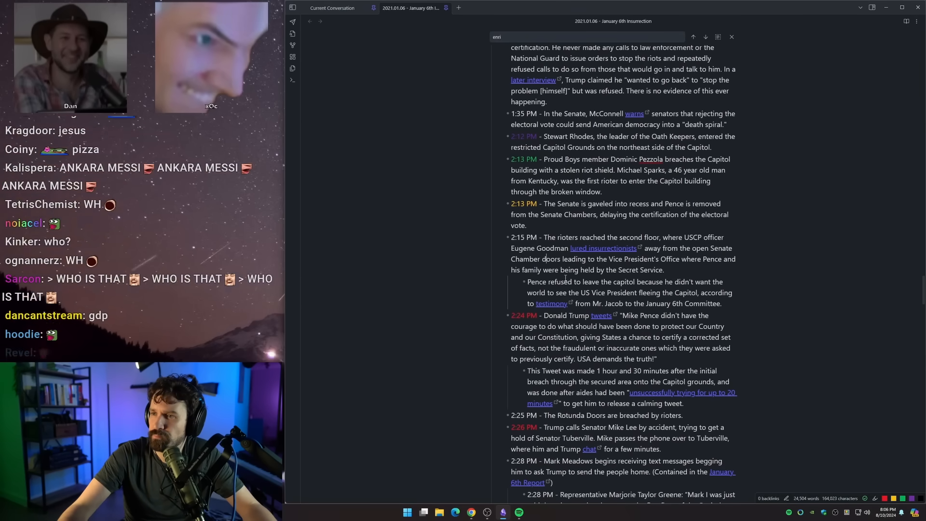
{"action": "scroll", "scroll_direction": "down", "scroll_amount": 3}
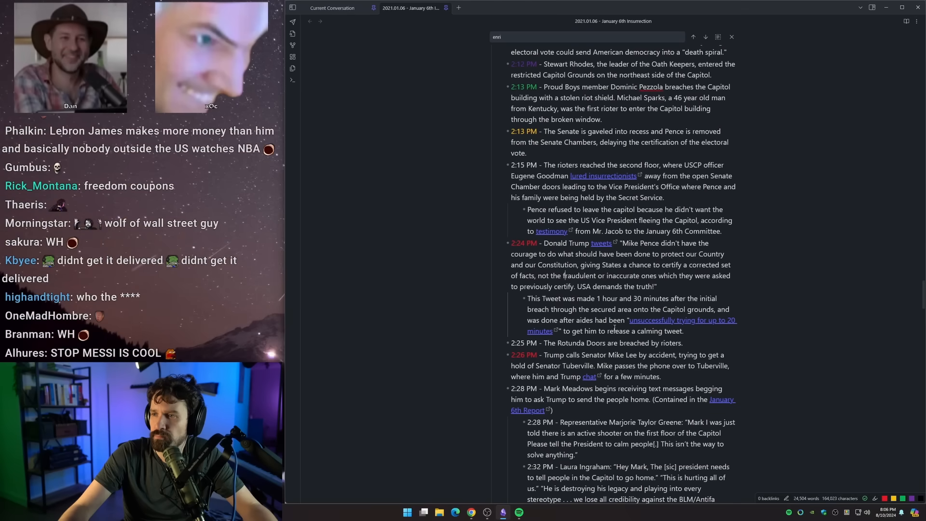
{"action": "scroll", "scroll_direction": "up", "scroll_amount": 3}
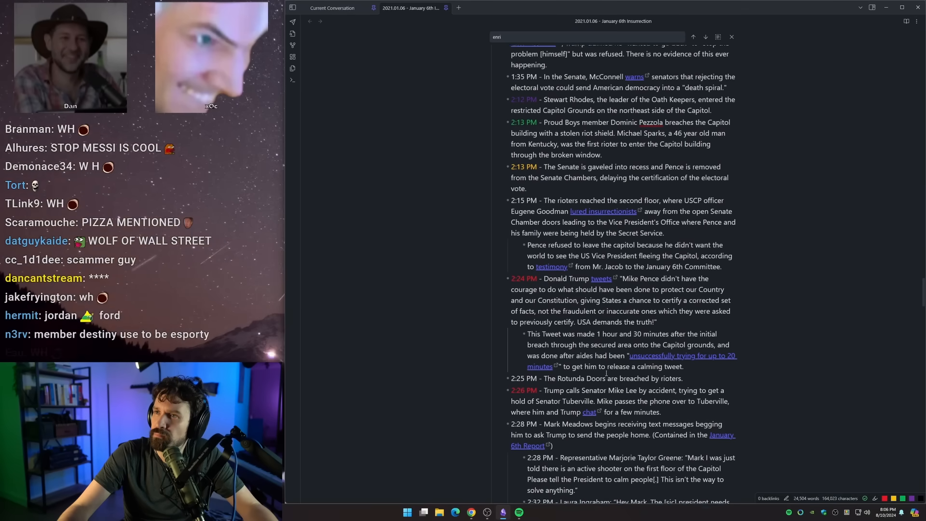
{"action": "scroll", "scroll_direction": "down", "scroll_amount": 3}
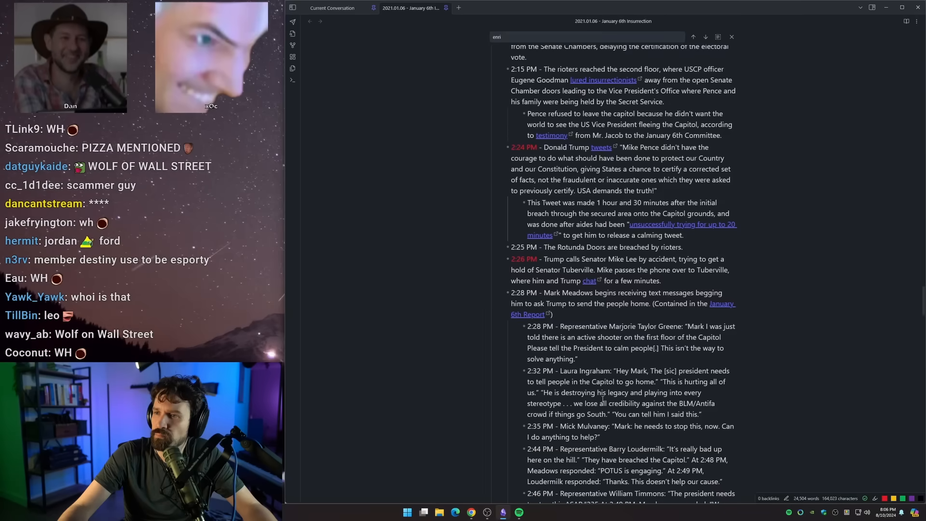
{"action": "scroll", "scroll_direction": "down", "scroll_amount": 3}
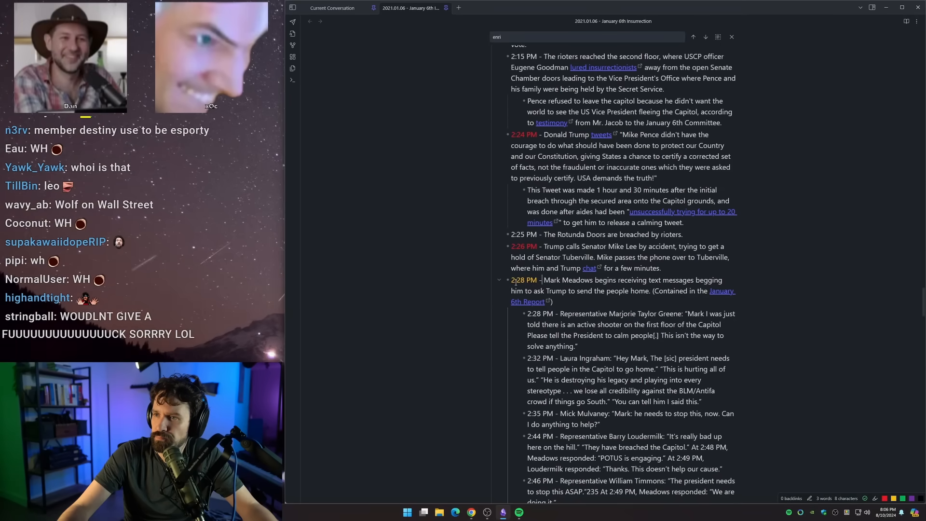
{"action": "scroll", "scroll_direction": "down", "scroll_amount": 3}
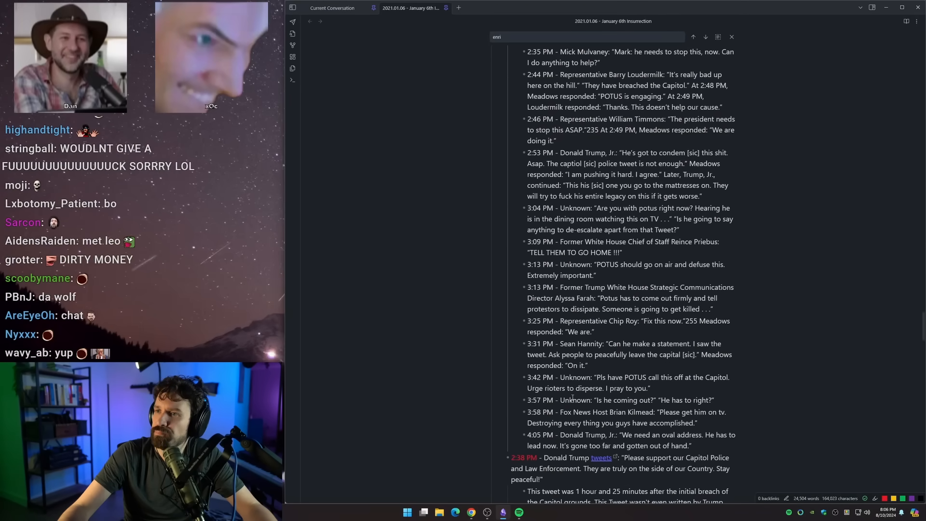
{"action": "scroll", "scroll_direction": "down", "scroll_amount": 3}
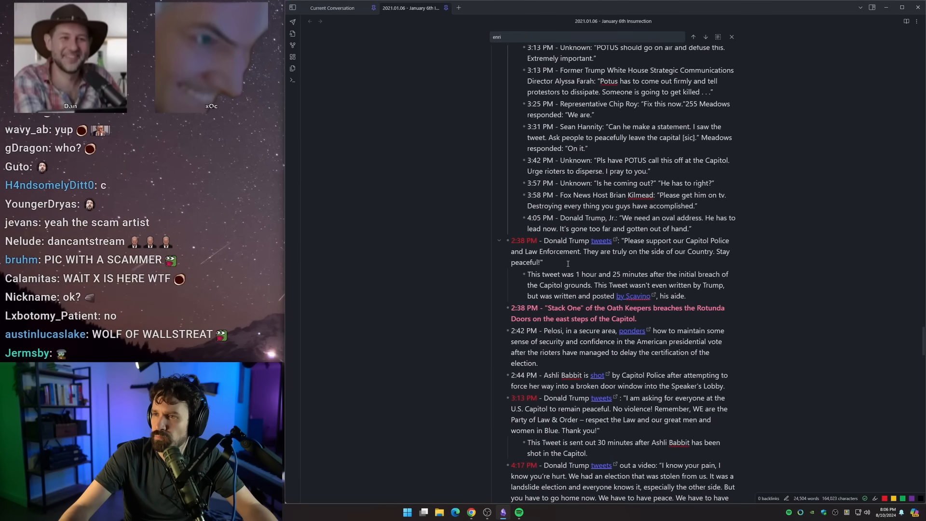
{"action": "scroll", "scroll_direction": "up", "scroll_amount": 3}
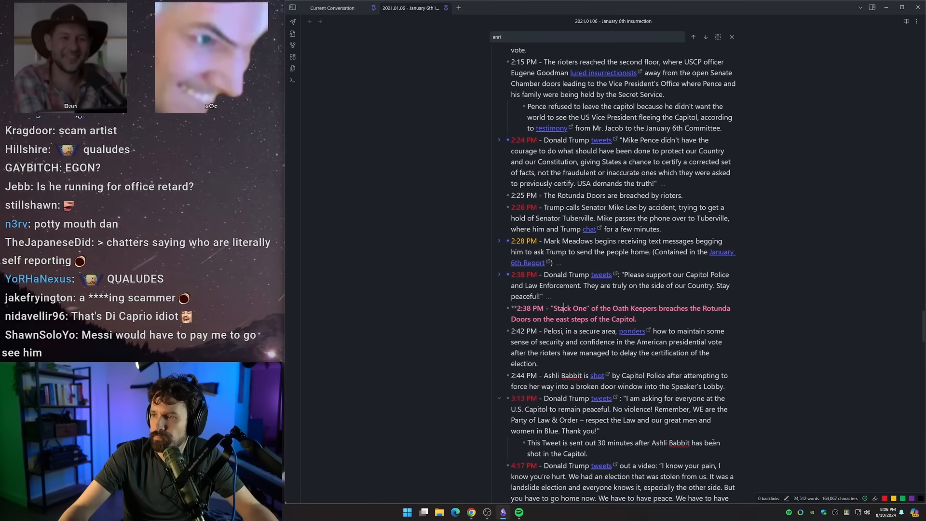
{"action": "scroll", "scroll_direction": "up", "scroll_amount": 3}
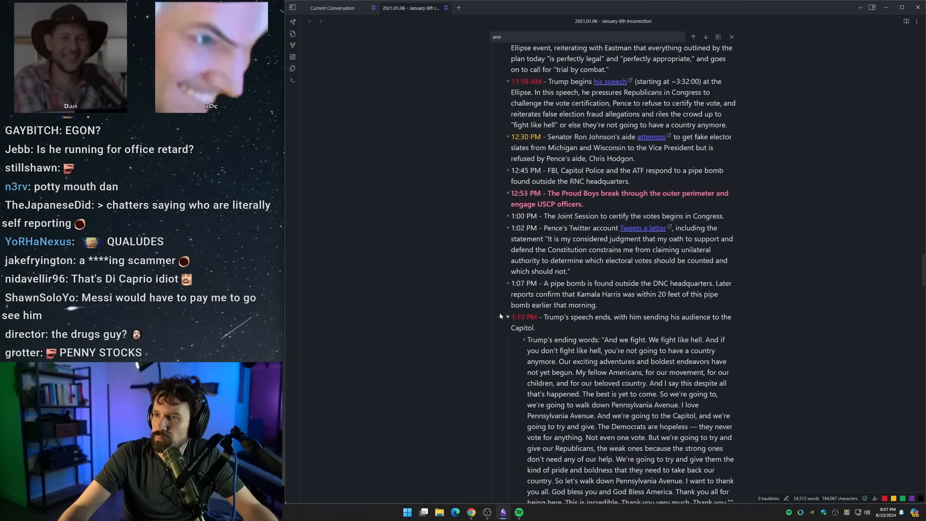
{"action": "scroll", "scroll_direction": "up", "scroll_amount": 3}
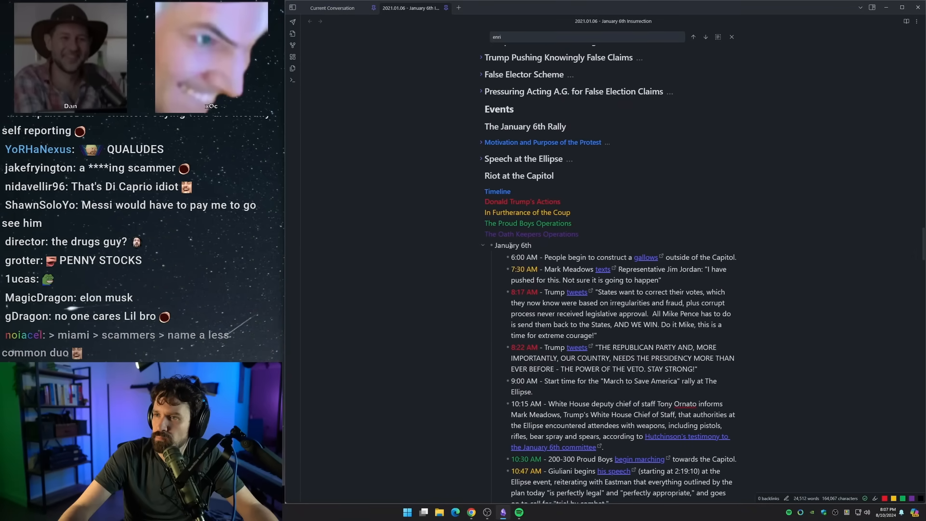
{"action": "scroll", "scroll_direction": "down", "scroll_amount": 3}
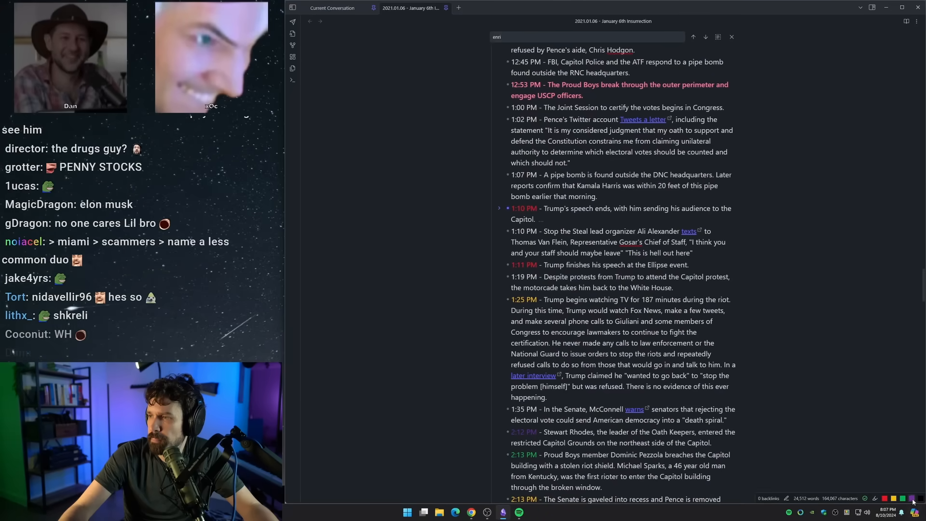
{"action": "scroll", "scroll_direction": "down", "scroll_amount": 3}
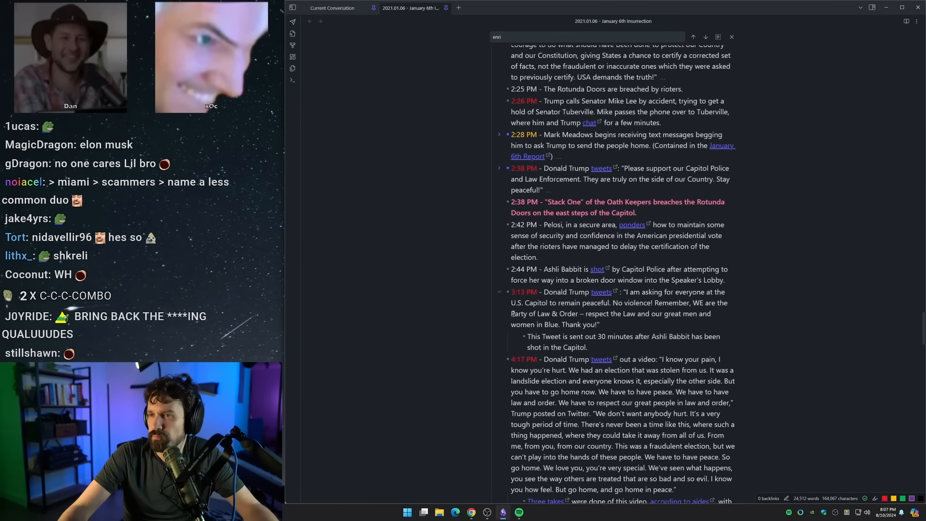
{"action": "scroll", "scroll_direction": "down", "scroll_amount": 3}
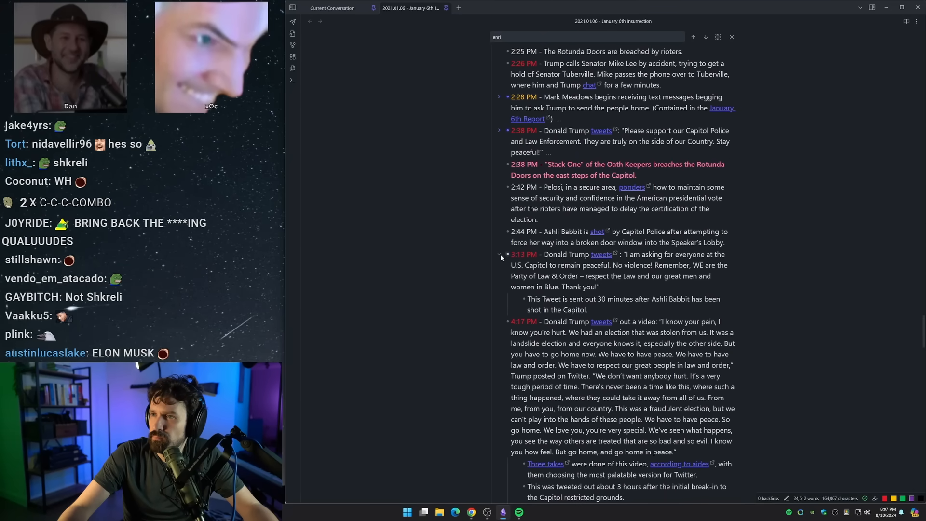
{"action": "scroll", "scroll_direction": "up", "scroll_amount": 3}
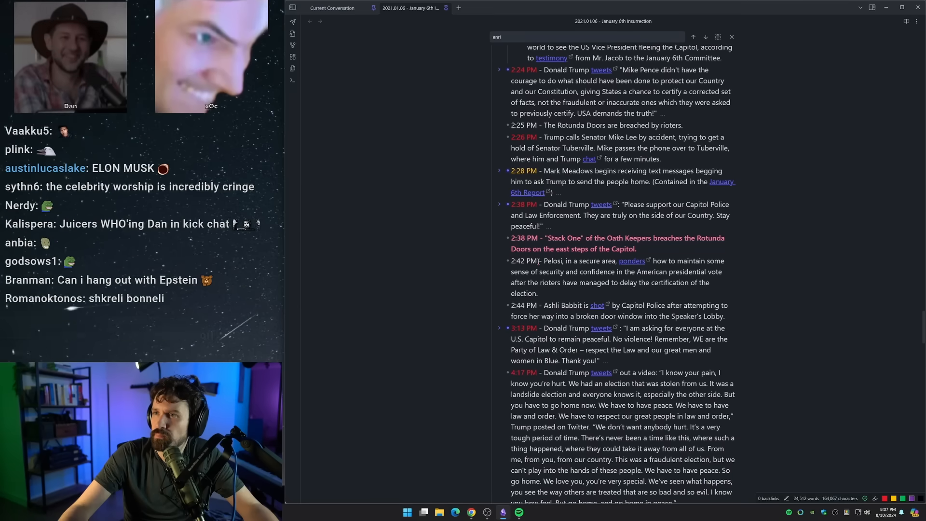
{"action": "scroll", "scroll_direction": "up", "scroll_amount": 3}
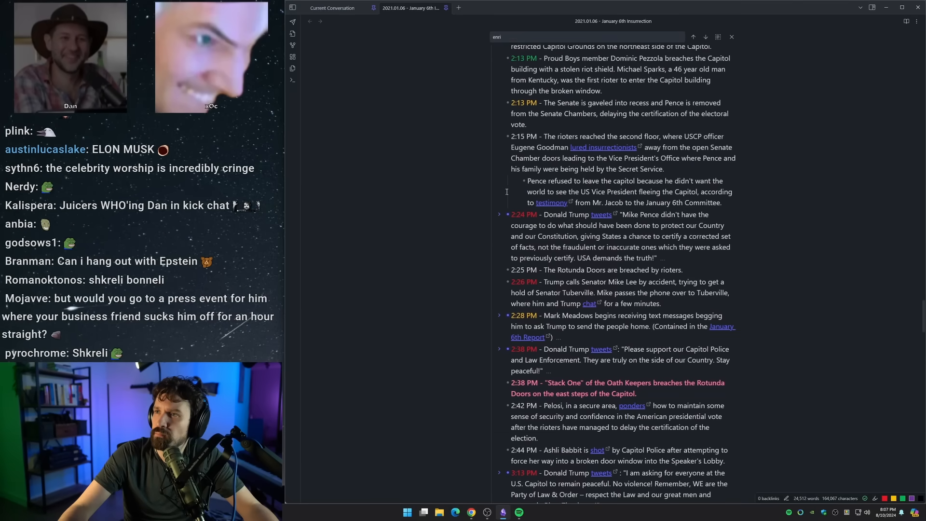
{"action": "scroll", "scroll_direction": "up", "scroll_amount": 3}
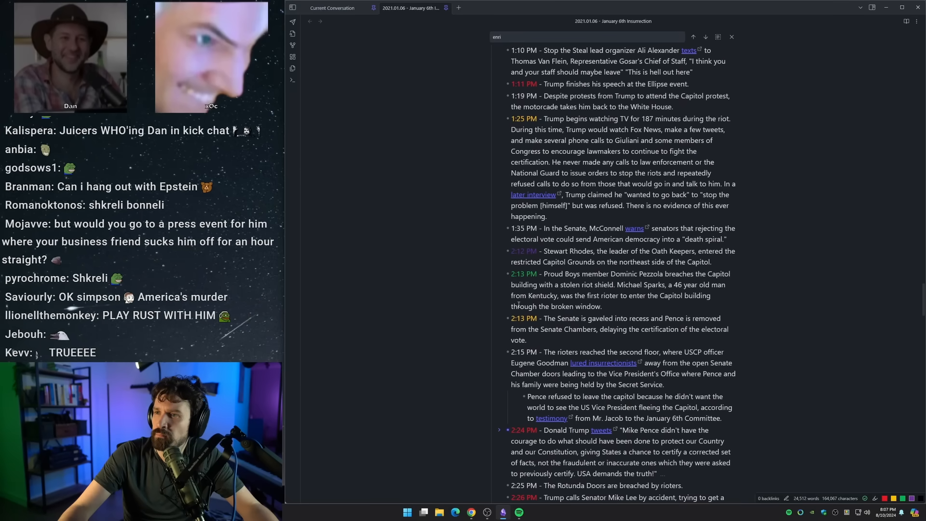
{"action": "scroll", "scroll_direction": "down", "scroll_amount": 3}
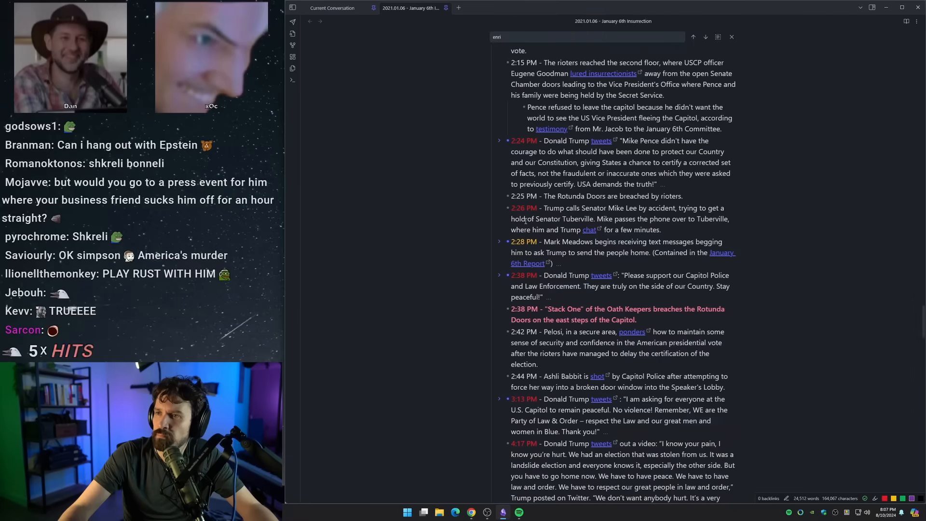
{"action": "scroll", "scroll_direction": "down", "scroll_amount": 3}
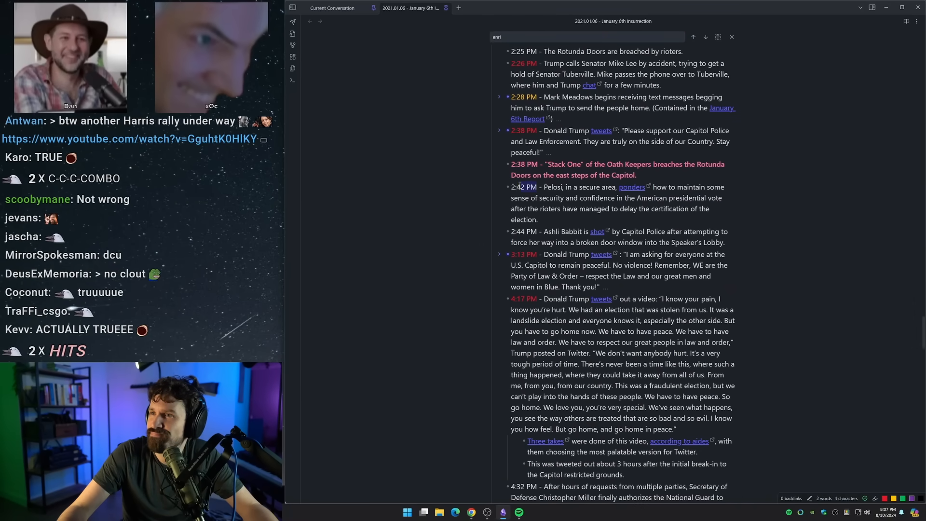
Scroll around the 2:38 PM Stack One Oath Keepers breach entry
{"action": "scroll", "scroll_direction": "down", "scroll_amount": 3}
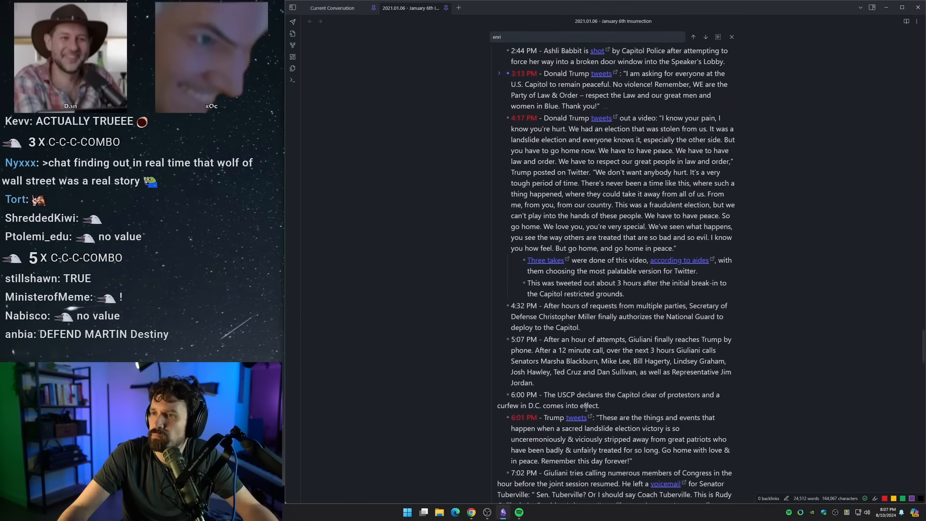
{"action": "scroll", "scroll_direction": "up", "scroll_amount": 3}
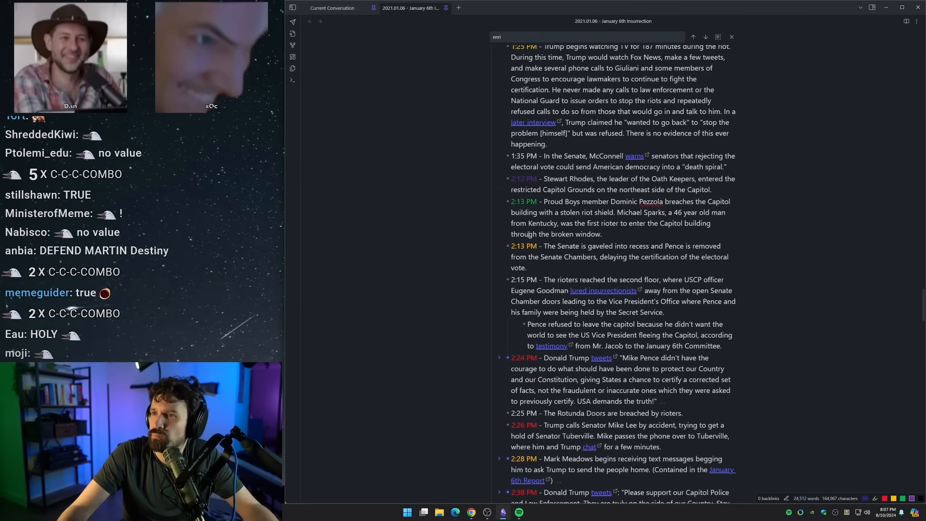
{"action": "scroll", "scroll_direction": "down", "scroll_amount": 3}
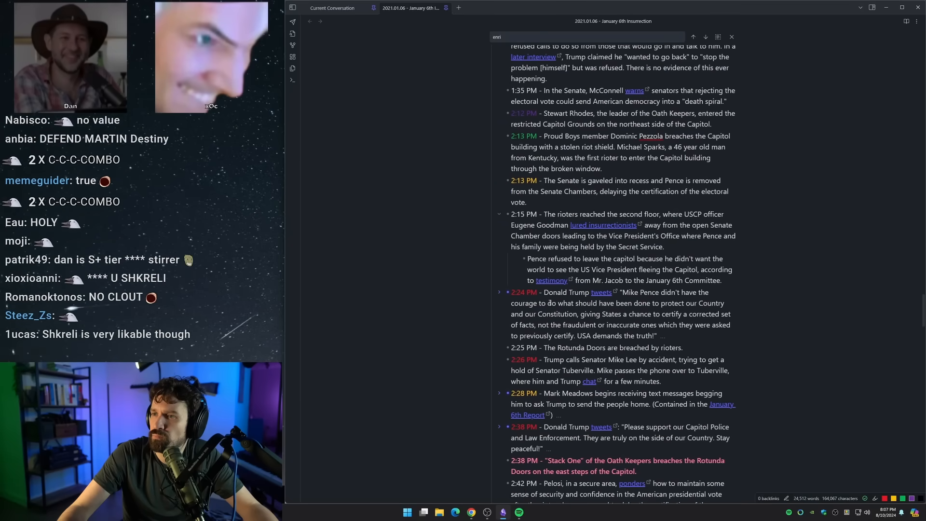
{"action": "scroll", "scroll_direction": "down", "scroll_amount": 3}
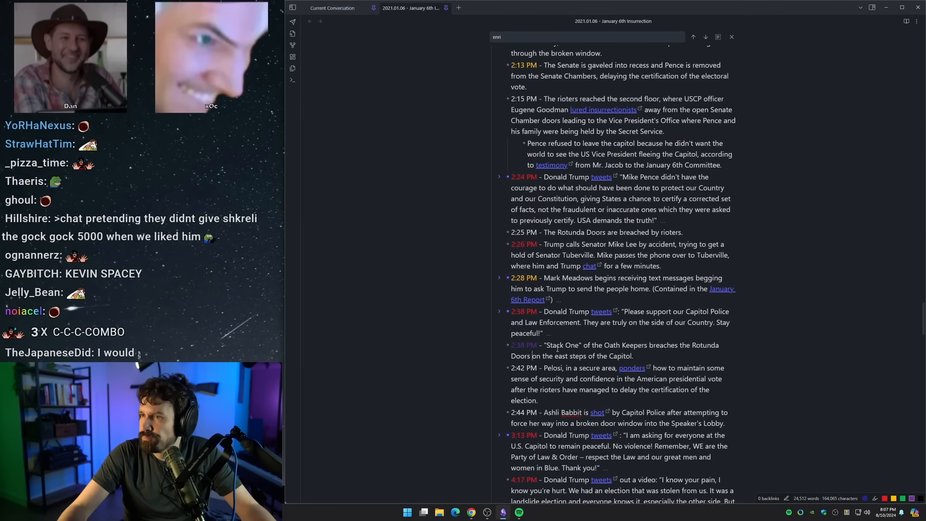
Scroll down to the 5:07 PM Giuliani call and 7:02 PM Tuberville voicemail entries
{"action": "scroll", "scroll_direction": "down", "scroll_amount": 3}
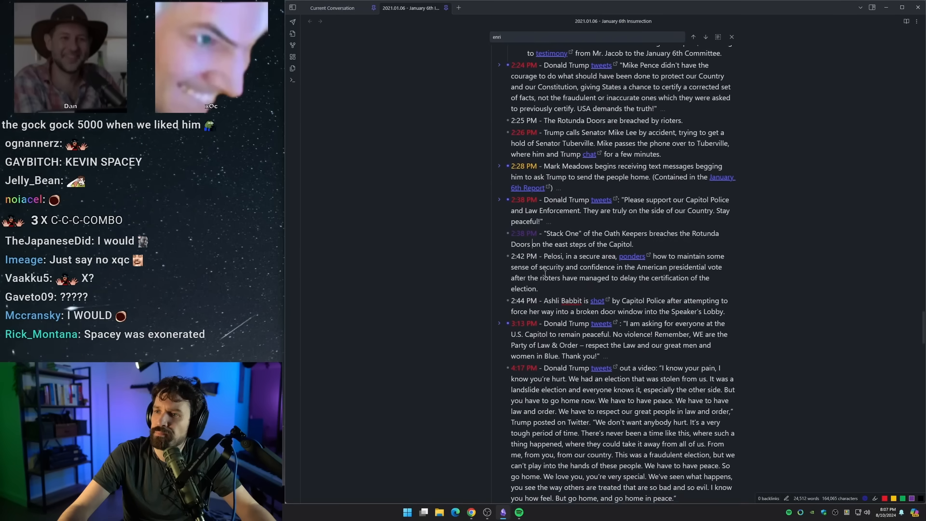
{"action": "scroll", "scroll_direction": "down", "scroll_amount": 3}
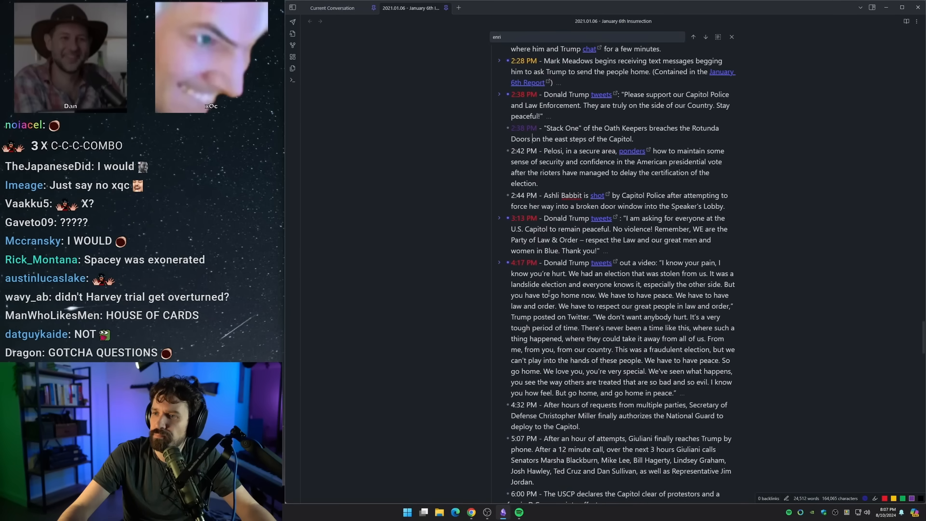
{"action": "scroll", "scroll_direction": "down", "scroll_amount": 3}
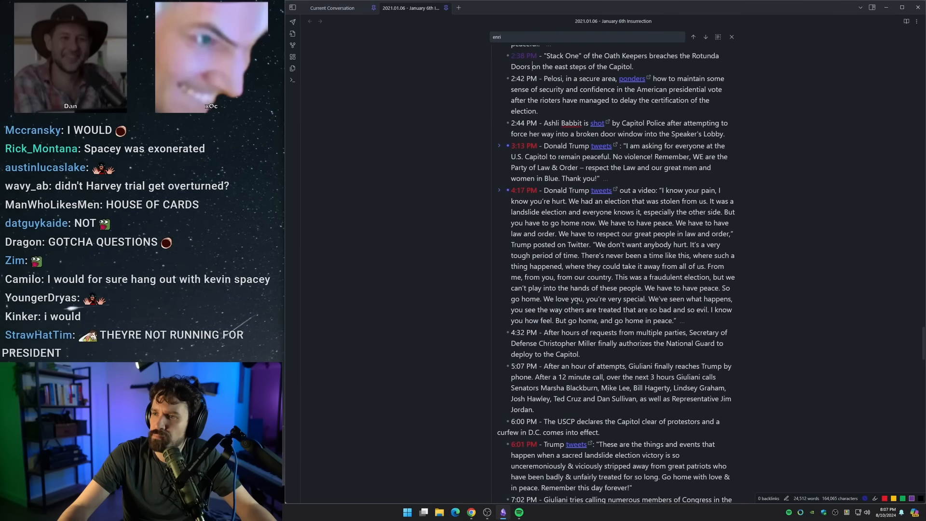
{"action": "scroll", "scroll_direction": "down", "scroll_amount": 3}
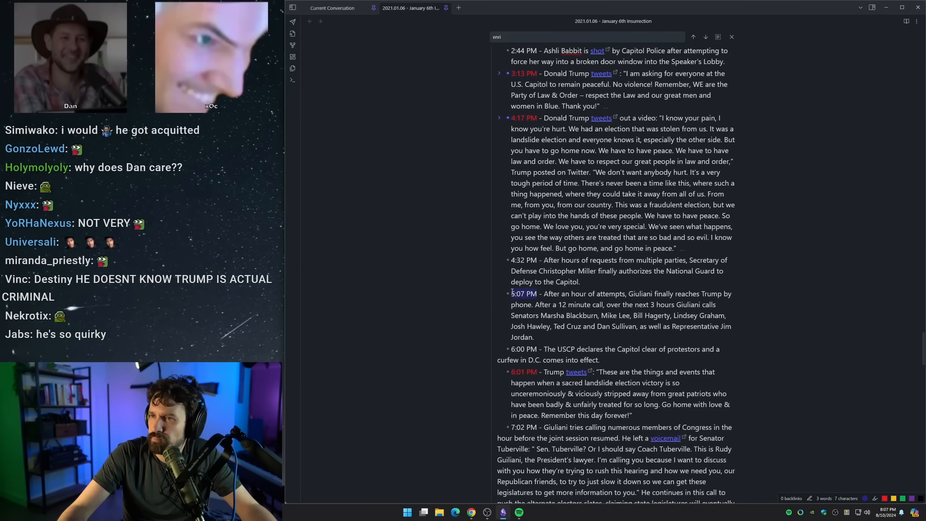
{"action": "scroll", "scroll_direction": "down", "scroll_amount": 3}
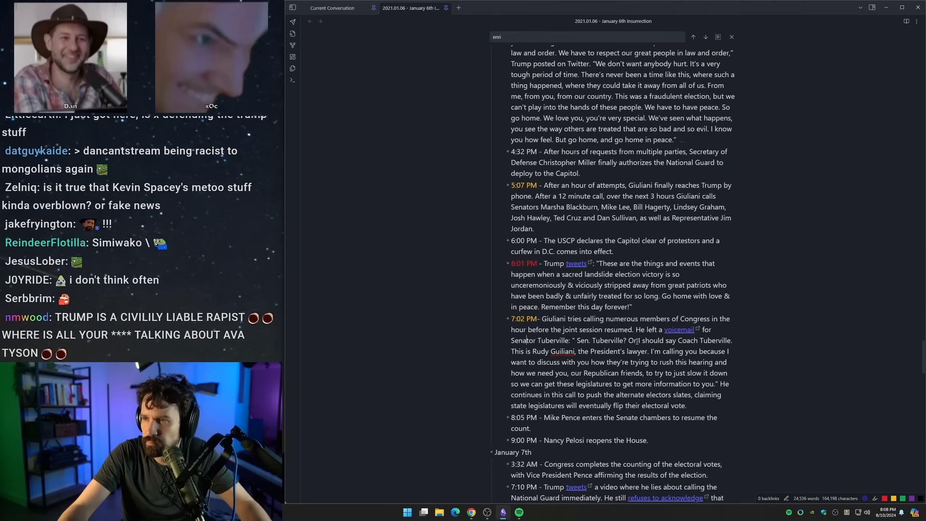
Check the 7:02 PM color markup, then scroll to the January 7th 7:10 PM entry
{"action": "left_click", "coordinate": [523, 318]}
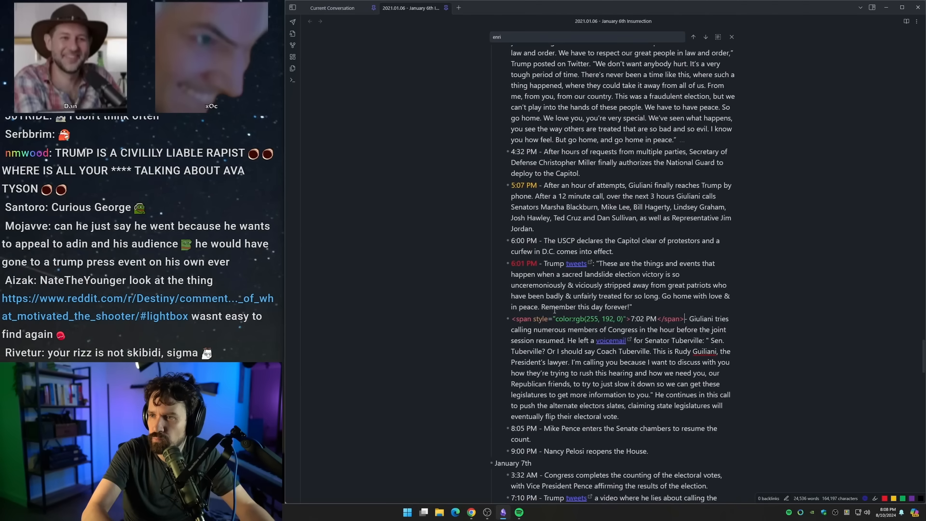
{"action": "scroll", "scroll_direction": "down", "scroll_amount": 3}
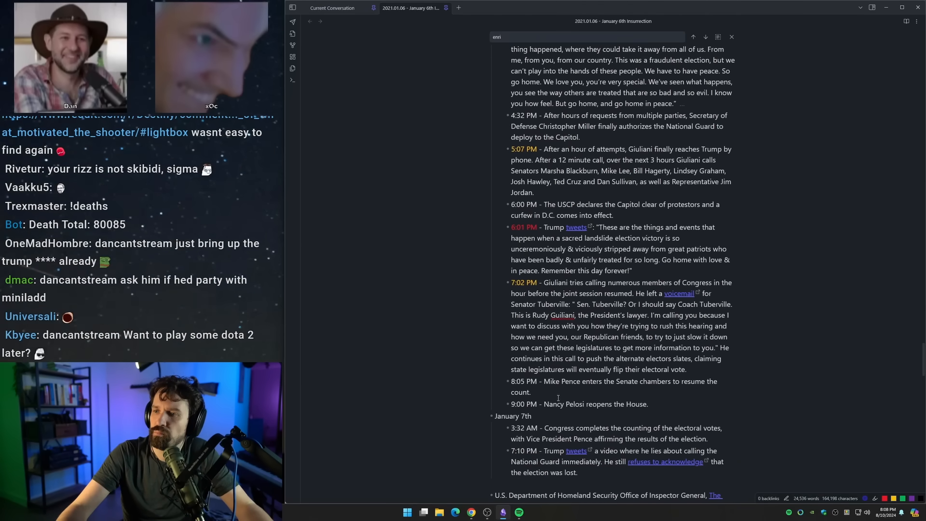
{"action": "scroll", "scroll_direction": "down", "scroll_amount": 3}
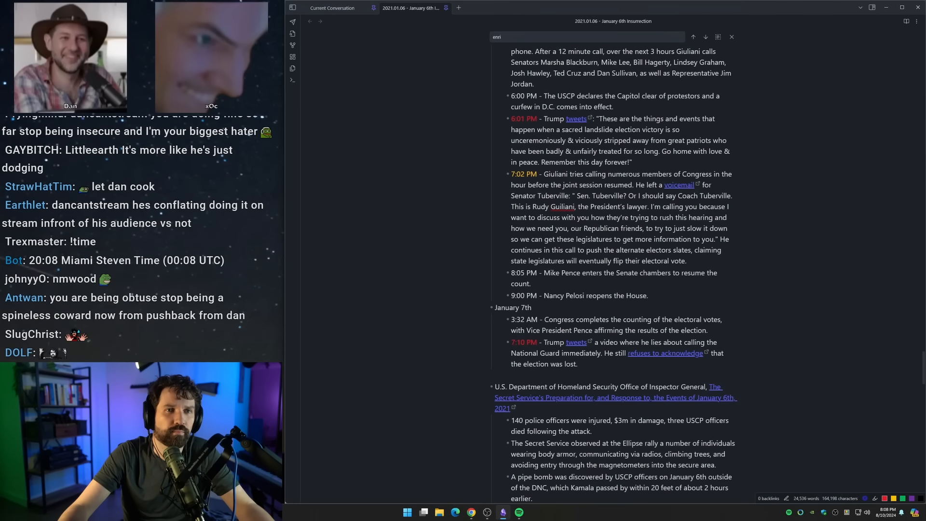
{"action": "scroll", "scroll_direction": "down", "scroll_amount": 3}
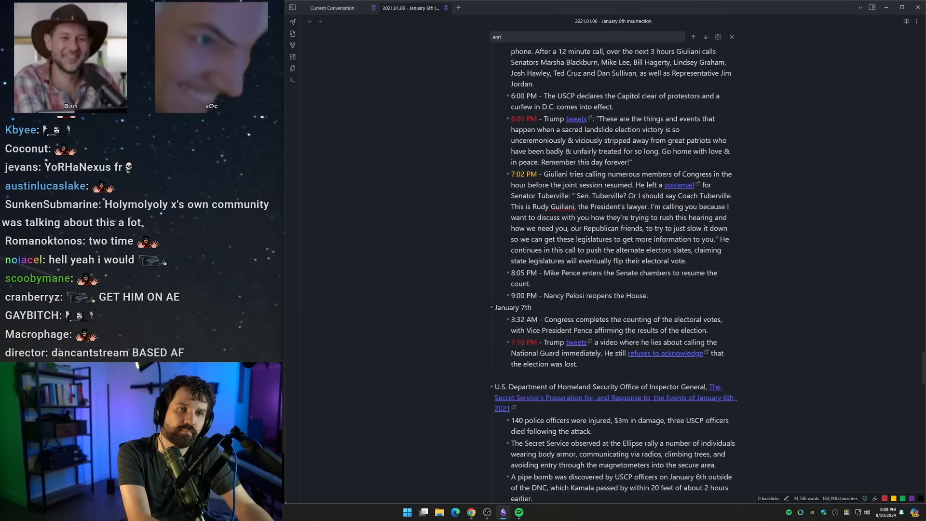
{"action": "scroll", "scroll_direction": "down", "scroll_amount": 3}
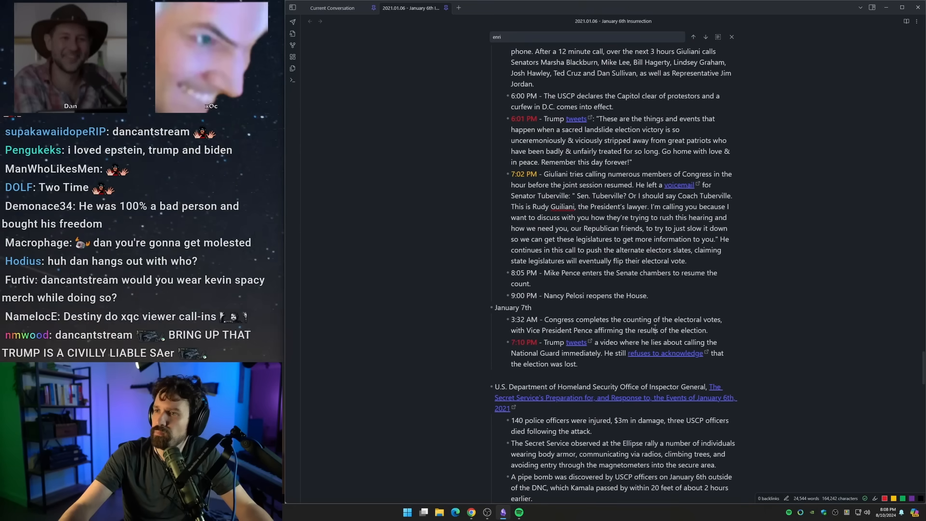
{"action": "scroll", "scroll_direction": "up", "scroll_amount": 3}
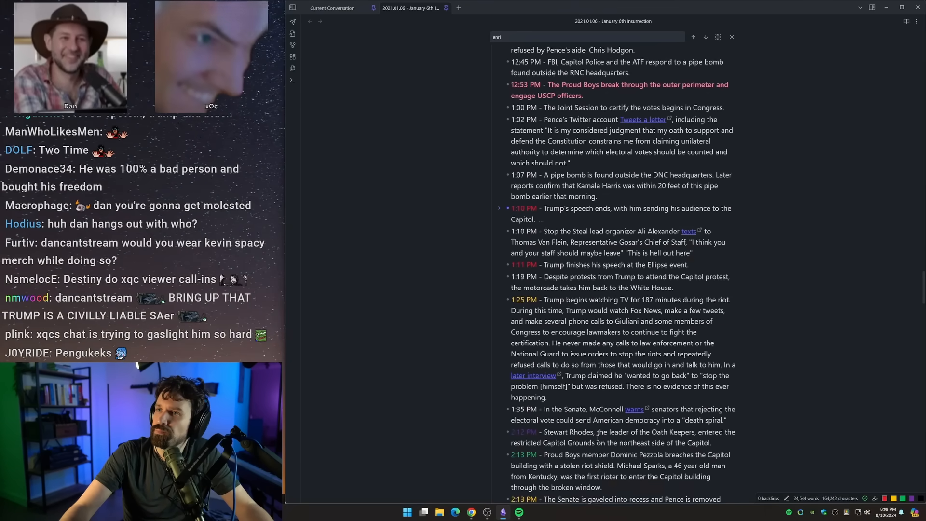
{"action": "scroll", "scroll_direction": "up", "scroll_amount": 3}
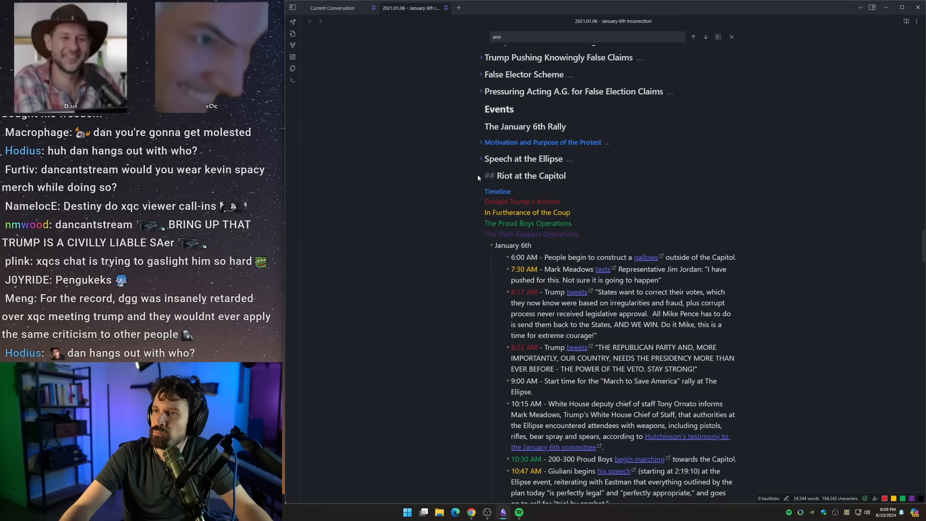
{"action": "scroll", "scroll_direction": "up", "scroll_amount": 3}
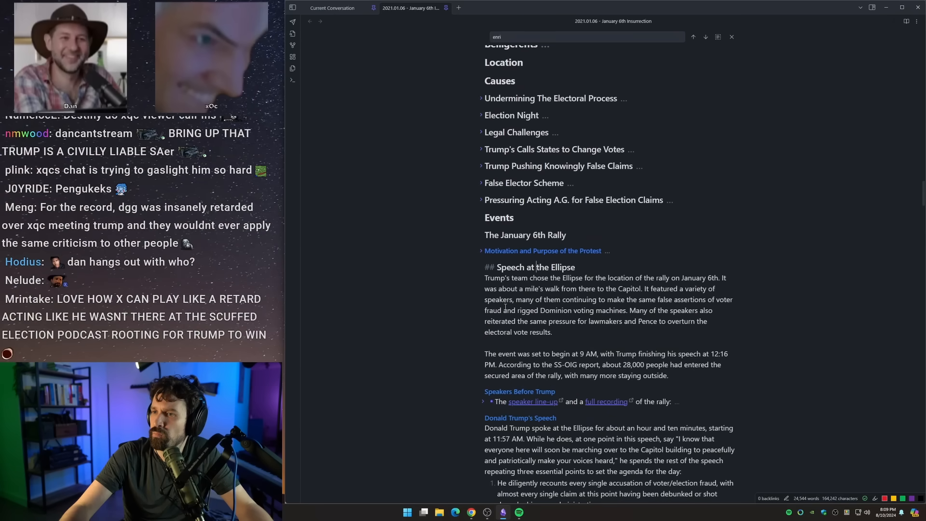
{"action": "left_click", "coordinate": [484, 401]}
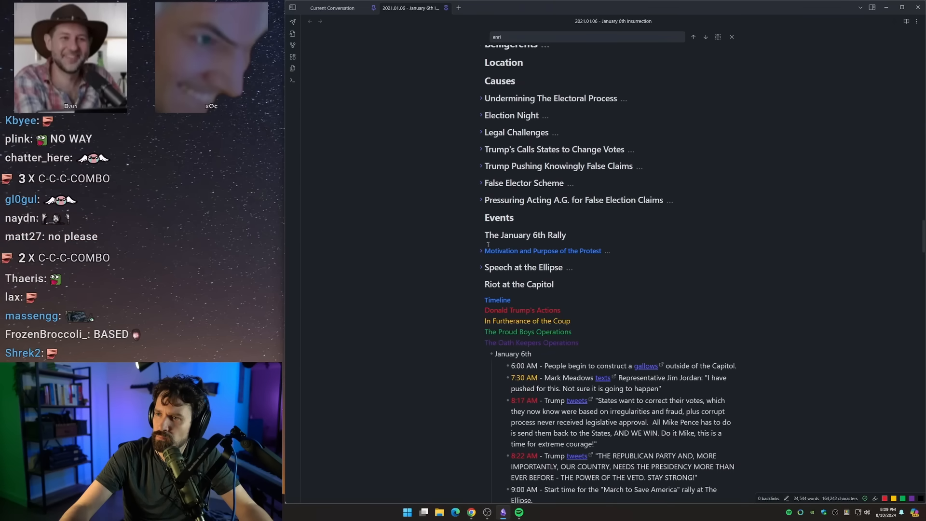
{"action": "left_click", "coordinate": [525, 235]}
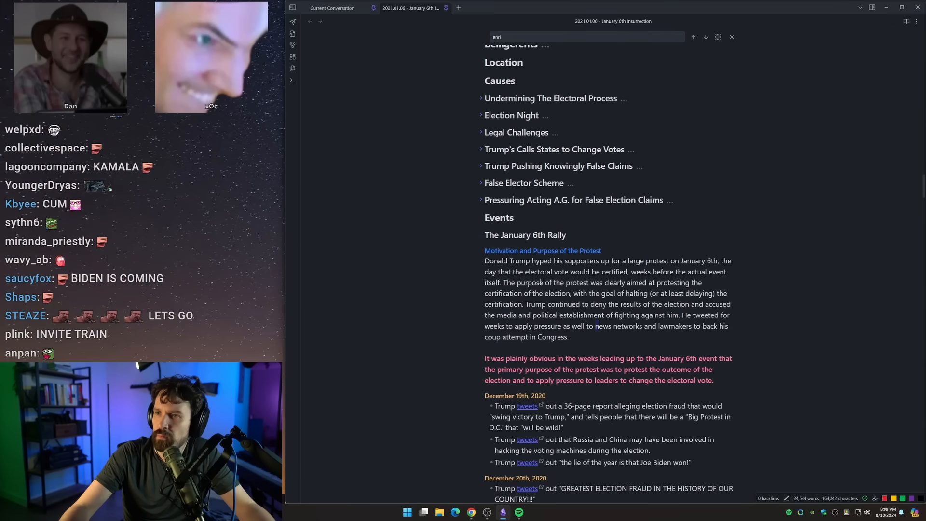
{"action": "scroll", "scroll_direction": "down", "scroll_amount": 3}
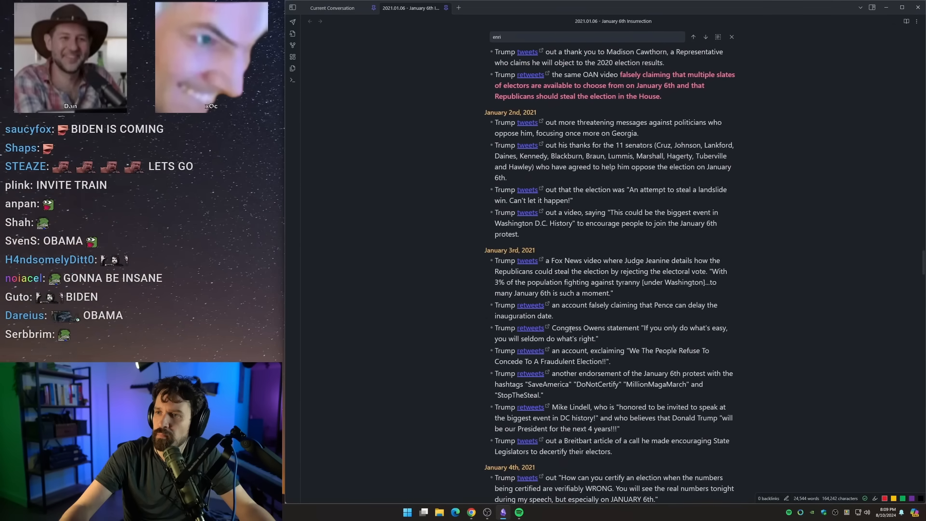
{"action": "scroll", "scroll_direction": "down", "scroll_amount": 3}
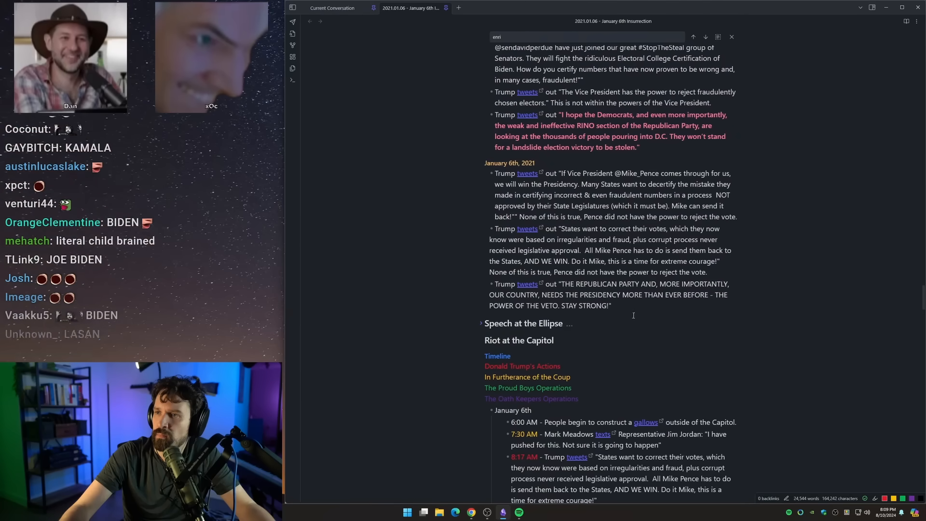
{"action": "scroll", "scroll_direction": "up", "scroll_amount": 3}
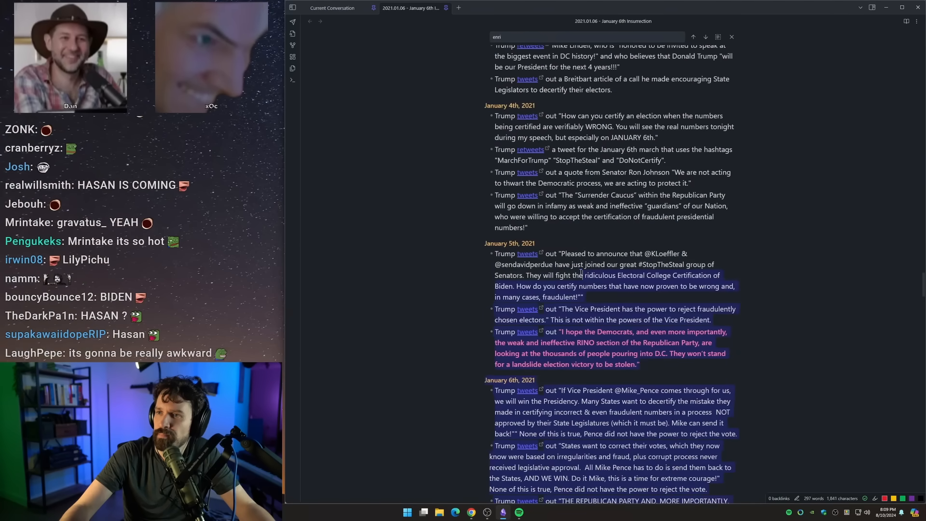
{"action": "scroll", "scroll_direction": "up", "scroll_amount": 3}
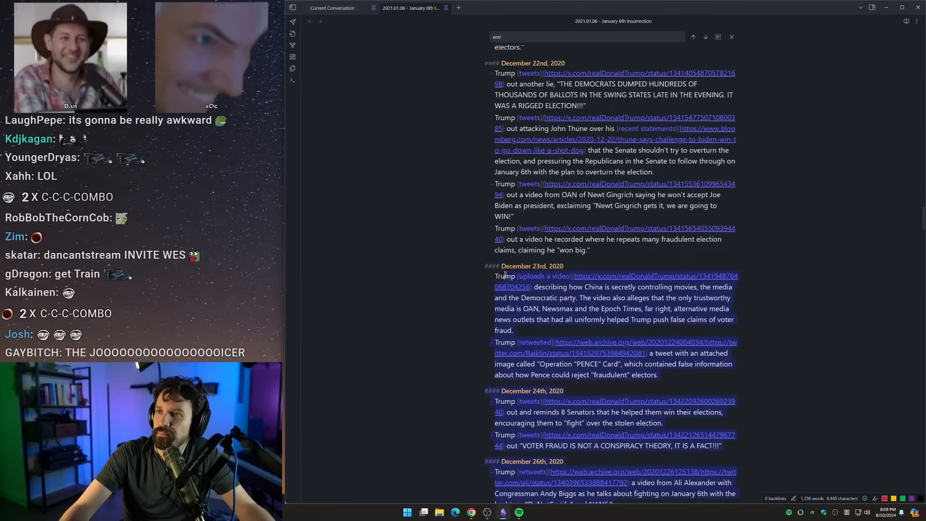
{"action": "scroll", "scroll_direction": "up", "scroll_amount": 3}
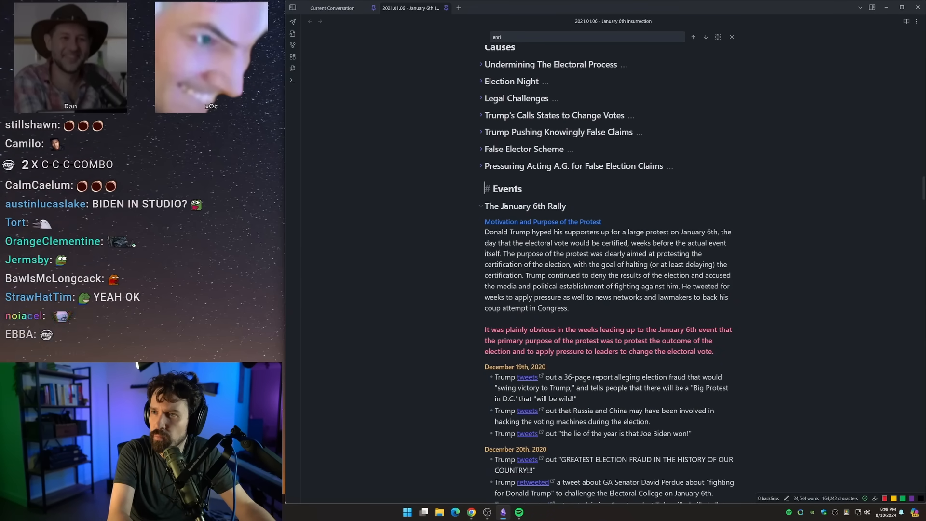
Unfold The January 6th Rally section under Events and review its content
{"action": "scroll", "scroll_direction": "down", "scroll_amount": 3}
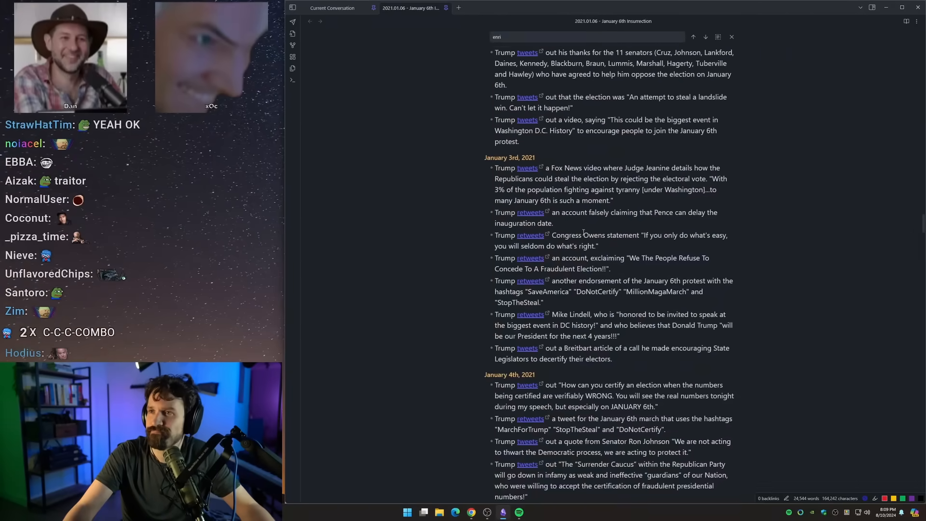
{"action": "scroll", "scroll_direction": "down", "scroll_amount": 3}
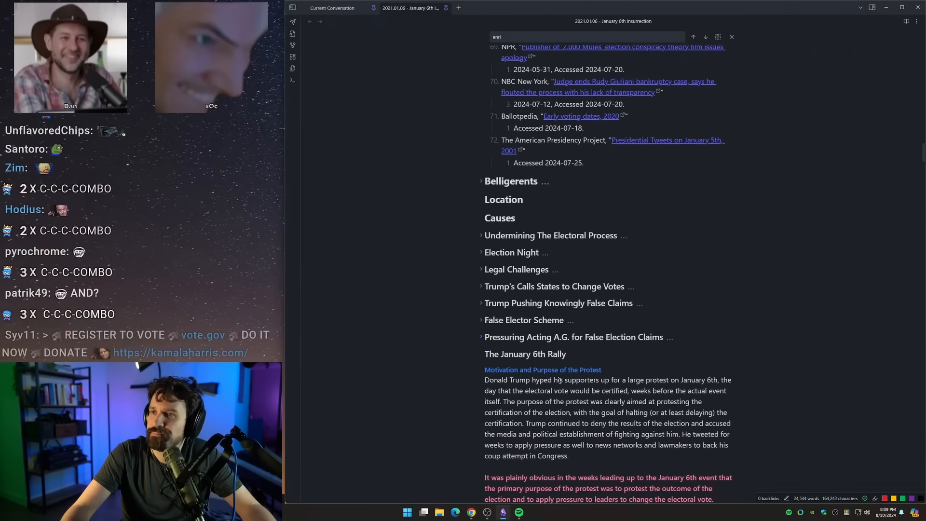
{"action": "scroll", "scroll_direction": "down", "scroll_amount": 3}
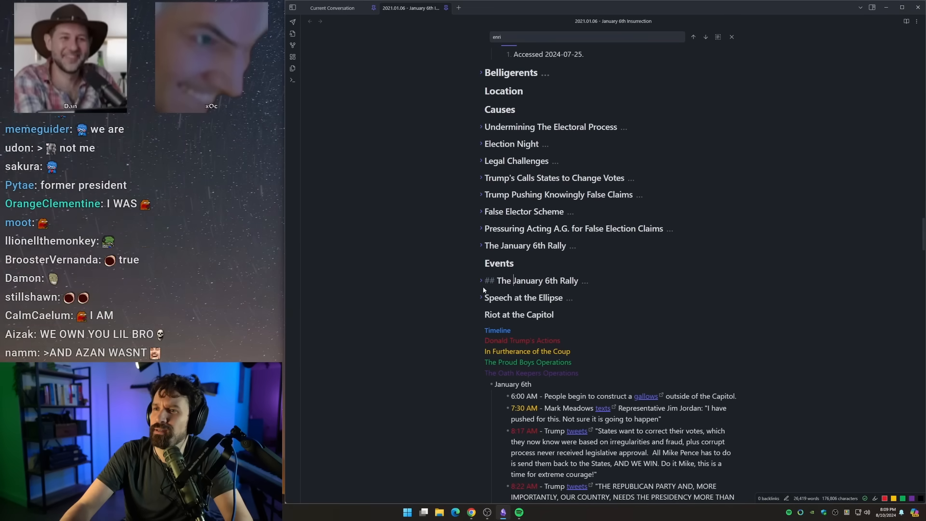
{"action": "left_click", "coordinate": [481, 280]}
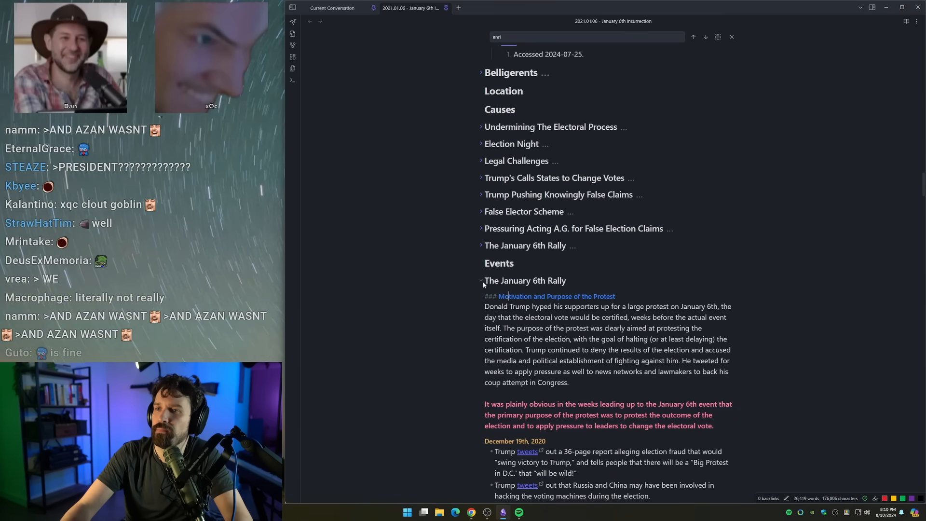
{"action": "scroll", "scroll_direction": "down", "scroll_amount": 3}
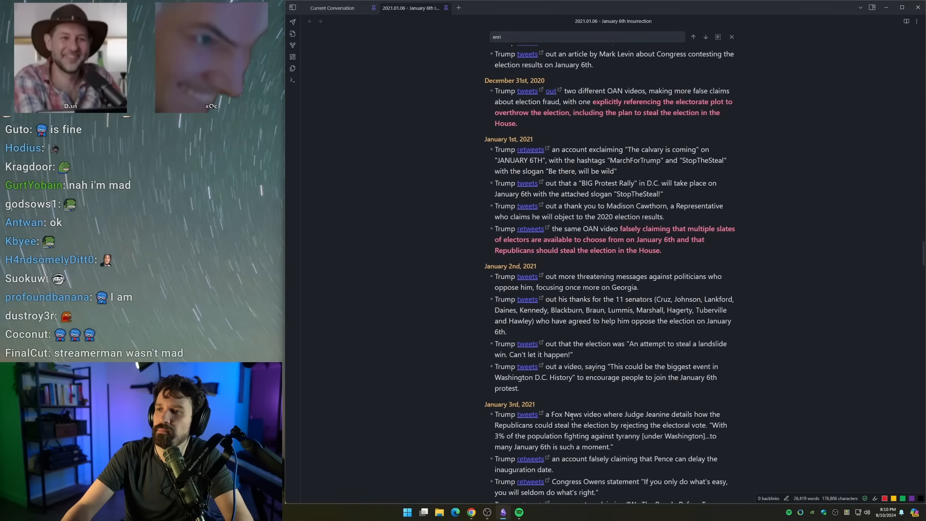
{"action": "scroll", "scroll_direction": "down", "scroll_amount": 3}
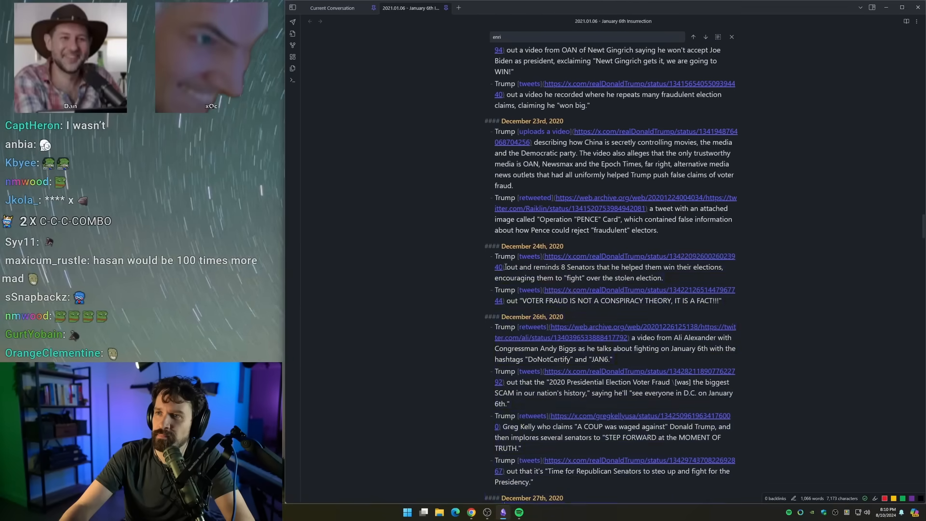
{"action": "scroll", "scroll_direction": "up", "scroll_amount": 3}
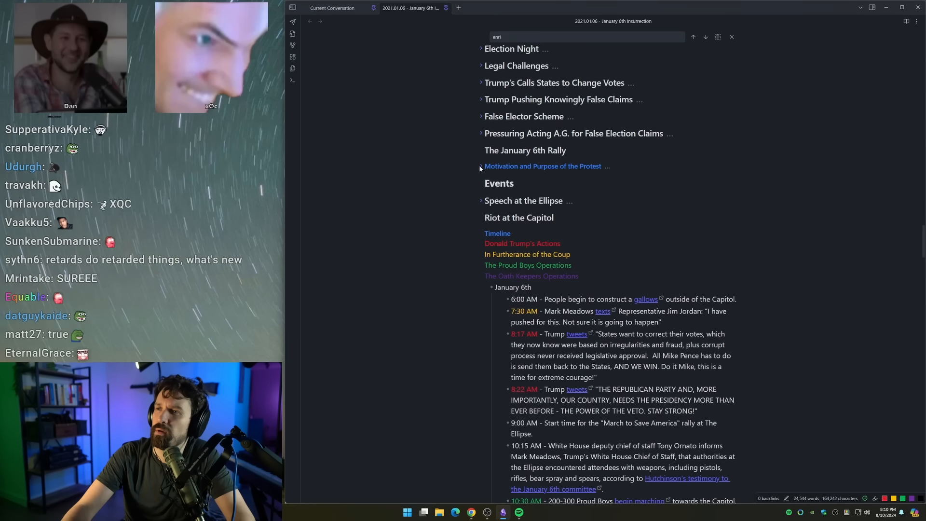
Toggle the Events subheading folds, collapsing Speech at the Ellipse and Trump's behavior
{"action": "left_click", "coordinate": [481, 166]}
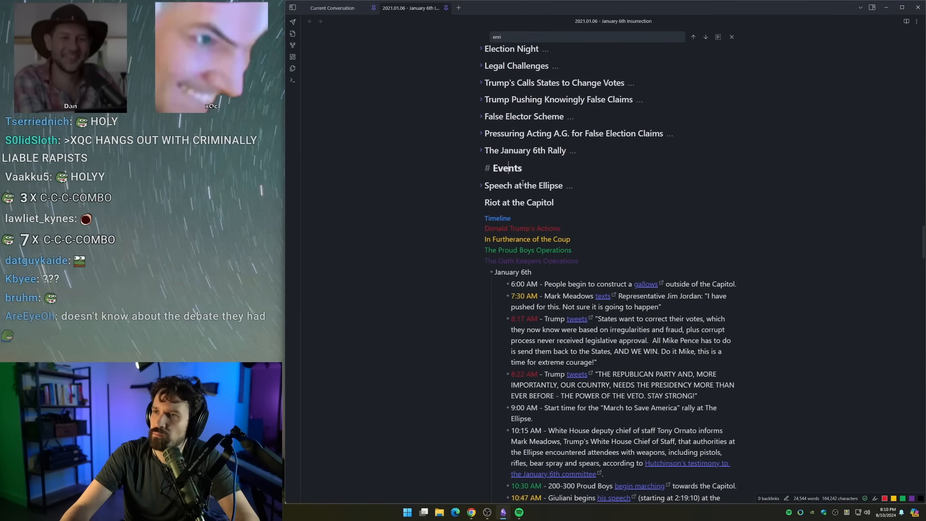
{"action": "left_click", "coordinate": [482, 185]}
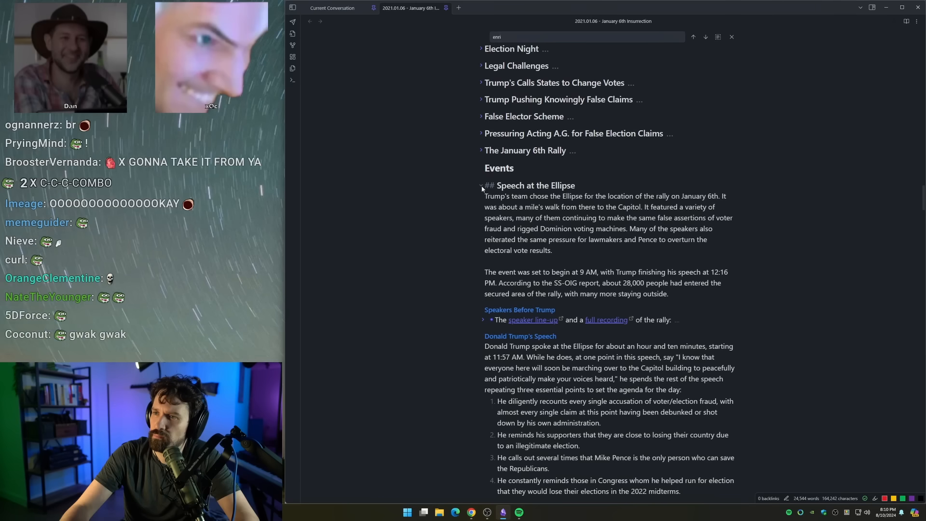
{"action": "left_click", "coordinate": [481, 186]}
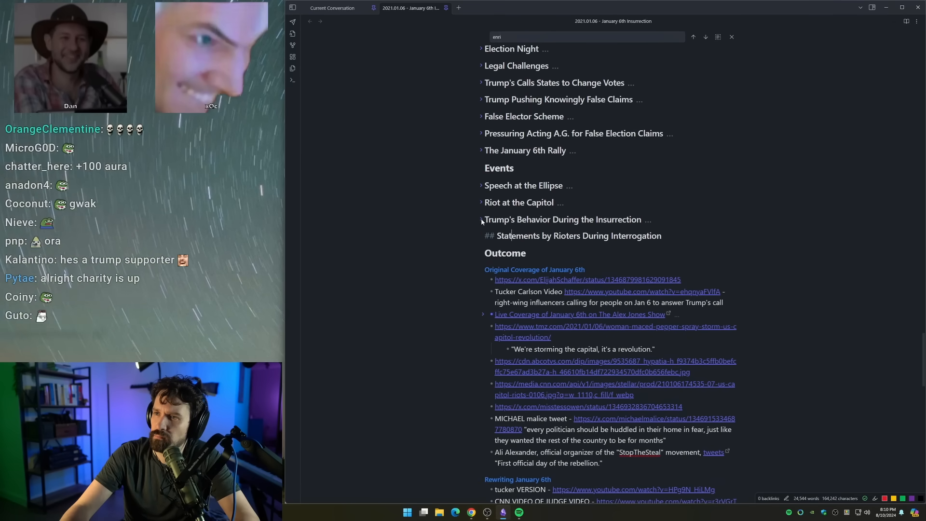
{"action": "left_click", "coordinate": [481, 220]}
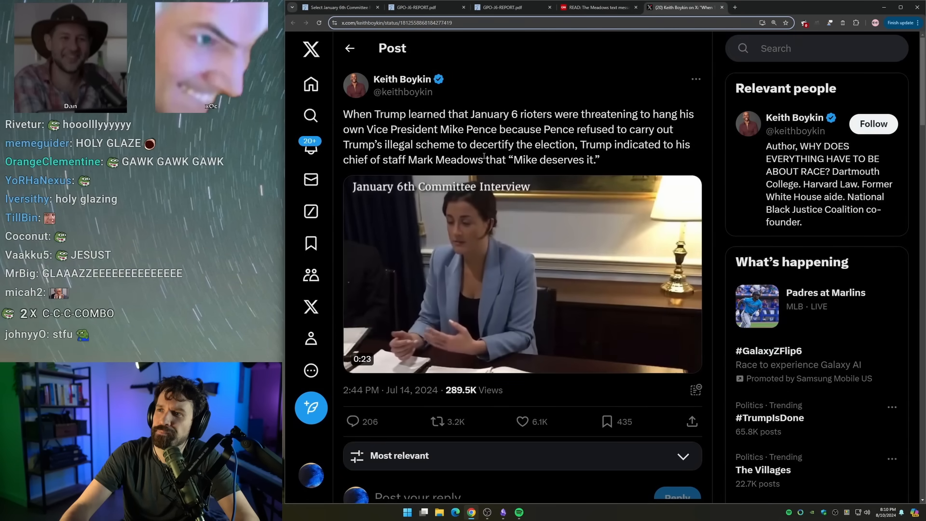
Select the X post's web address in the address bar
{"action": "left_click", "coordinate": [521, 273]}
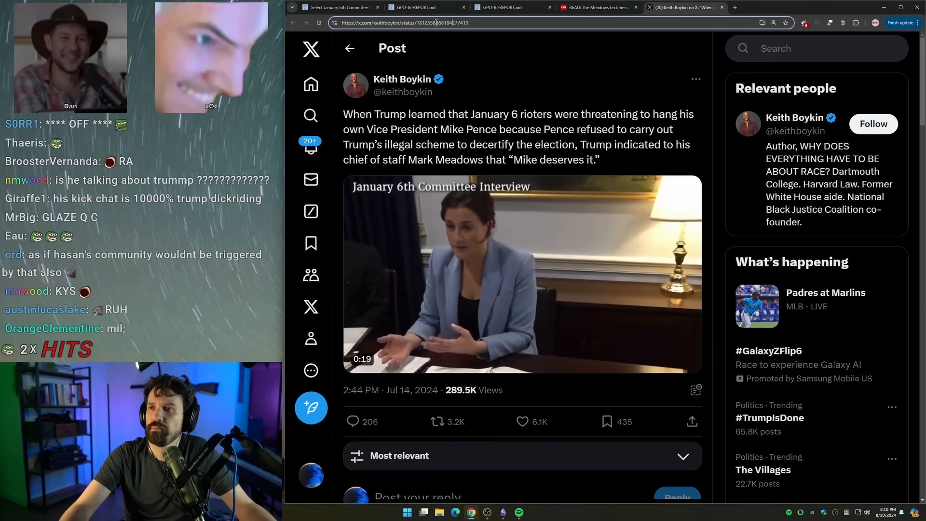
{"action": "left_click", "coordinate": [521, 273]}
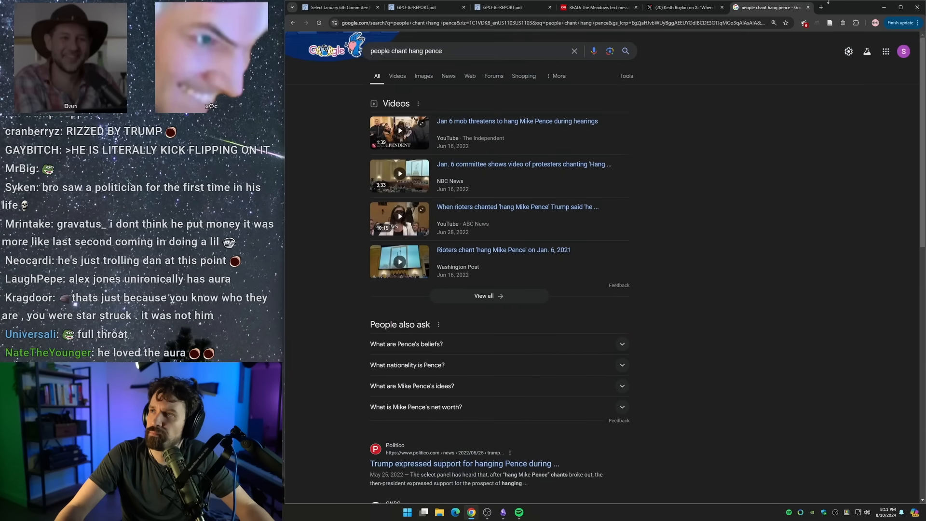
Search the GPO Jan 6 report PDF for 'hang pence' and step through the matches
{"action": "left_click", "coordinate": [413, 7]}
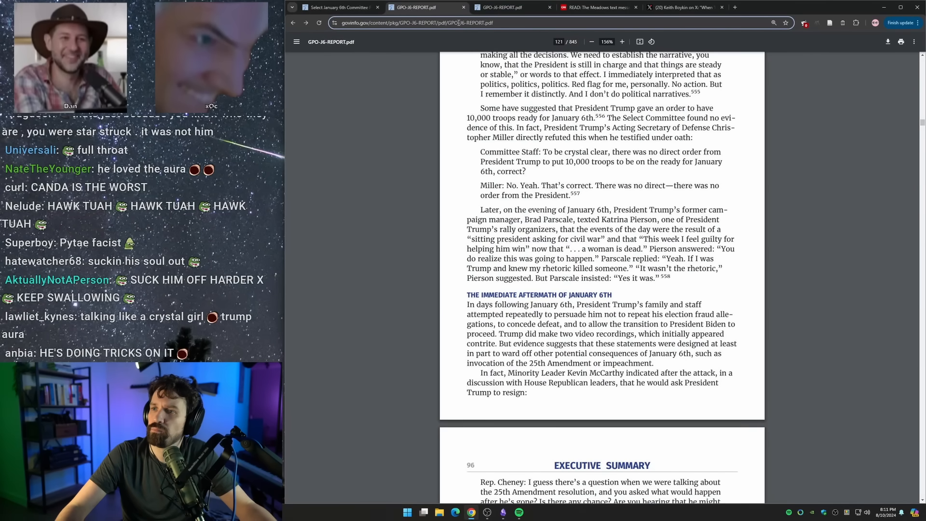
{"action": "type", "text": "hang pence"}
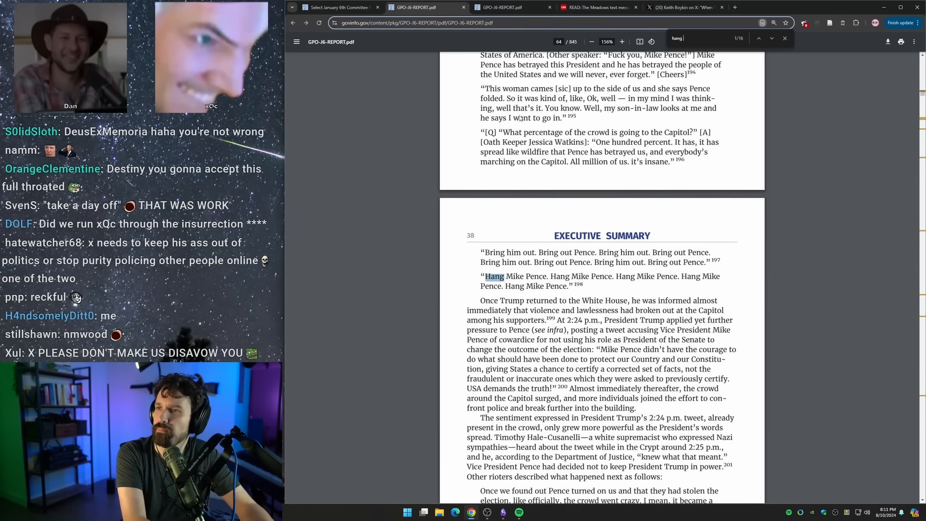
{"action": "scroll", "scroll_direction": "up", "scroll_amount": 3}
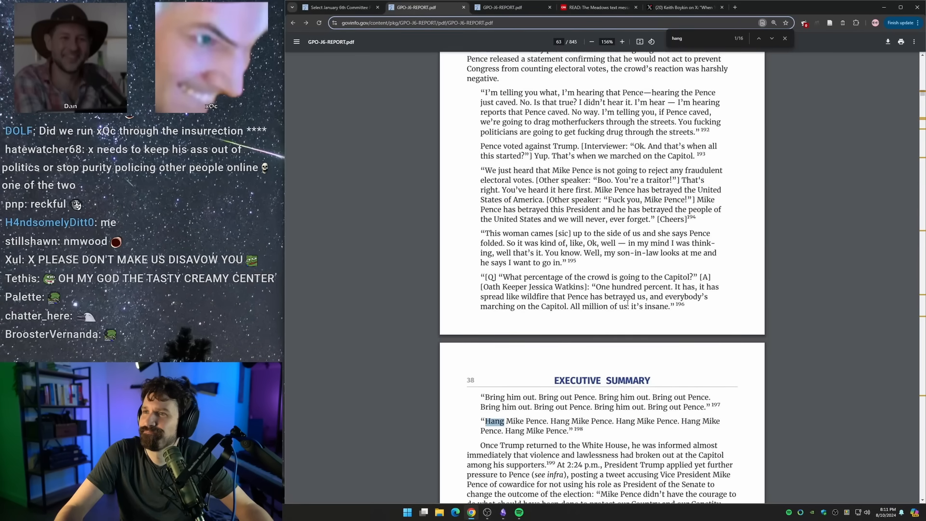
{"action": "scroll", "scroll_direction": "up", "scroll_amount": 3}
{"action": "type", "text": " mike"}
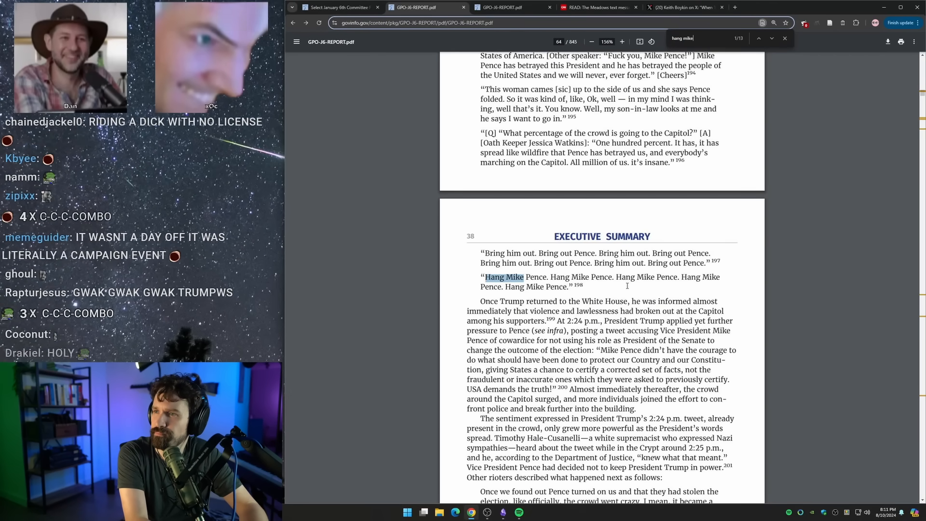
{"action": "left_click", "coordinate": [771, 37]}
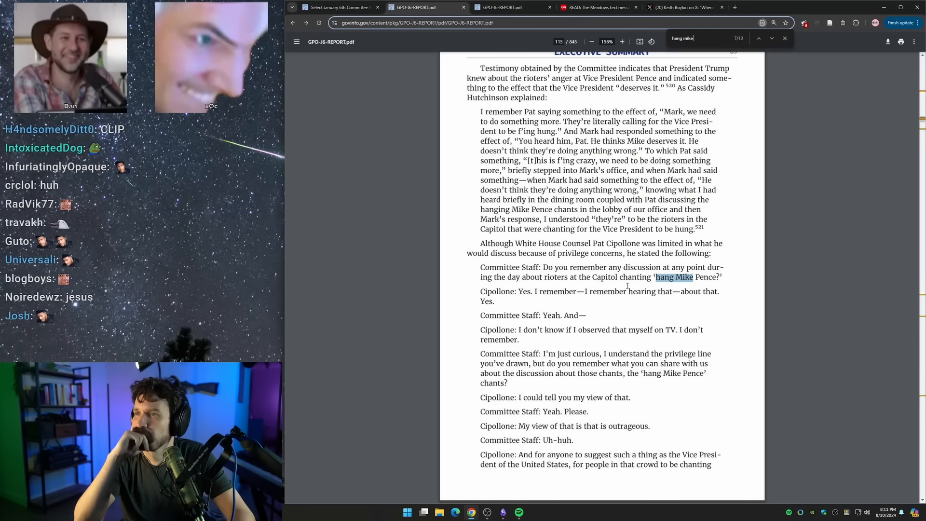
Advance the report's 'hang mike' search to match 9 of 13, in Sarah Matthews' testimony
{"action": "left_click", "coordinate": [771, 38]}
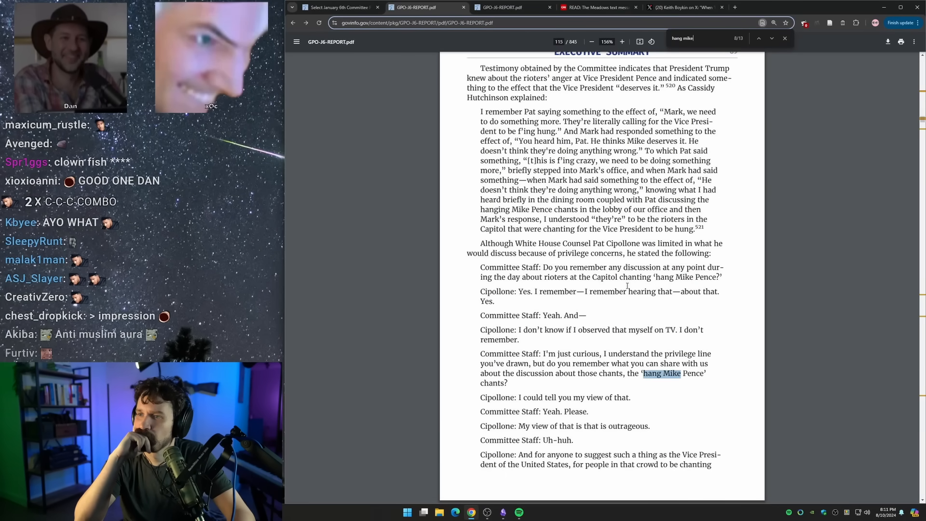
{"action": "left_click", "coordinate": [771, 38]}
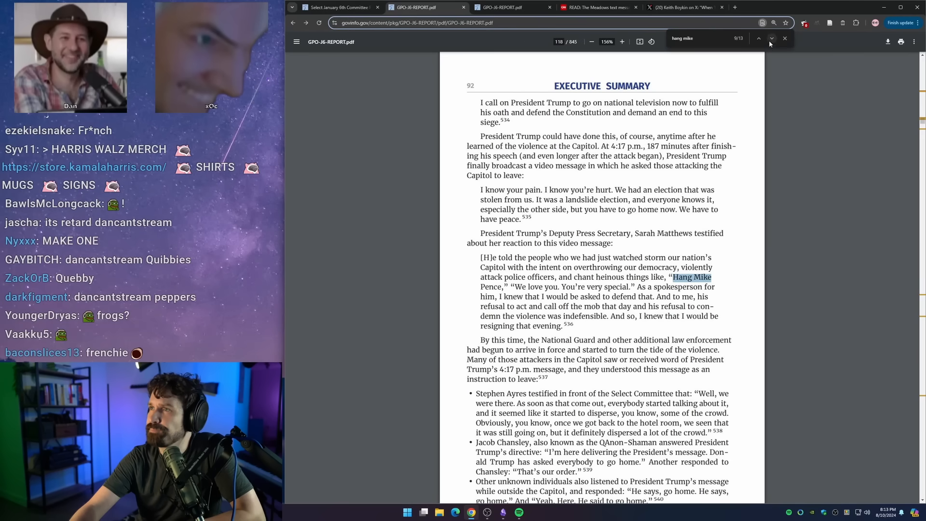
Advance the report search to match 11 of 13, the 'Hang Mike Pence!' gallows passage on page 455
{"action": "left_click", "coordinate": [771, 39]}
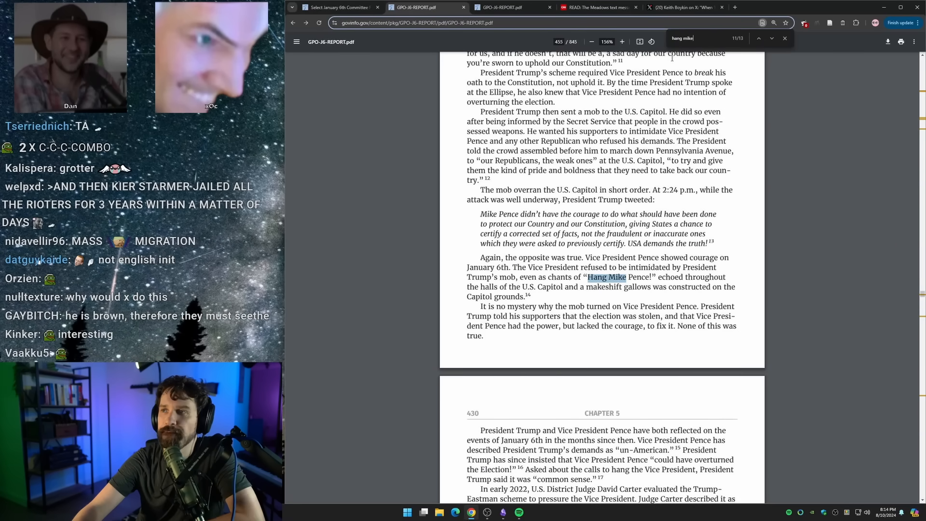
Check endnote matches 12 and 13, then step back to match 11's gallows passage
{"action": "scroll", "scroll_direction": "down", "scroll_amount": 3}
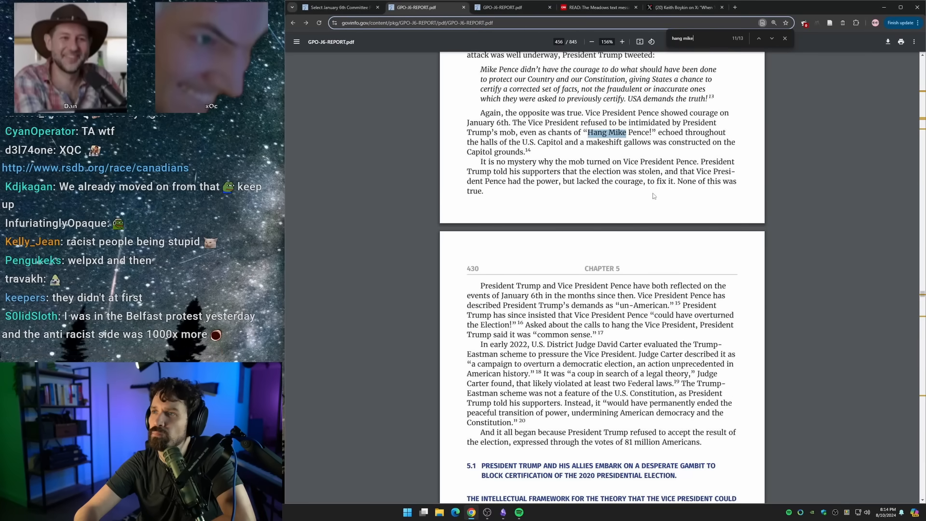
{"action": "left_click", "coordinate": [771, 38]}
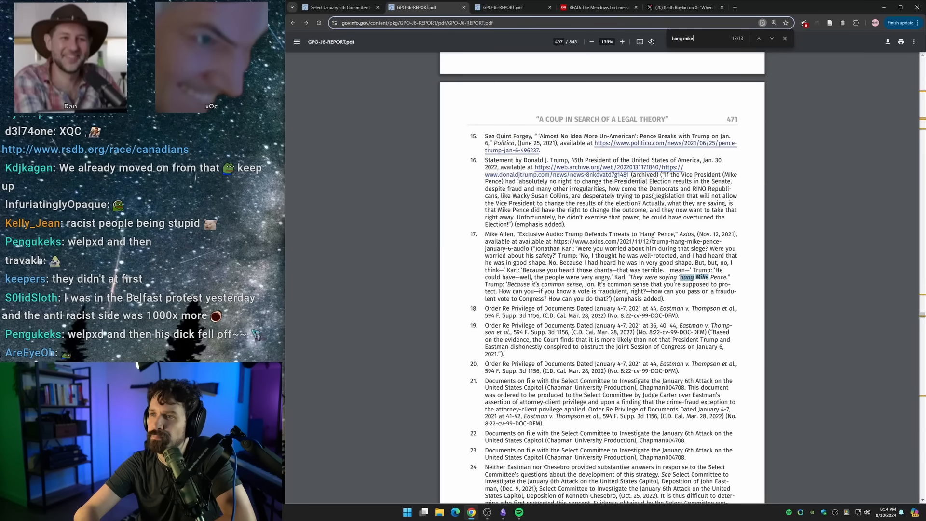
{"action": "left_click", "coordinate": [771, 38]}
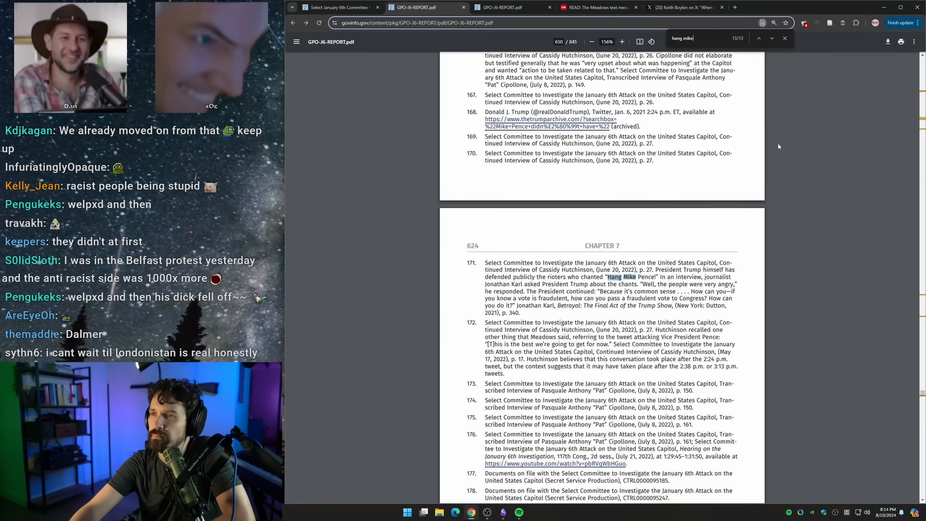
{"action": "left_click", "coordinate": [758, 38]}
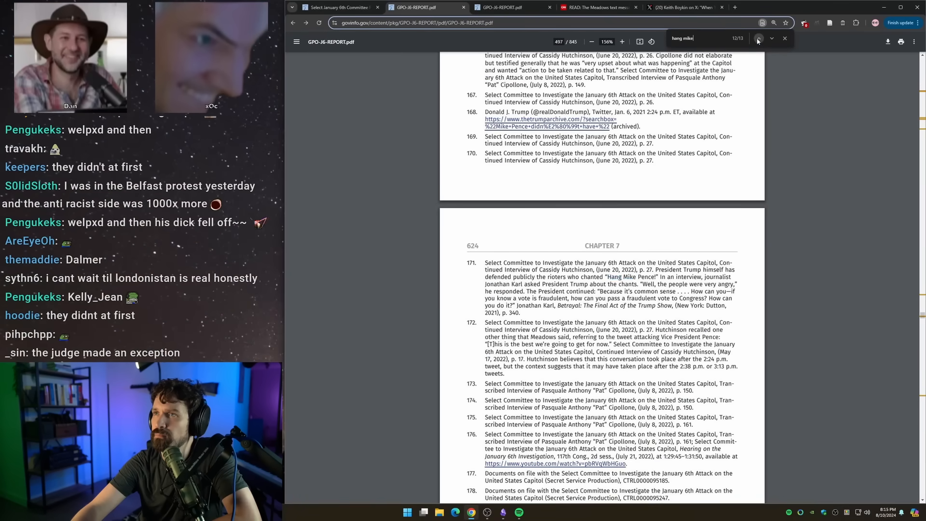
{"action": "left_click", "coordinate": [758, 39]}
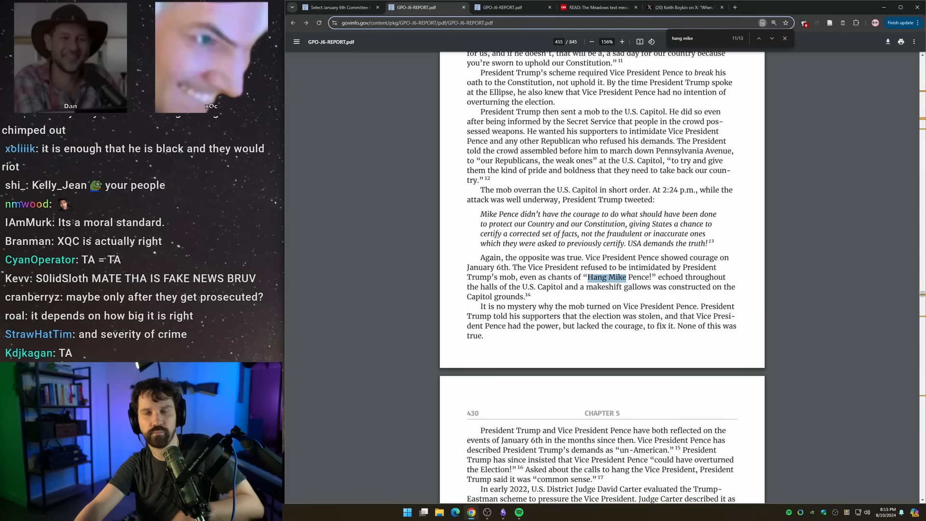
Search Google for 'hang mike pence what time' in a new tab
{"action": "left_click", "coordinate": [679, 7]}
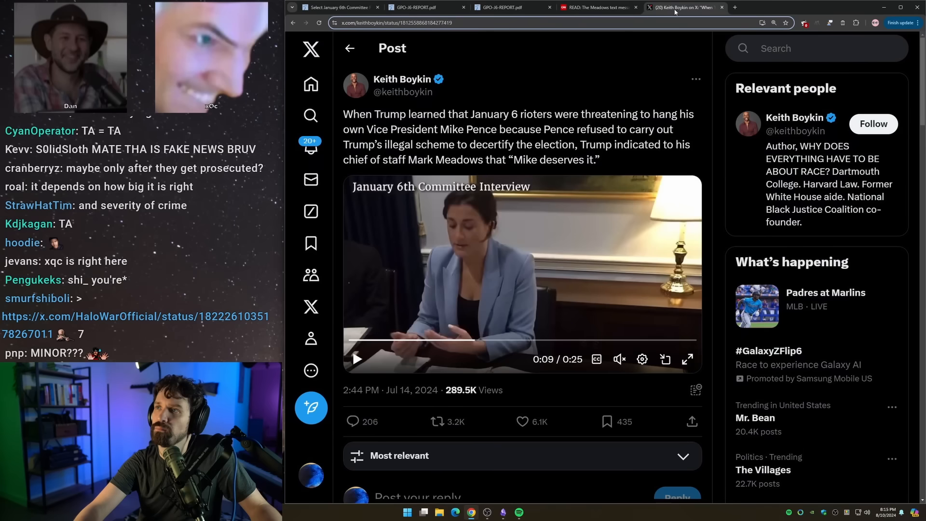
{"action": "left_click", "coordinate": [820, 7]}
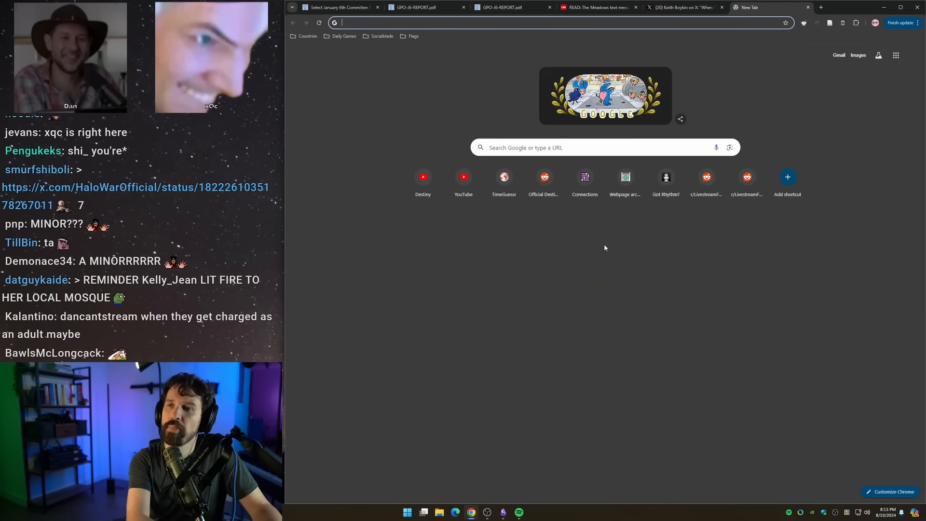
{"action": "type", "text": "hang mike pence what time"}
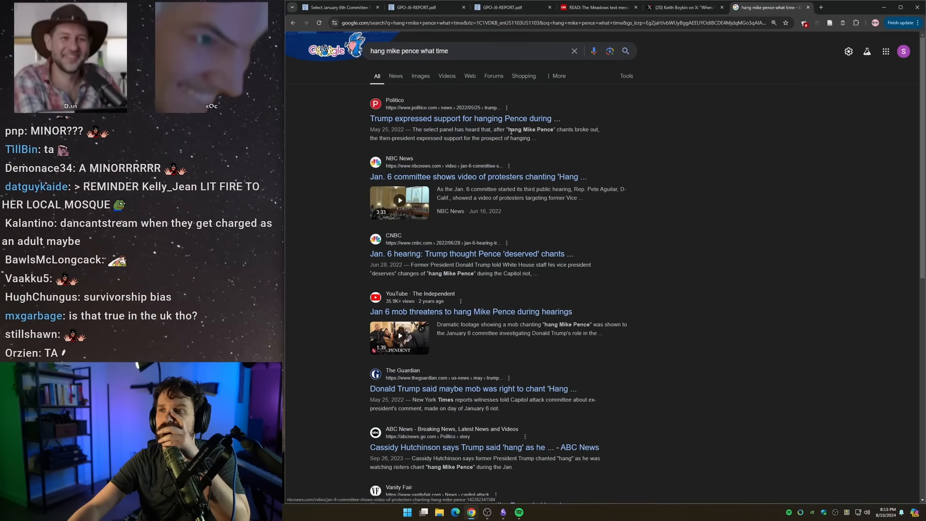
Read Politico's article on Trump's reaction to the chants, then load YouTube
{"action": "left_click", "coordinate": [464, 118]}
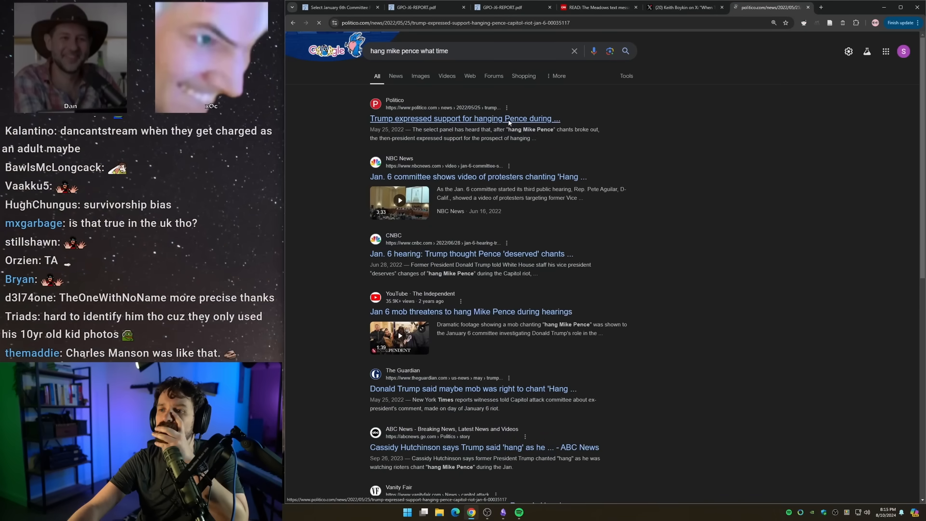
{"action": "left_click", "coordinate": [465, 118]}
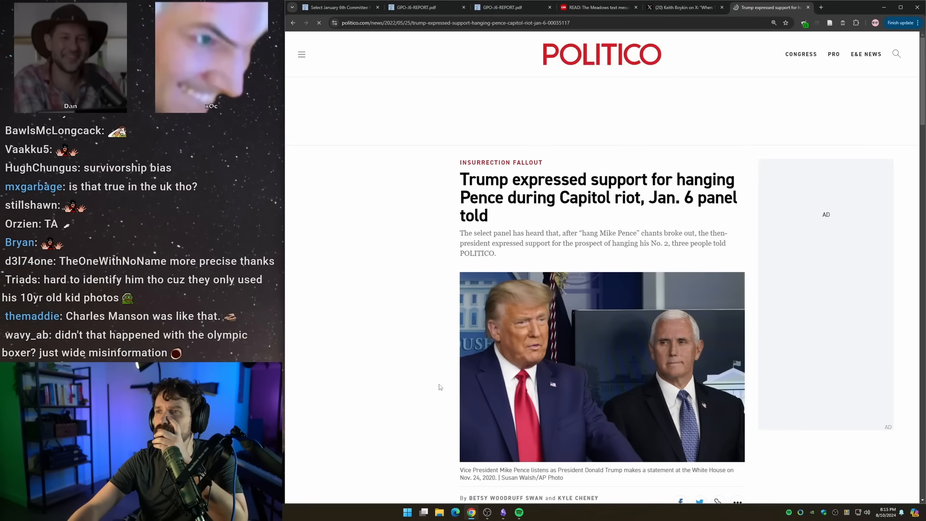
{"action": "scroll", "scroll_direction": "down", "scroll_amount": 3}
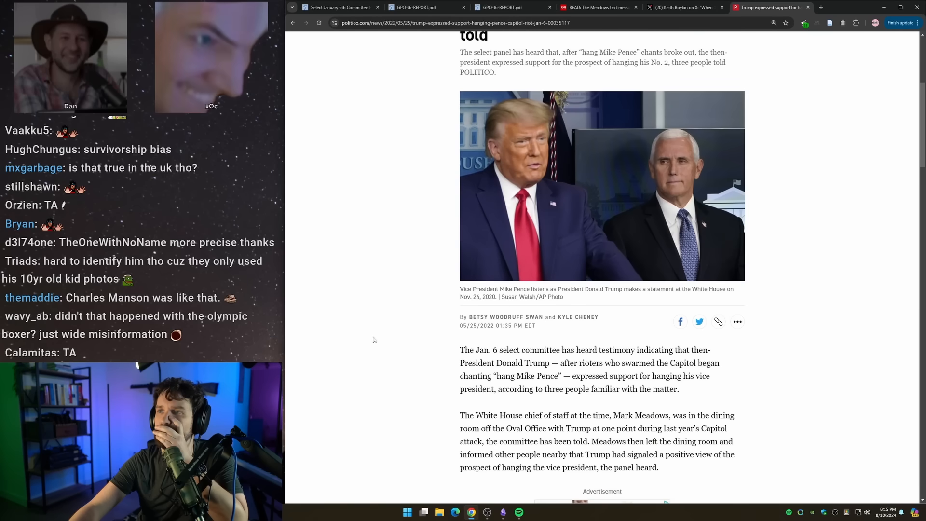
{"action": "scroll", "scroll_direction": "down", "scroll_amount": 3}
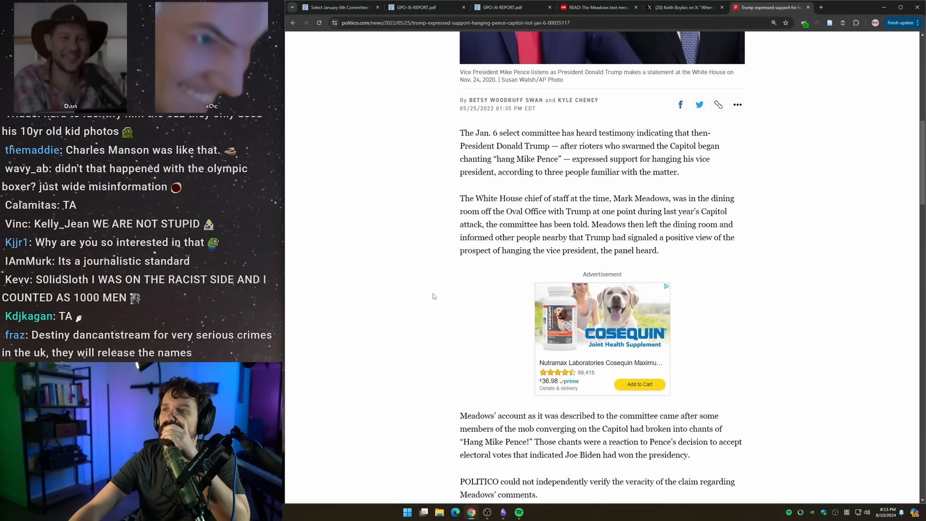
{"action": "left_click", "coordinate": [681, 7]}
{"action": "type", "text": "youtube.com/destiny"}
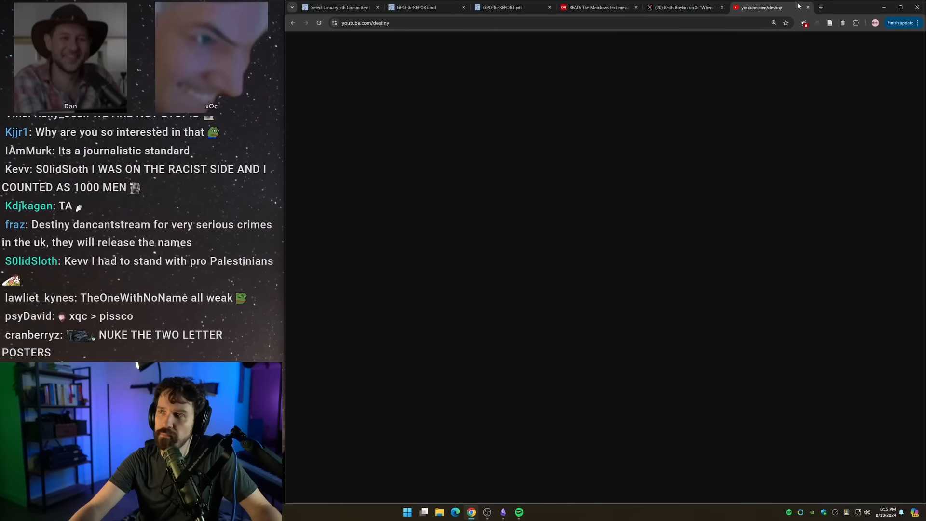
Check the X post video, then scroll YouTube's 'hang mike pence' results, including NowThis and Independent clips
{"action": "left_click", "coordinate": [684, 7]}
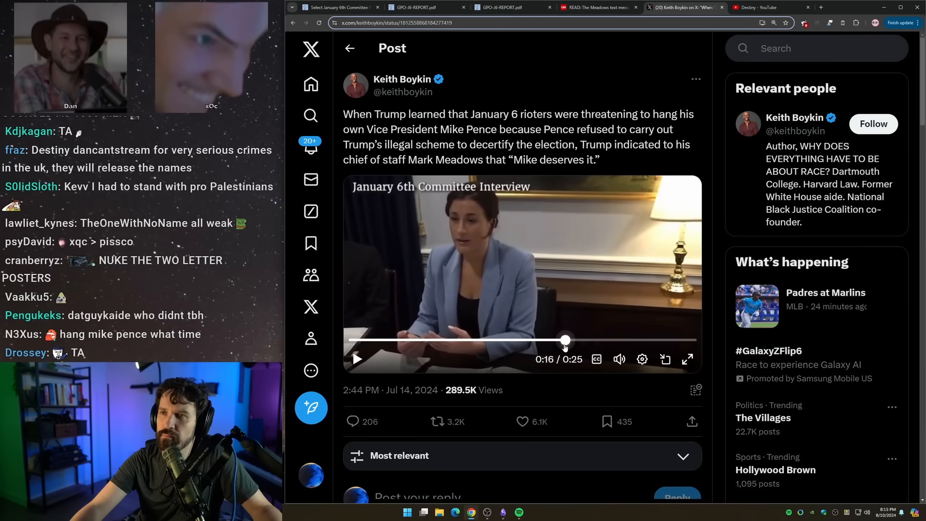
{"action": "left_click", "coordinate": [768, 7]}
{"action": "type", "text": "hang mike pence"}
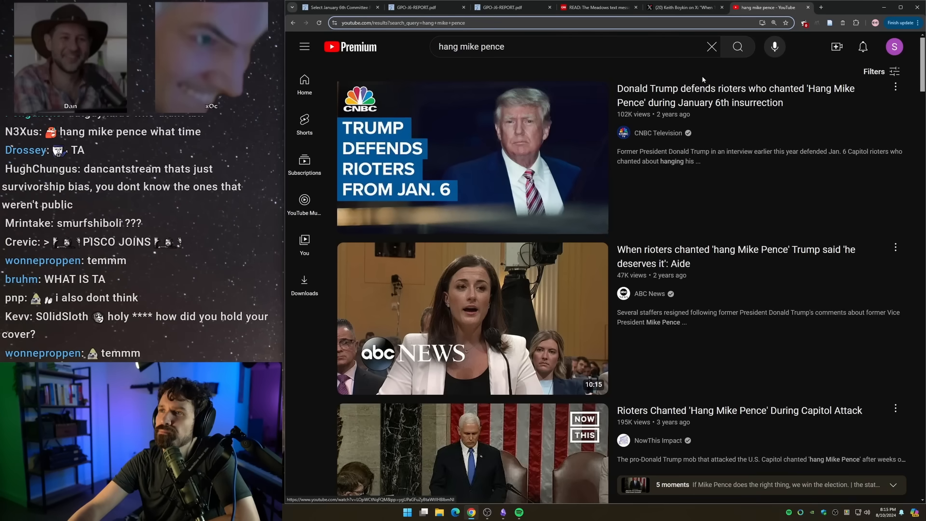
{"action": "scroll", "scroll_direction": "down", "scroll_amount": 3}
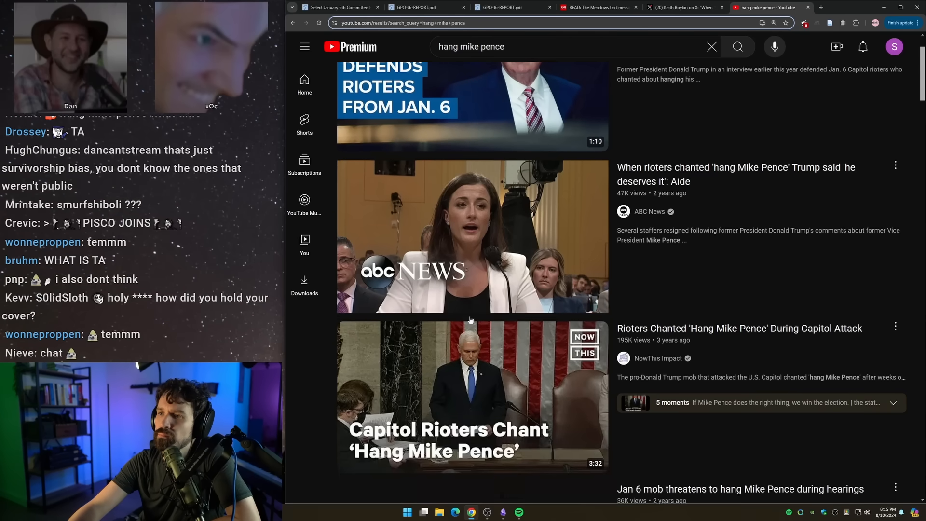
{"action": "scroll", "scroll_direction": "down", "scroll_amount": 3}
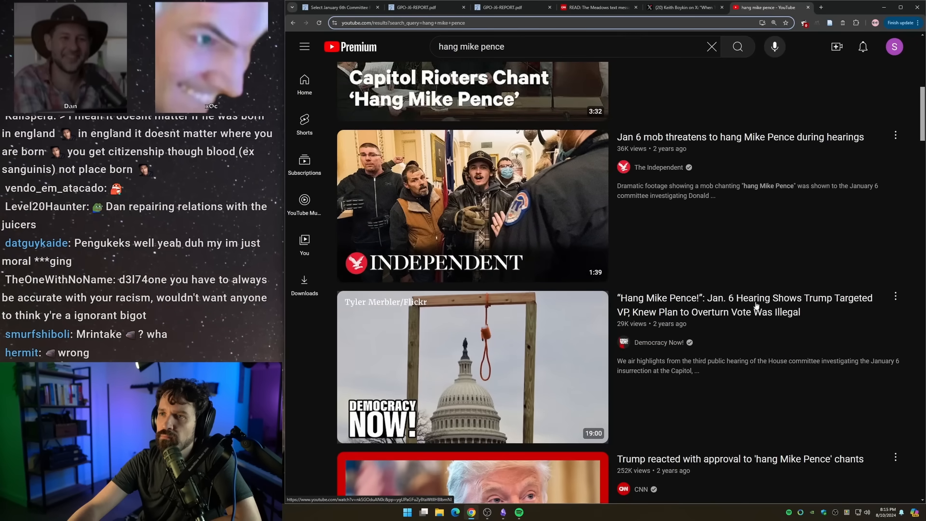
{"action": "scroll", "scroll_direction": "down", "scroll_amount": 3}
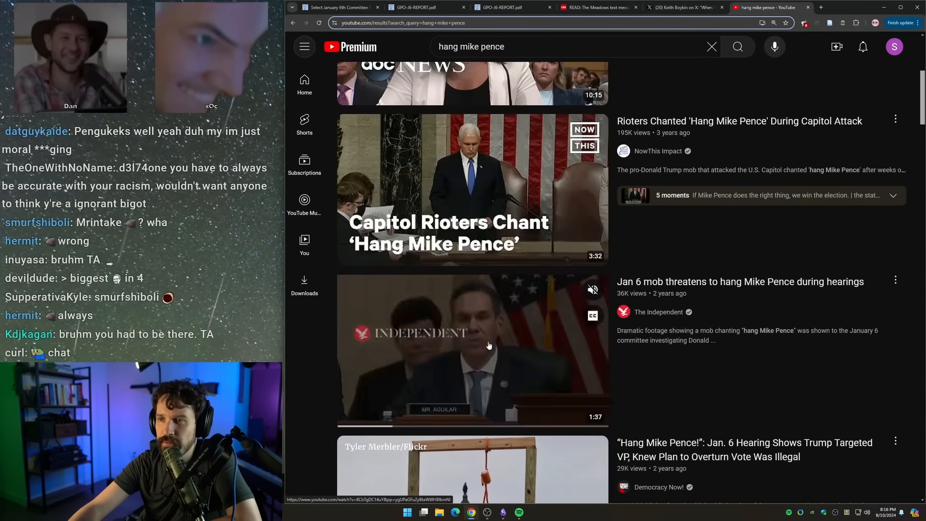
Play The Independent's 'Hang Mike Pence' clip, skipping ahead and pausing at 1:27 of 1:38
{"action": "left_click", "coordinate": [472, 350]}
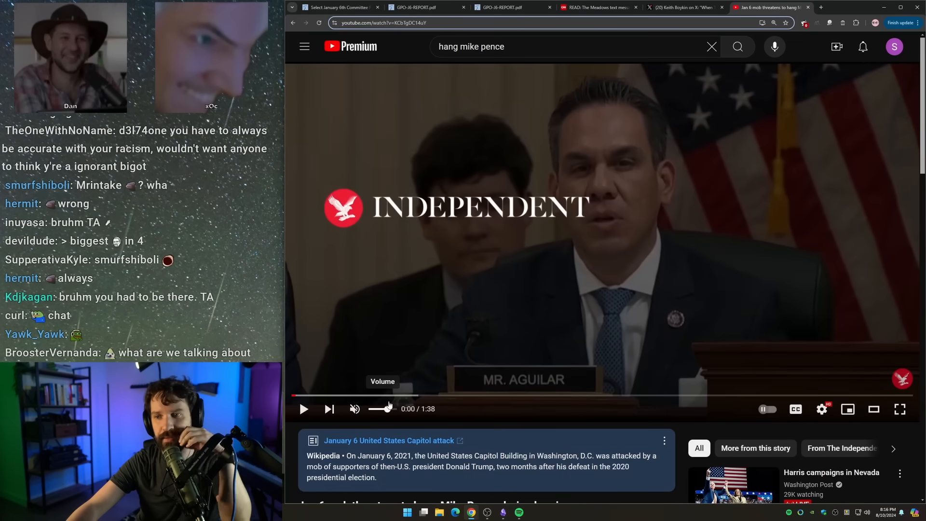
{"action": "left_click", "coordinate": [303, 408]}
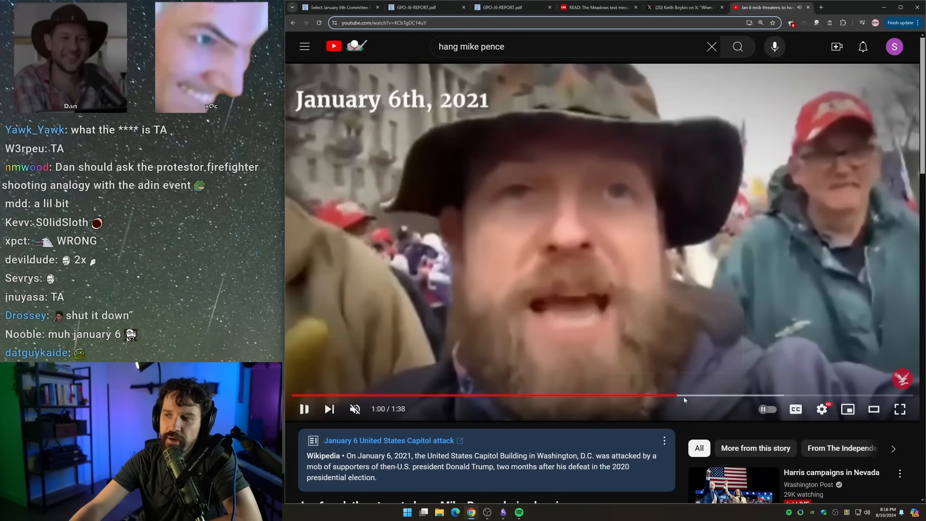
{"action": "mouse_move", "coordinate": [671, 397]}
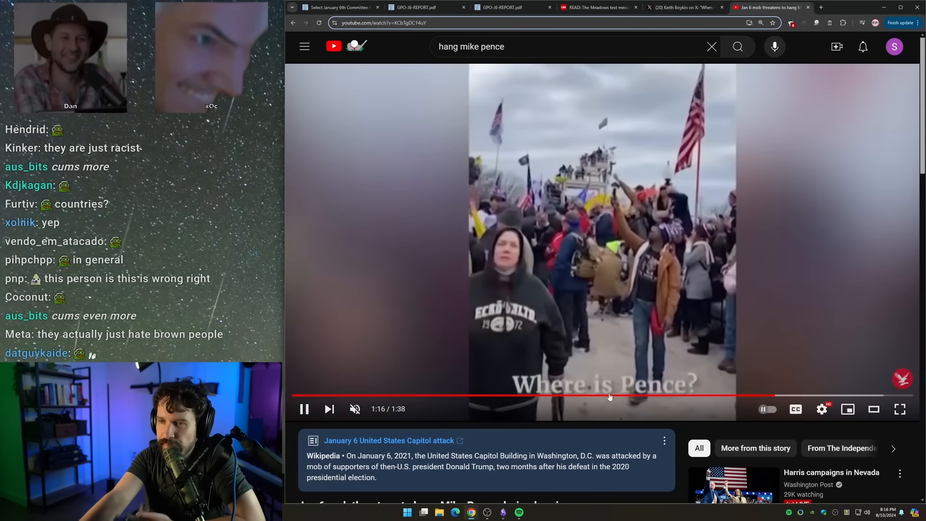
{"action": "left_click", "coordinate": [305, 409]}
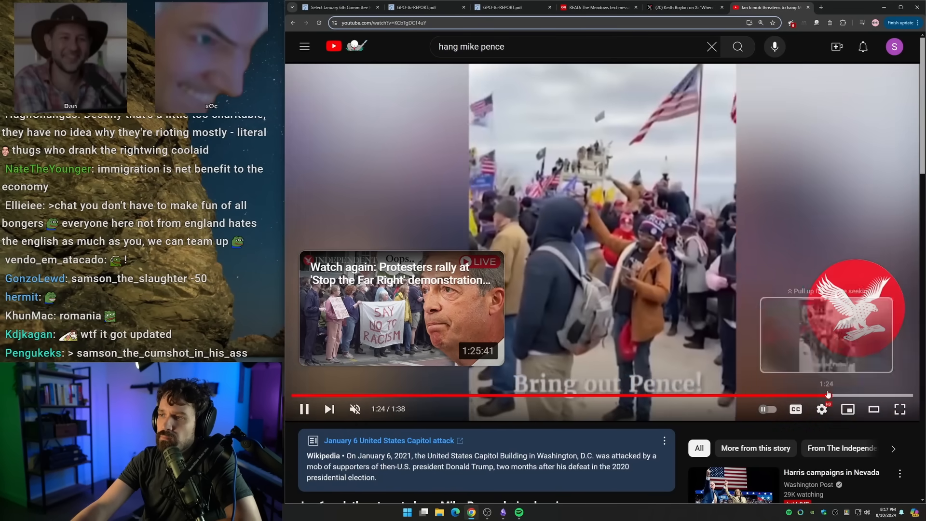
{"action": "left_click", "coordinate": [884, 395]}
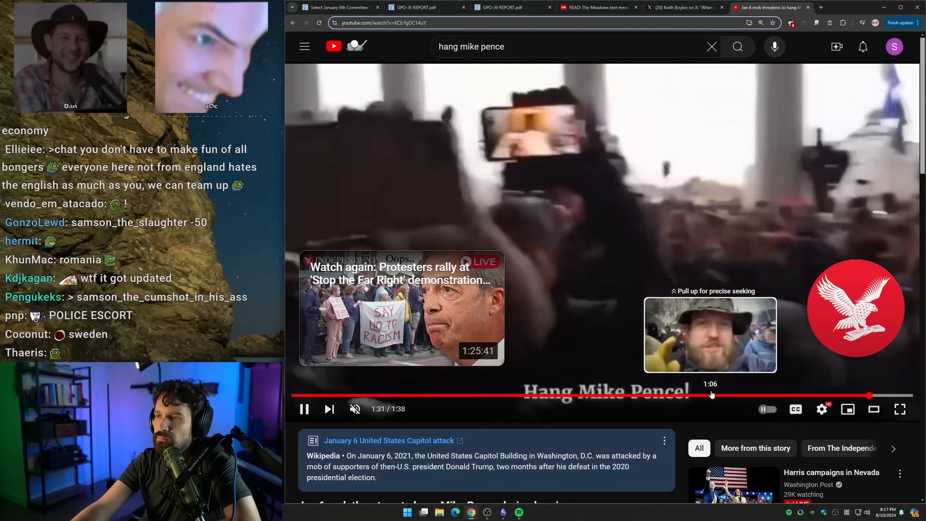
{"action": "left_click", "coordinate": [847, 396]}
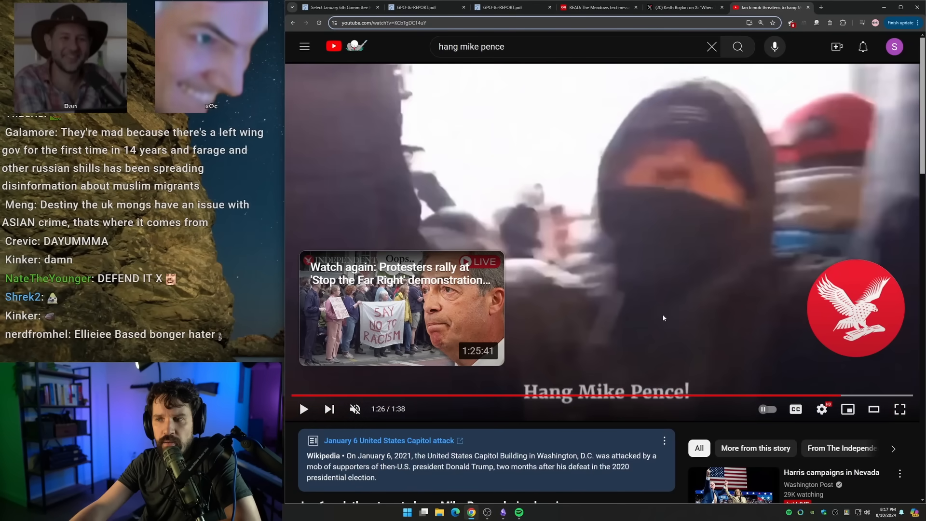
{"action": "mouse_move", "coordinate": [839, 396]}
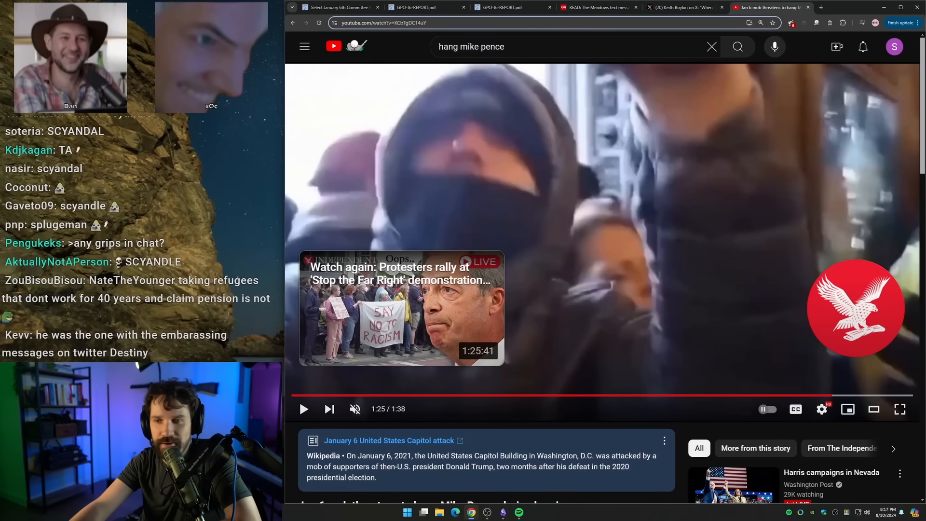
{"action": "mouse_move", "coordinate": [854, 308]}
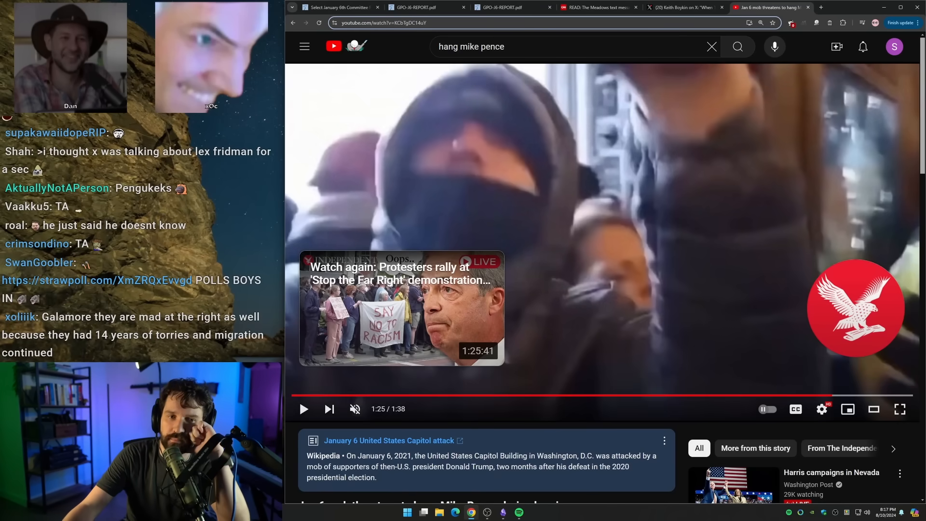
{"action": "left_click", "coordinate": [304, 408]}
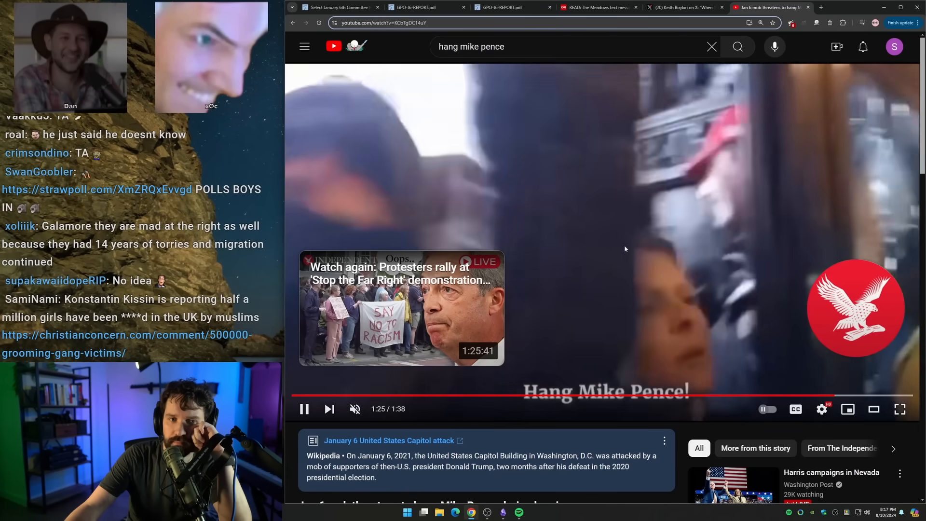
{"action": "left_click", "coordinate": [305, 408]}
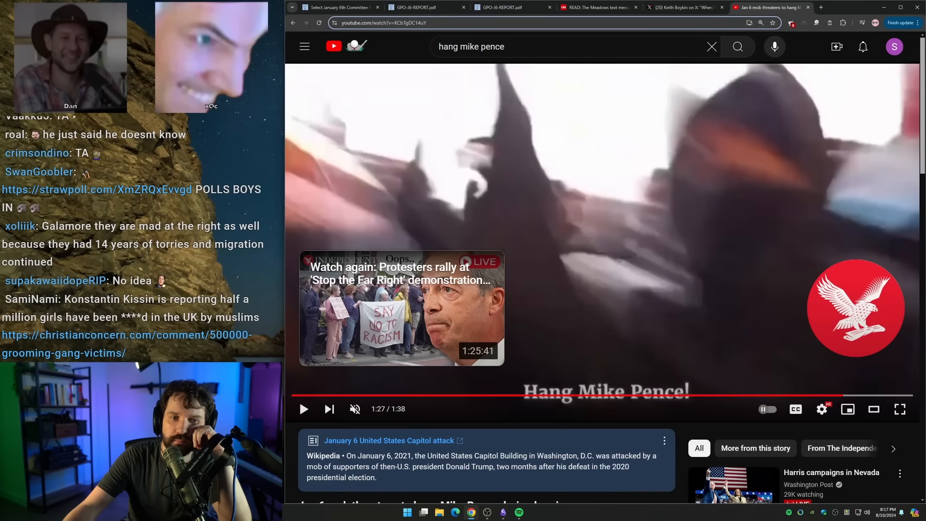
{"action": "scroll", "scroll_direction": "down", "scroll_amount": 3}
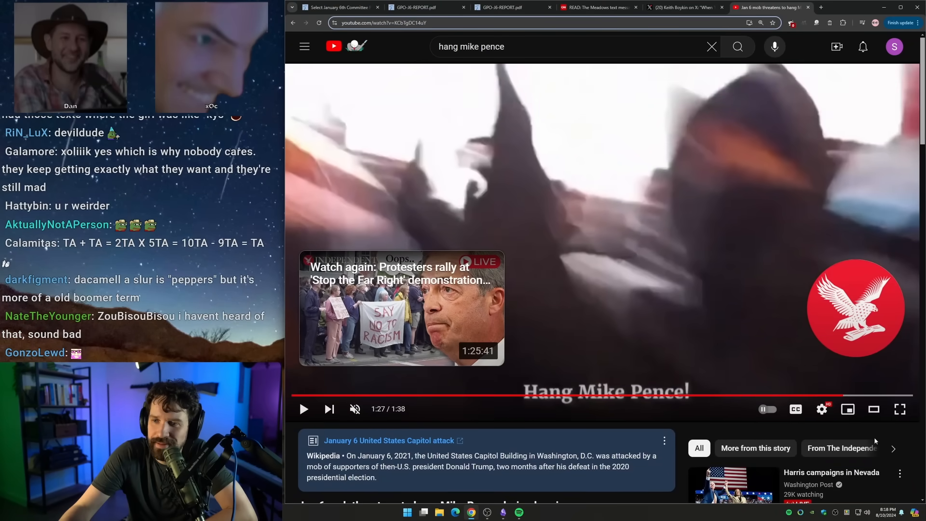
Replay the mob video from about 1:11 with sound on, resuming at 1:27
{"action": "left_click", "coordinate": [613, 387]}
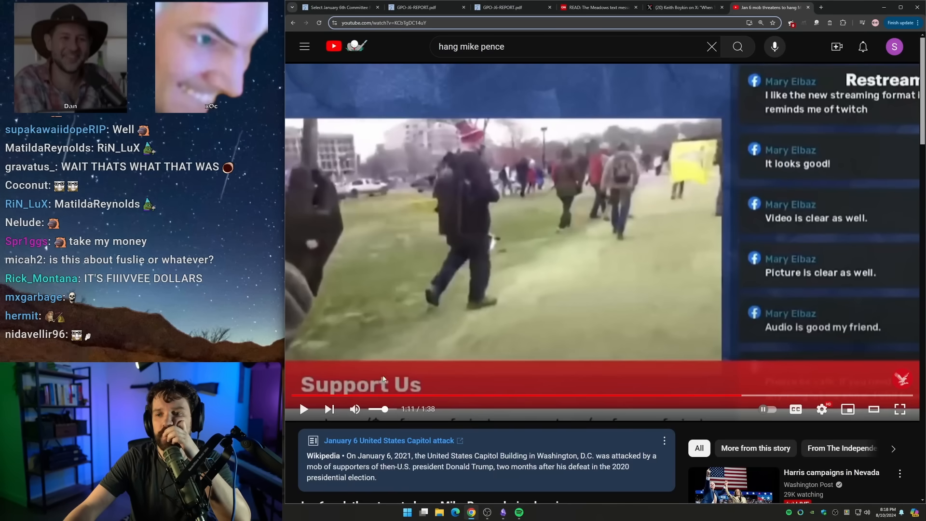
{"action": "left_click", "coordinate": [303, 408]}
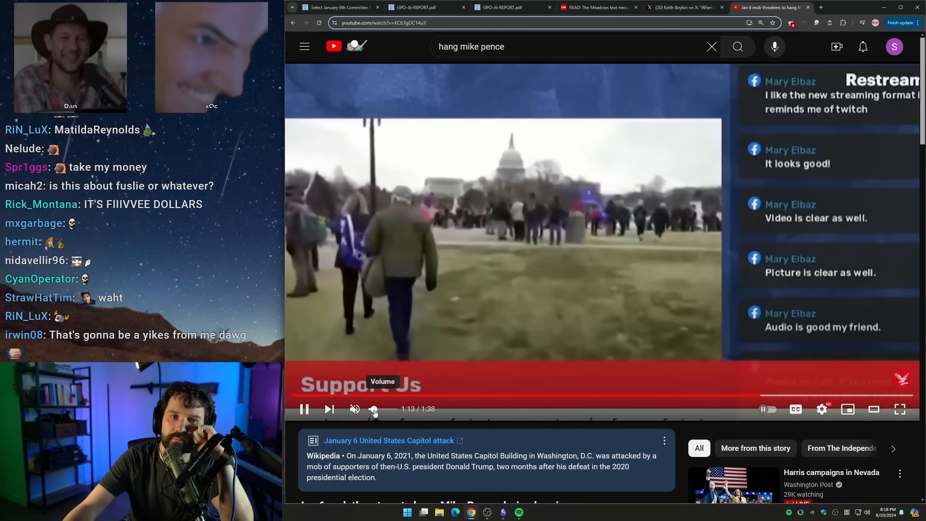
{"action": "left_click", "coordinate": [354, 408]}
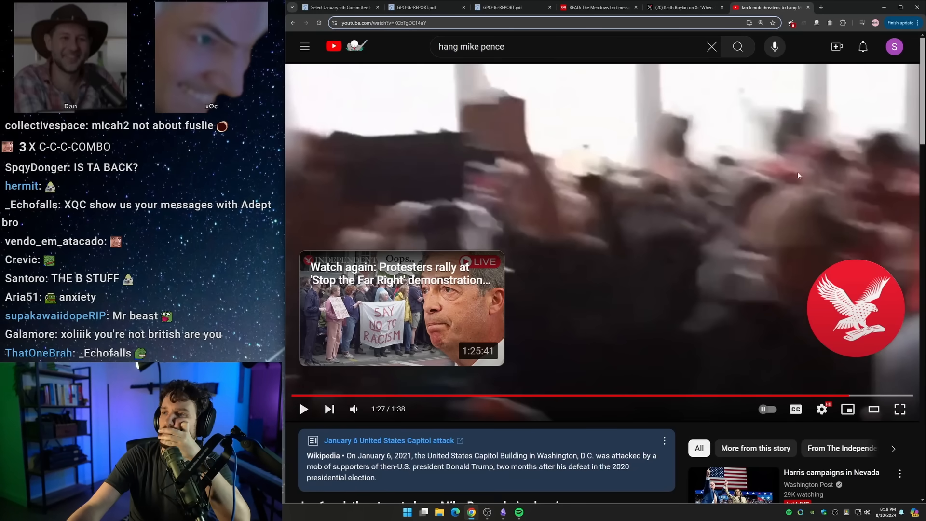
{"action": "left_click", "coordinate": [305, 409]}
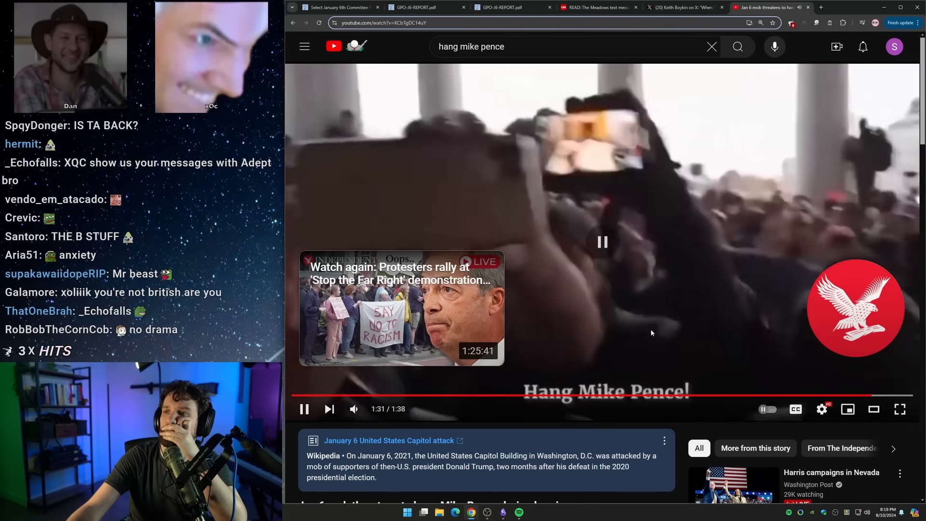
{"action": "scroll", "scroll_direction": "down", "scroll_amount": 3}
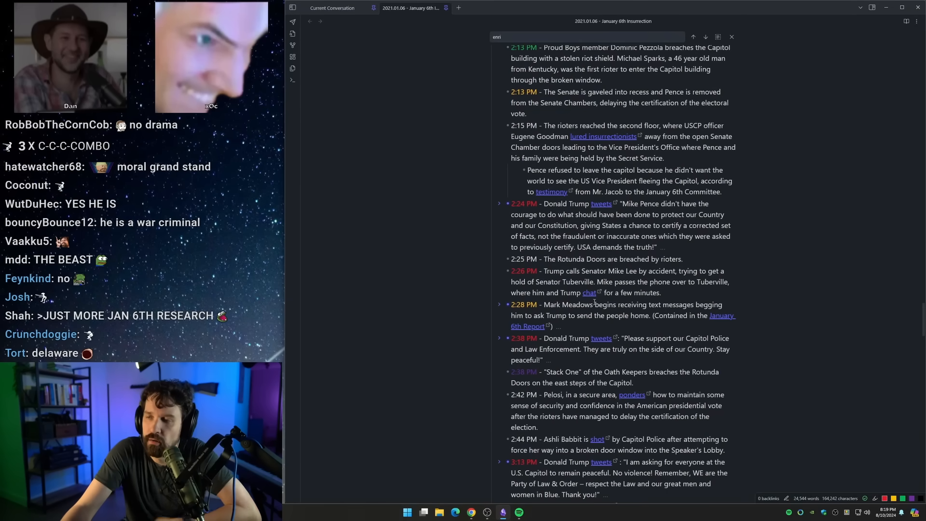
Scroll the January 6th note's timeline back up to the 1:00 PM entries
{"action": "scroll", "scroll_direction": "down", "scroll_amount": 3}
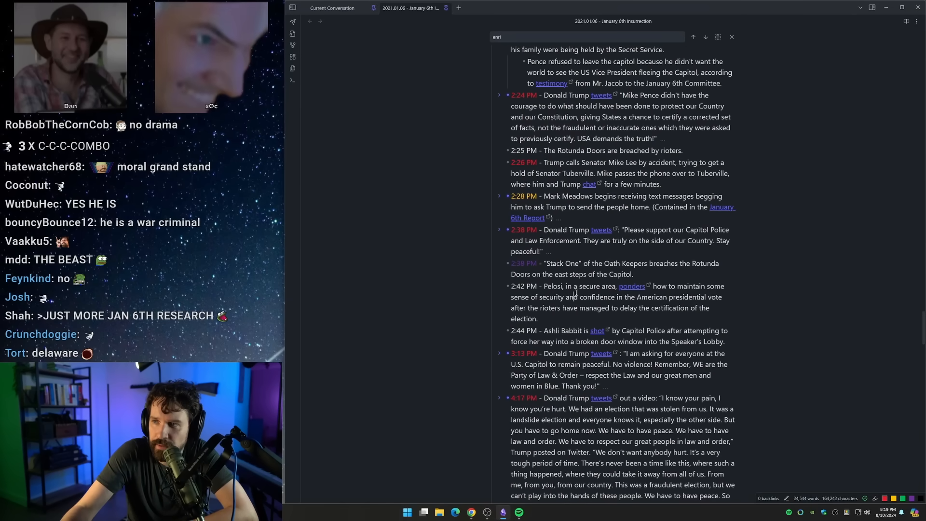
{"action": "scroll", "scroll_direction": "up", "scroll_amount": 3}
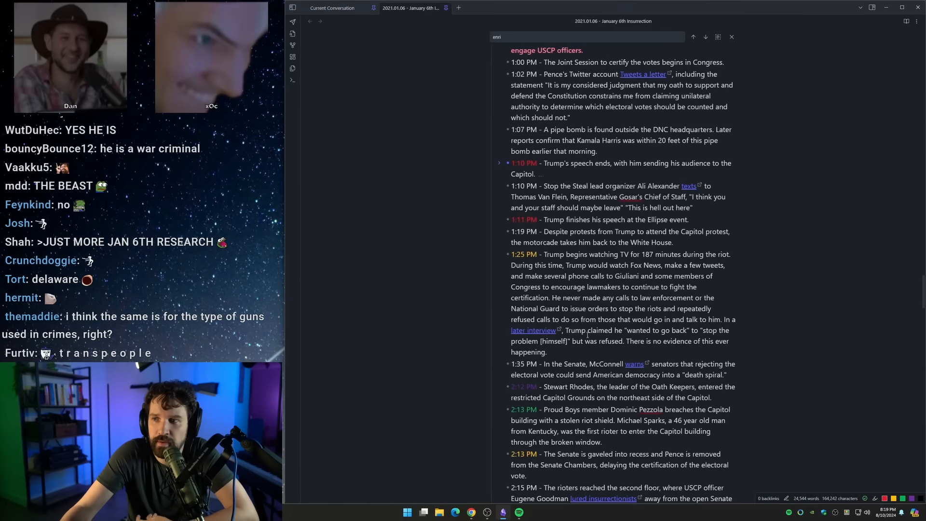
{"action": "scroll", "scroll_direction": "up", "scroll_amount": 3}
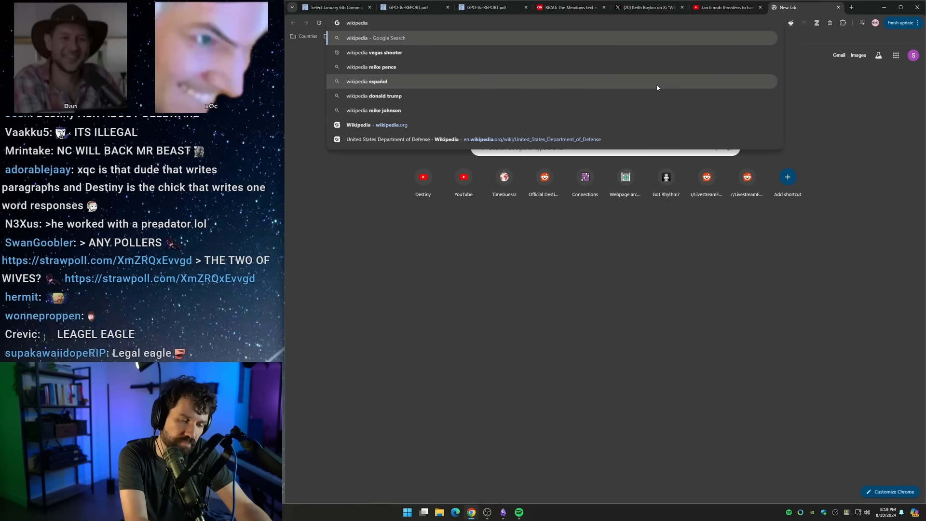
Search Google for the Wikipedia January 6th timeline and open the Capitol attack timeline article
{"action": "type", "text": "d"}
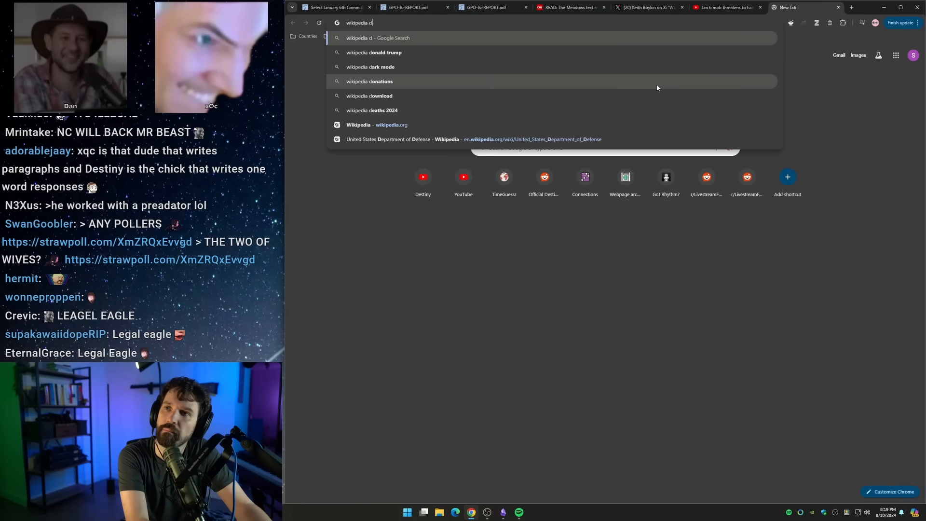
{"action": "key", "text": "backspace"}
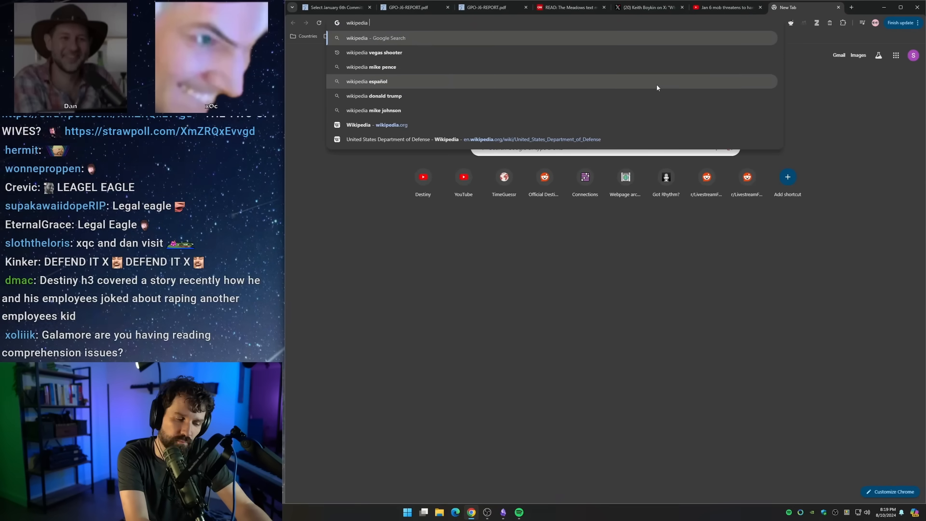
{"action": "type", "text": "january 6th ti"}
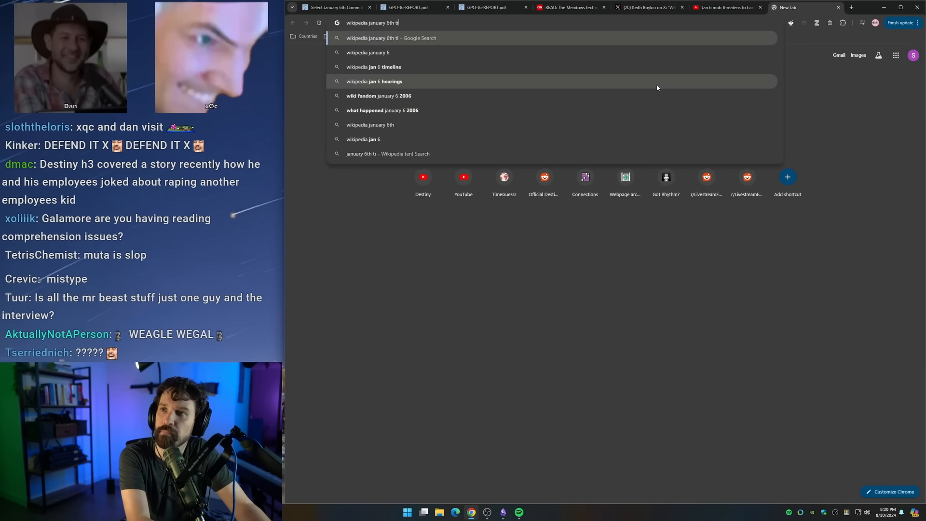
{"action": "left_click", "coordinate": [373, 66]}
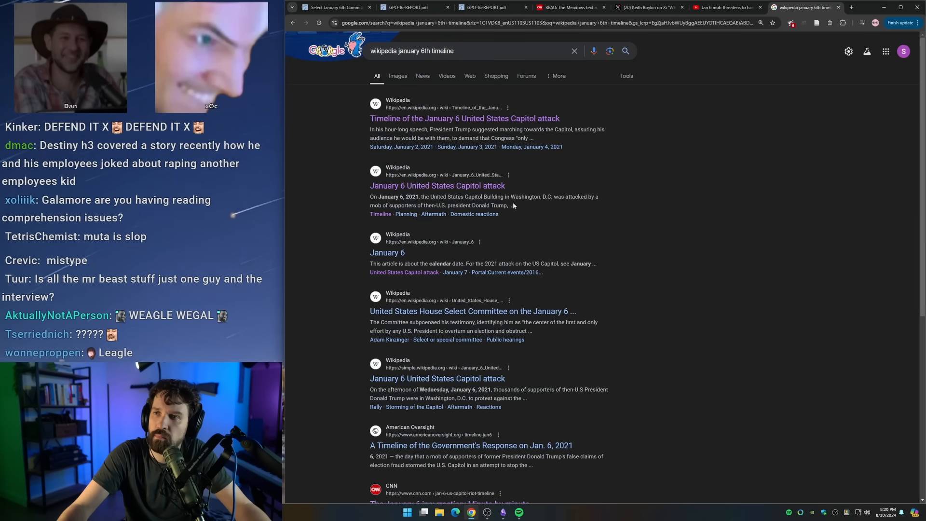
{"action": "left_click", "coordinate": [465, 118]}
{"action": "type", "text": "hang"}
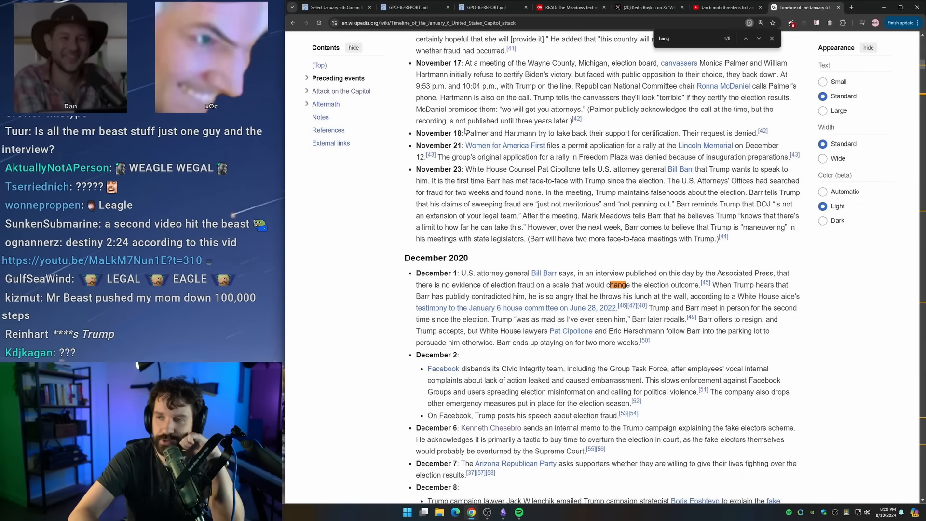
Step the 'hang' search to match 6 of 8, in the January 9, 2021 Parler entry
{"action": "left_click", "coordinate": [746, 39]}
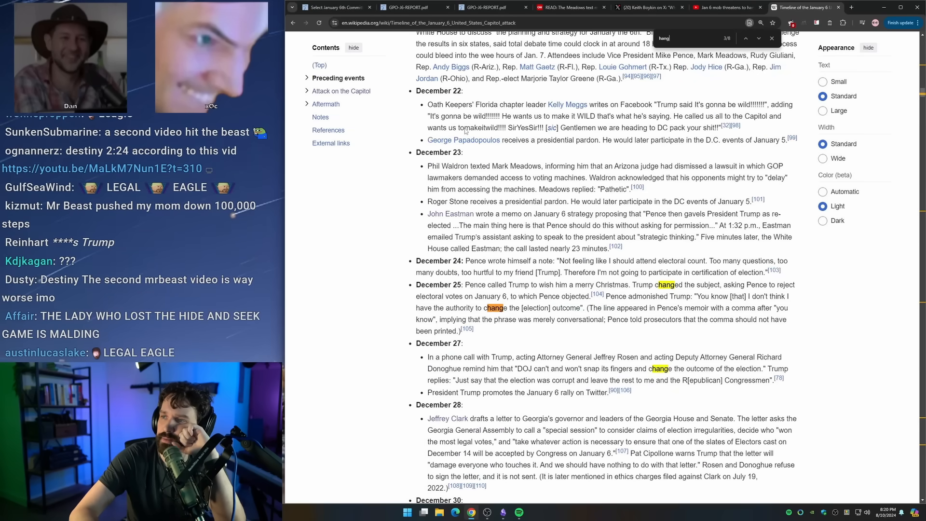
{"action": "left_click", "coordinate": [758, 38]}
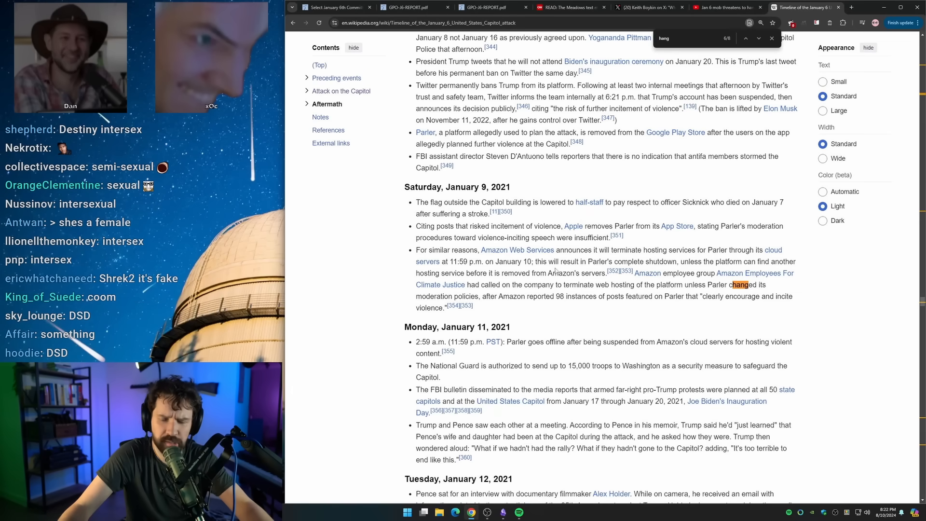
Open a new Chrome tab and search for 'swyer syndrome'
{"action": "left_click", "coordinate": [851, 7]}
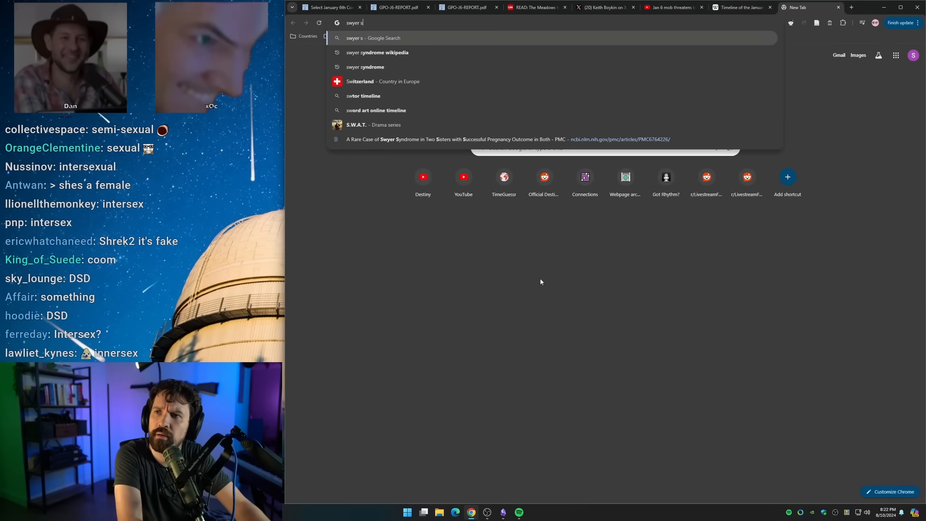
{"action": "left_click", "coordinate": [365, 67]}
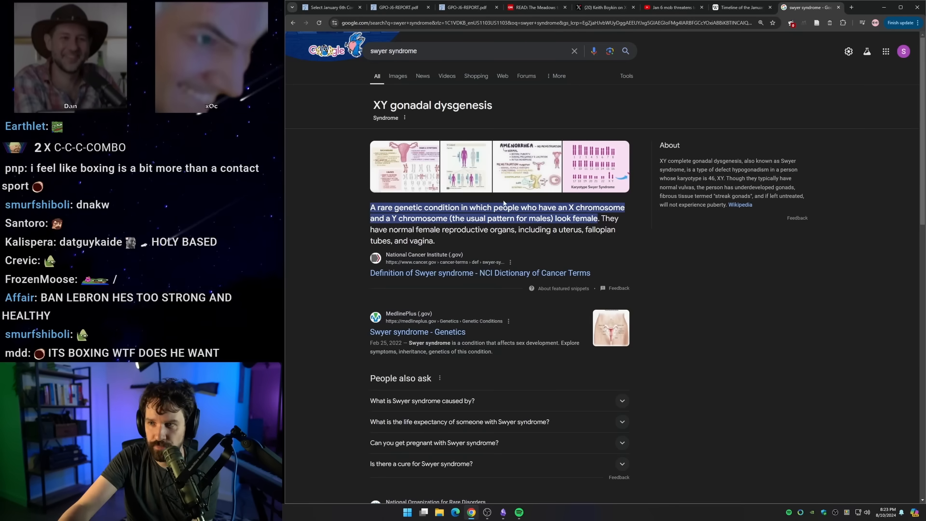
Scroll the 'swyer syndrome' results down to the NORD, Cleveland Clinic, Wikipedia and Osmosis listings
{"action": "scroll", "scroll_direction": "down", "scroll_amount": 3}
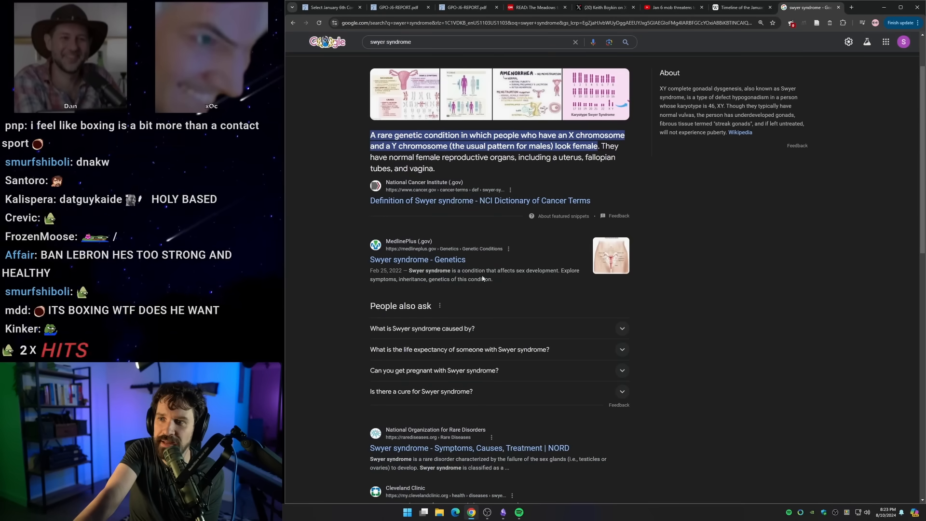
{"action": "scroll", "scroll_direction": "down", "scroll_amount": 3}
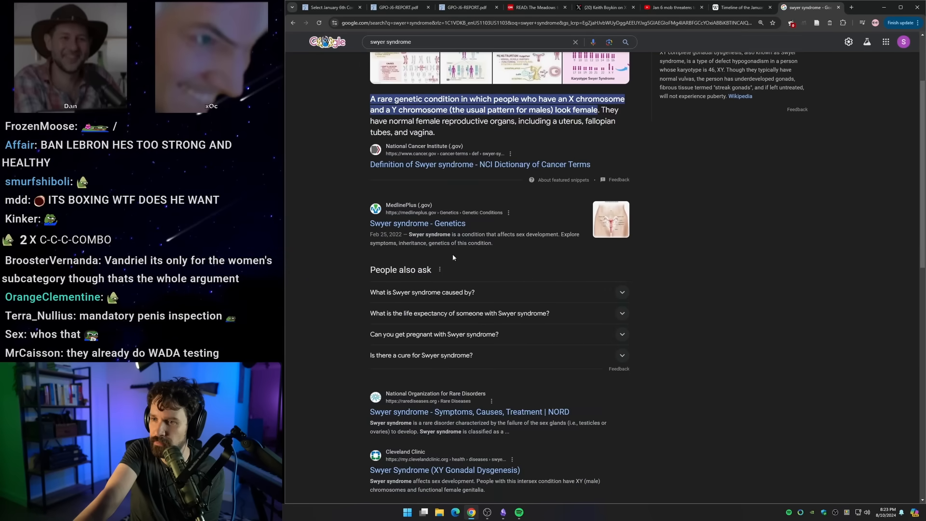
{"action": "scroll", "scroll_direction": "down", "scroll_amount": 3}
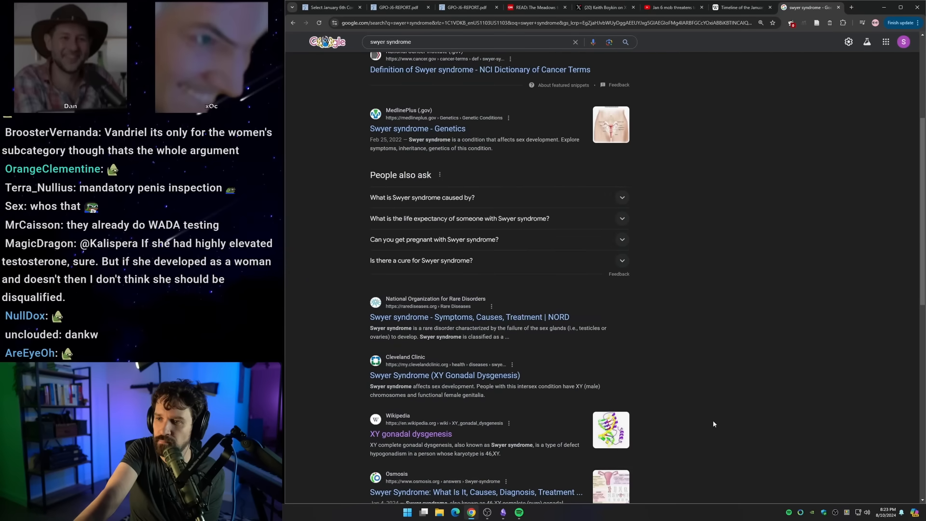
{"action": "scroll", "scroll_direction": "down", "scroll_amount": 3}
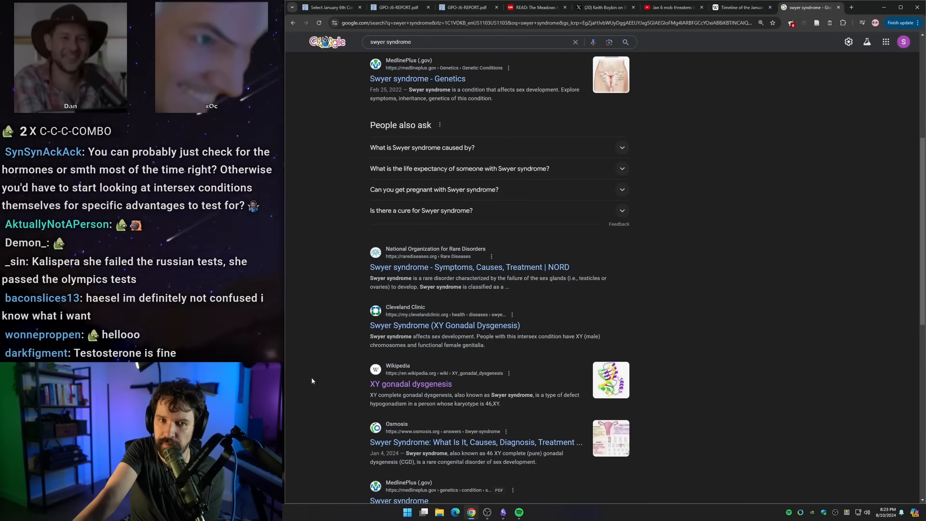